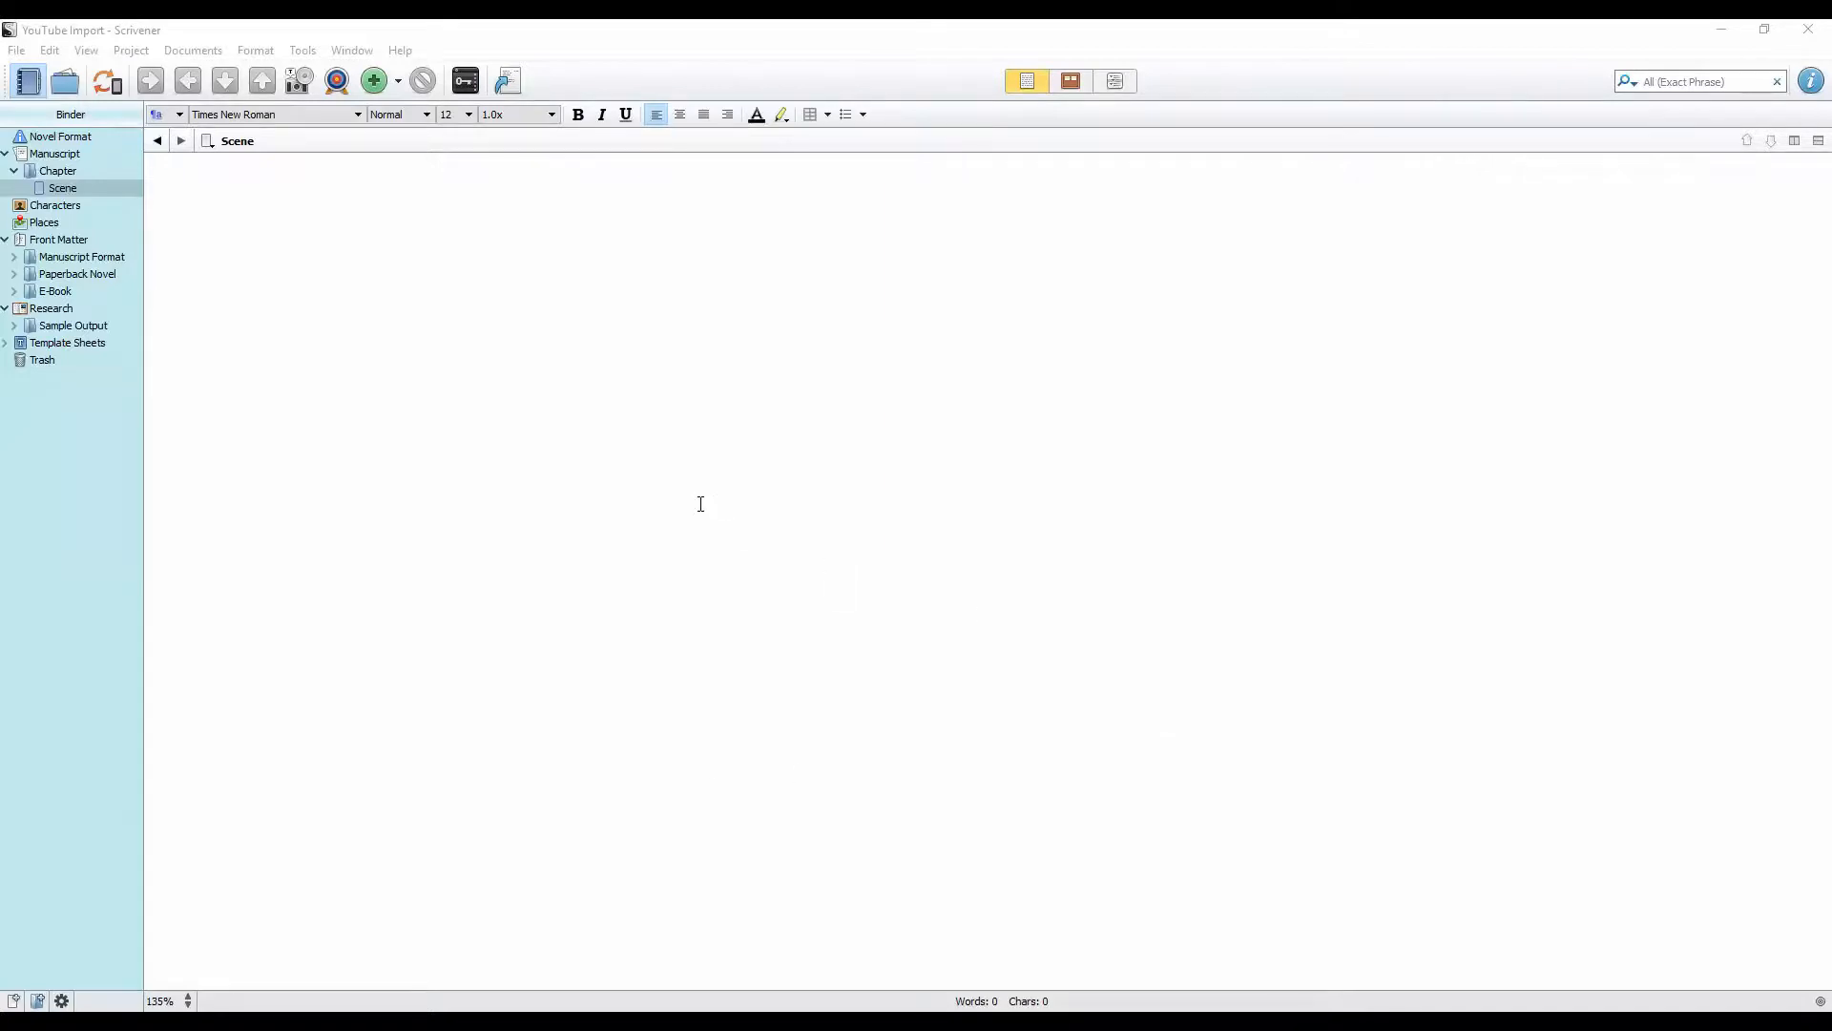
pyautogui.moveTo(499, 446)
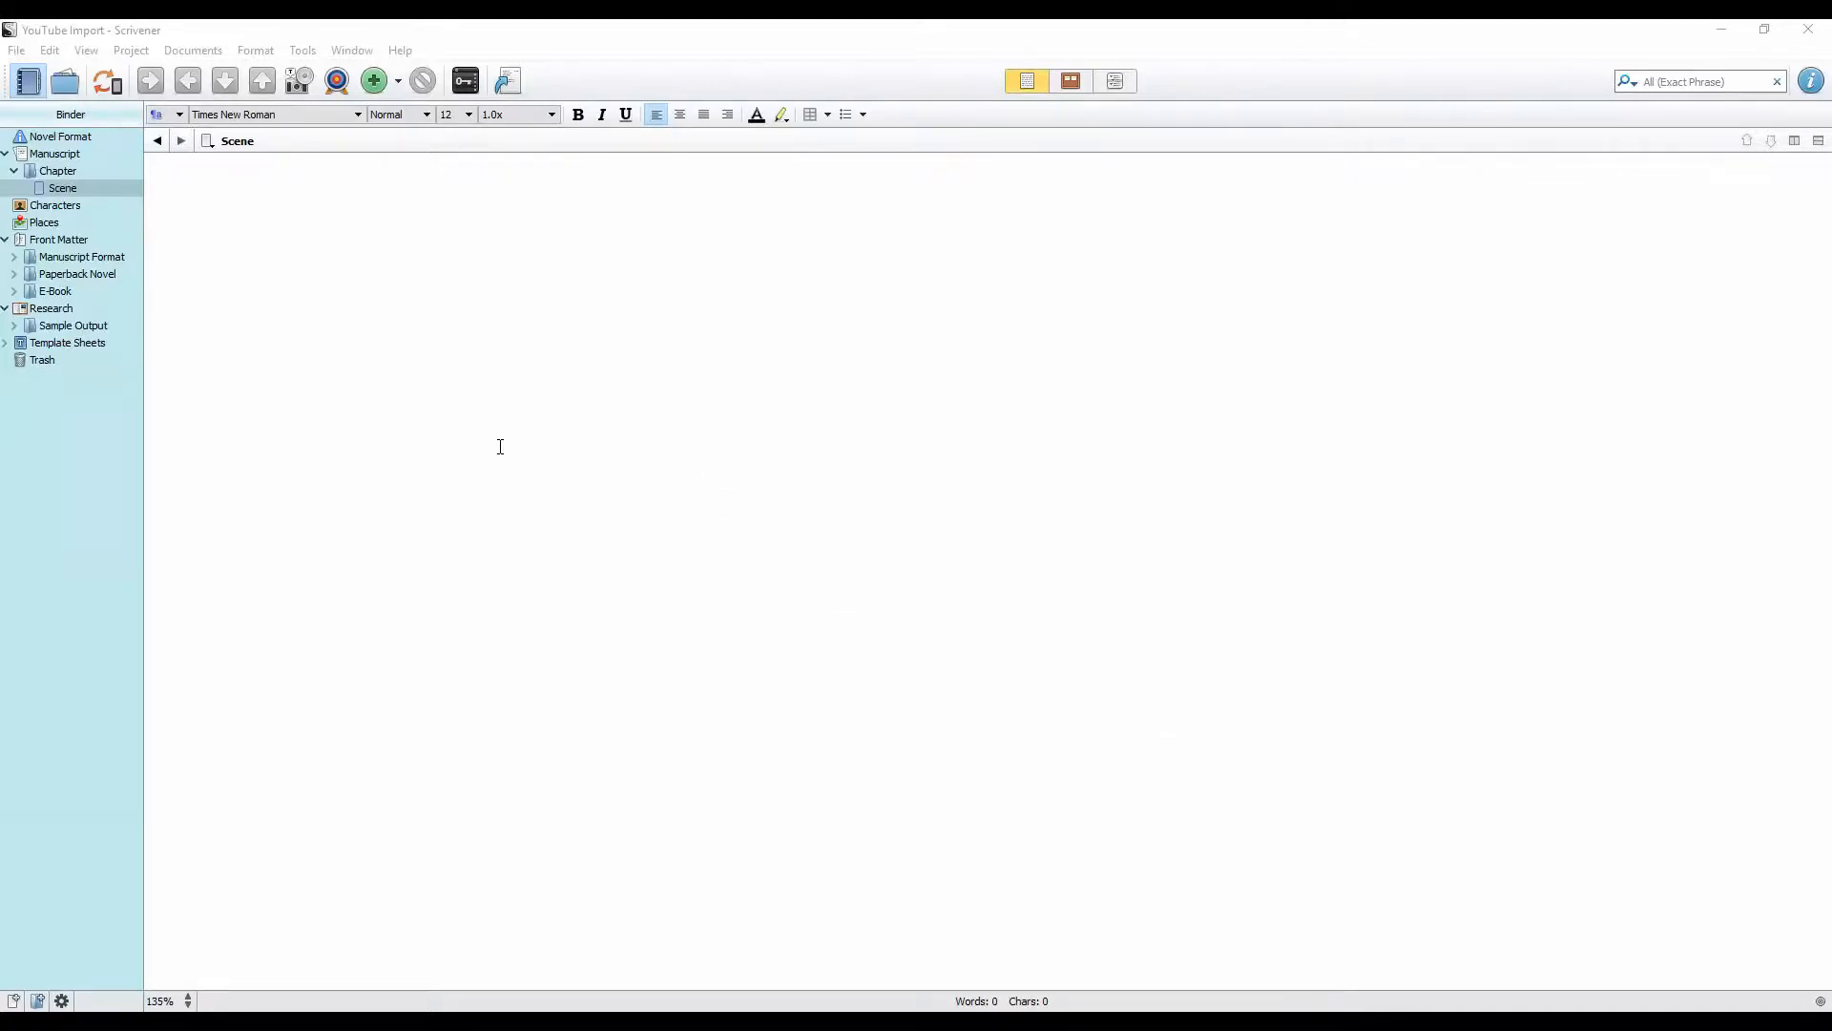
pyautogui.moveTo(418, 290)
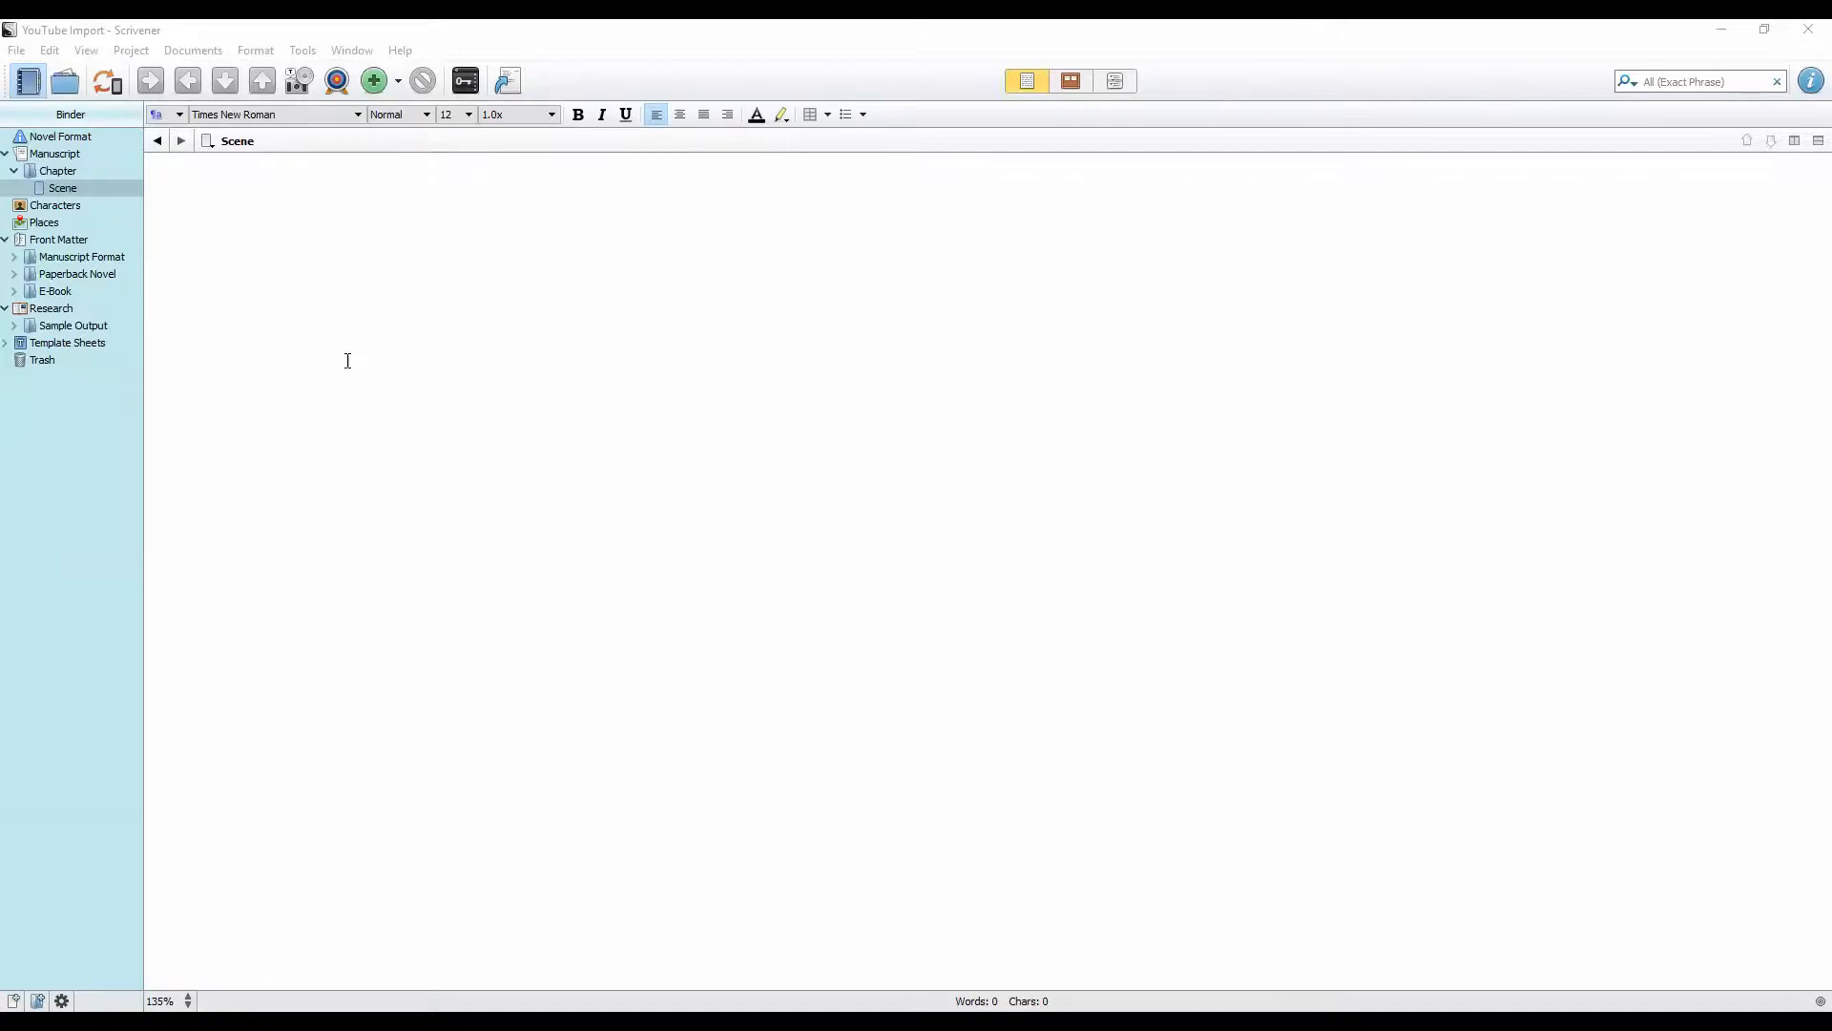
pyautogui.moveTo(420, 378)
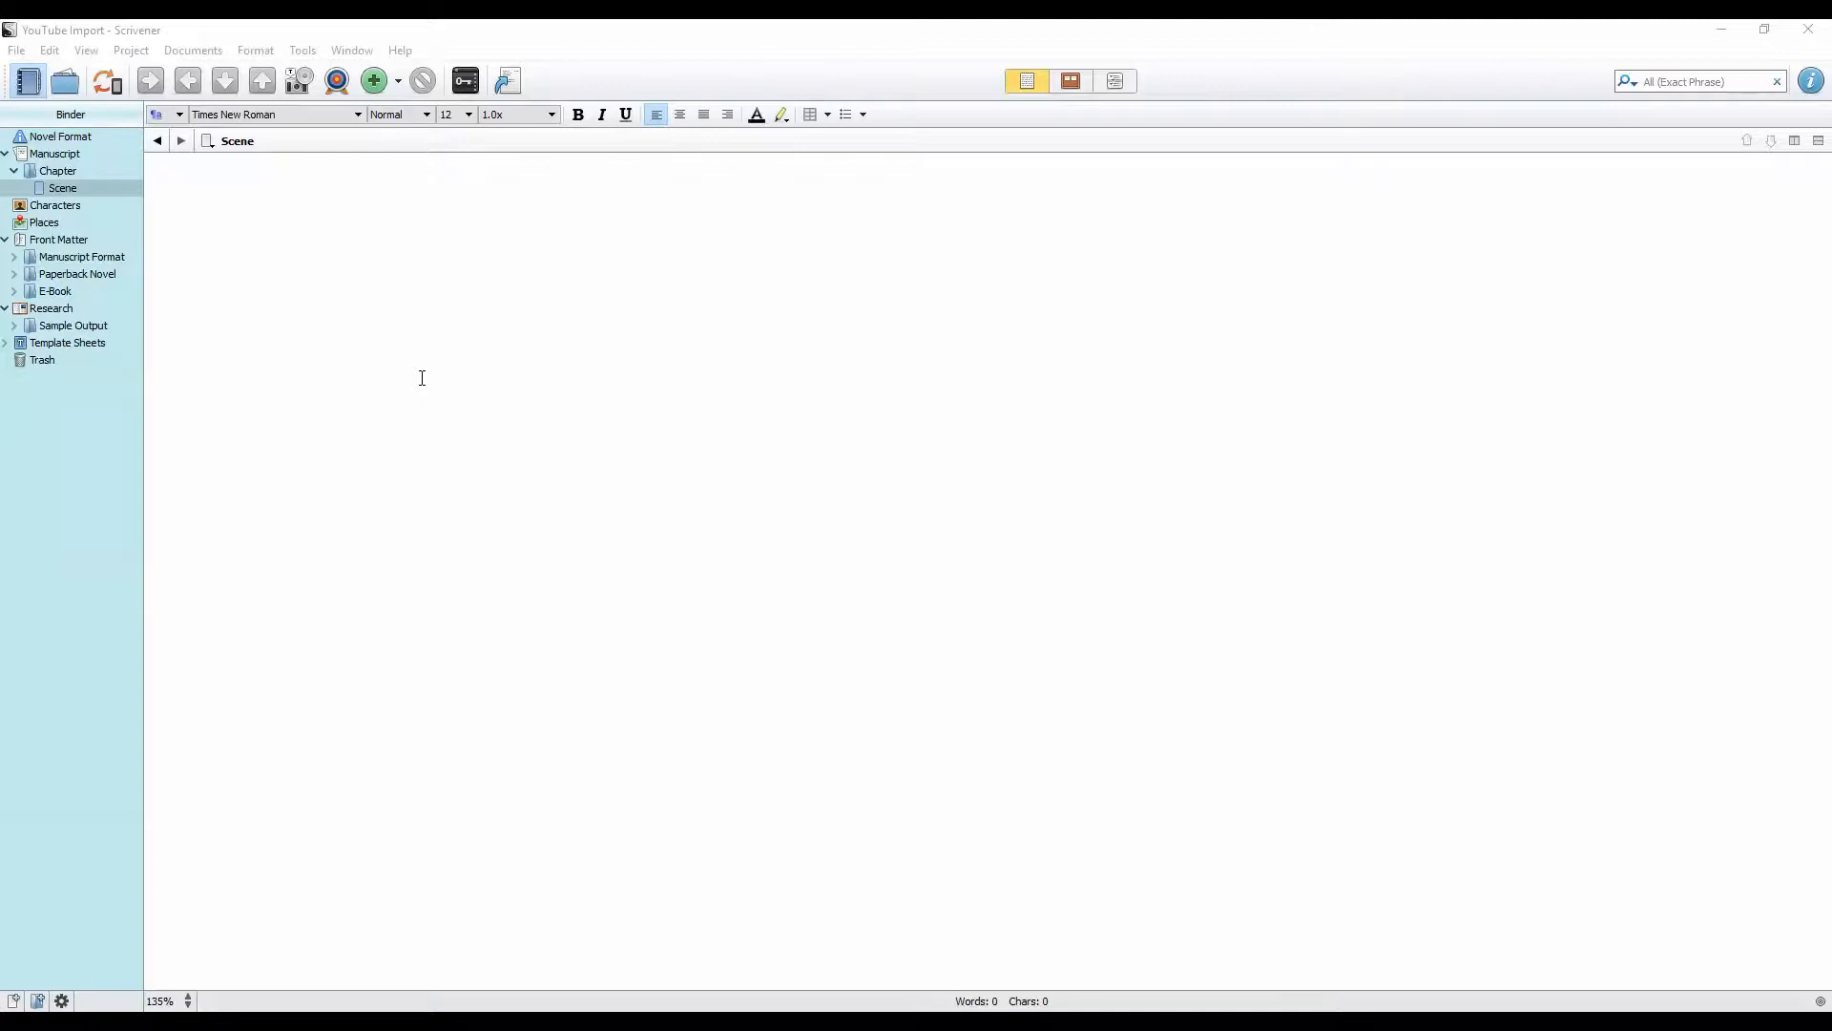
pyautogui.moveTo(414, 370)
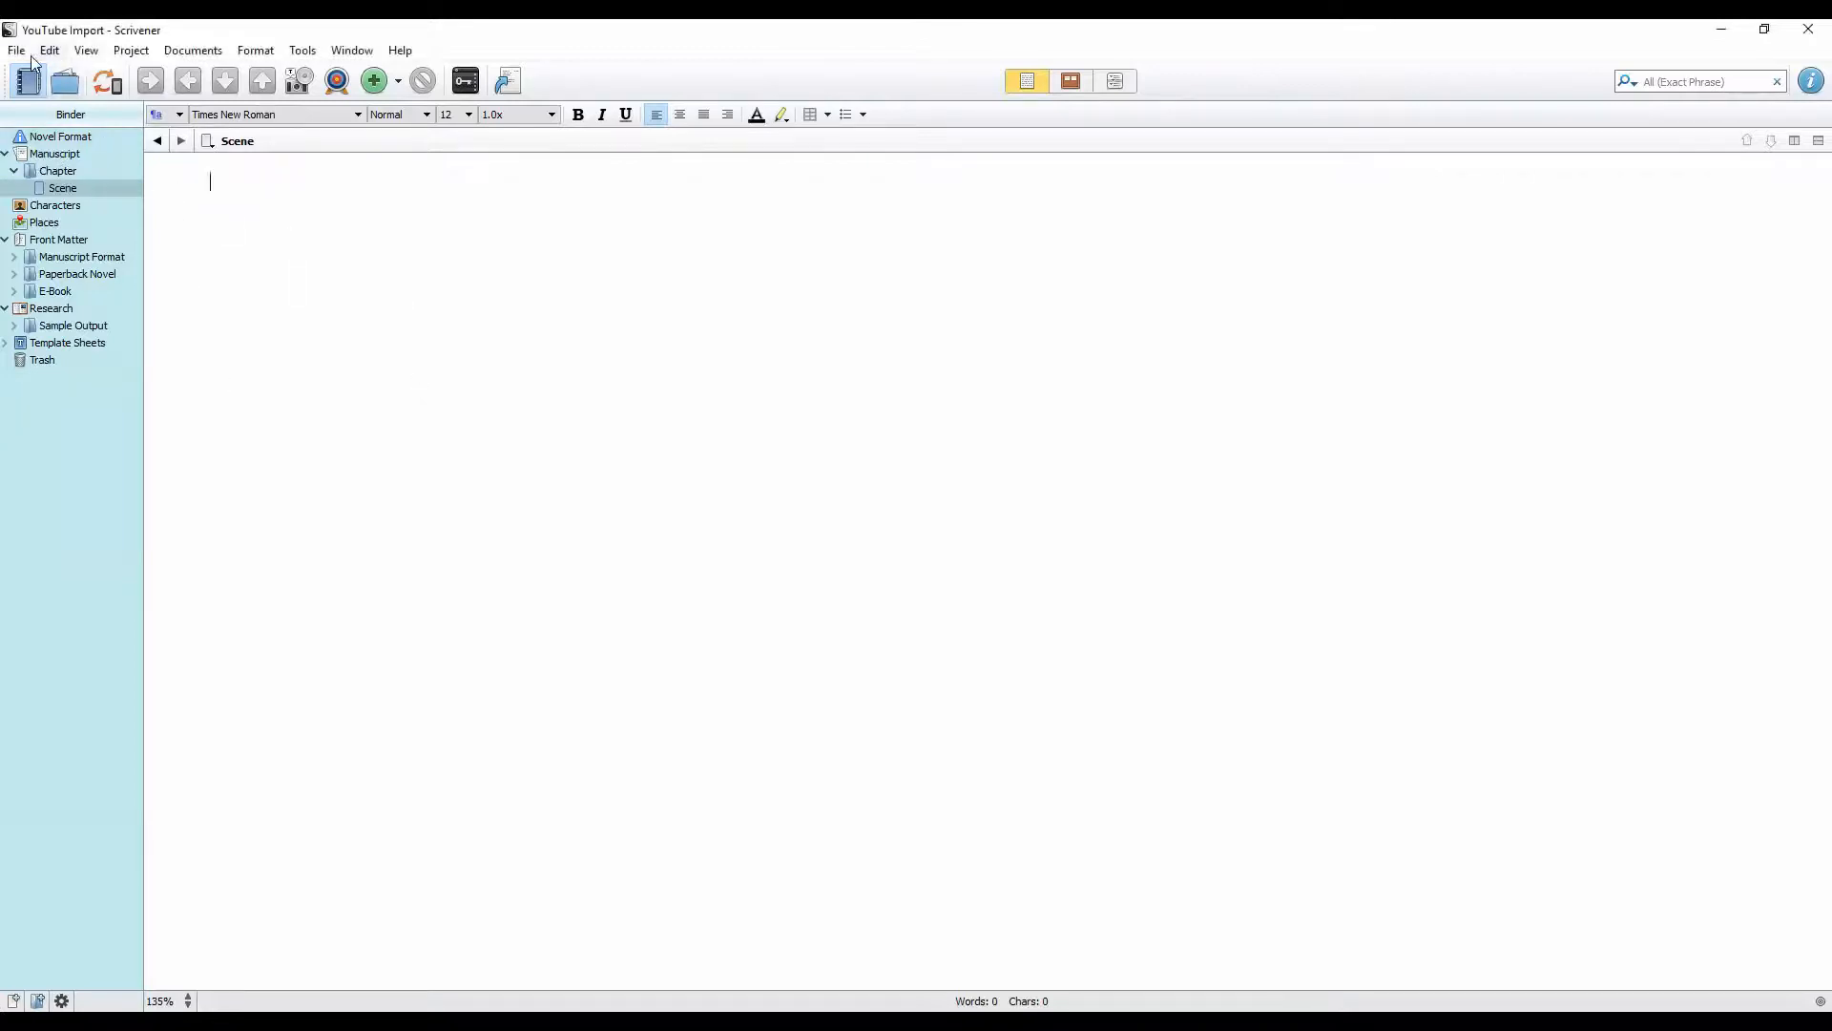
# Step: Start a File > Import > Files import into the project
pyautogui.click(17, 49)
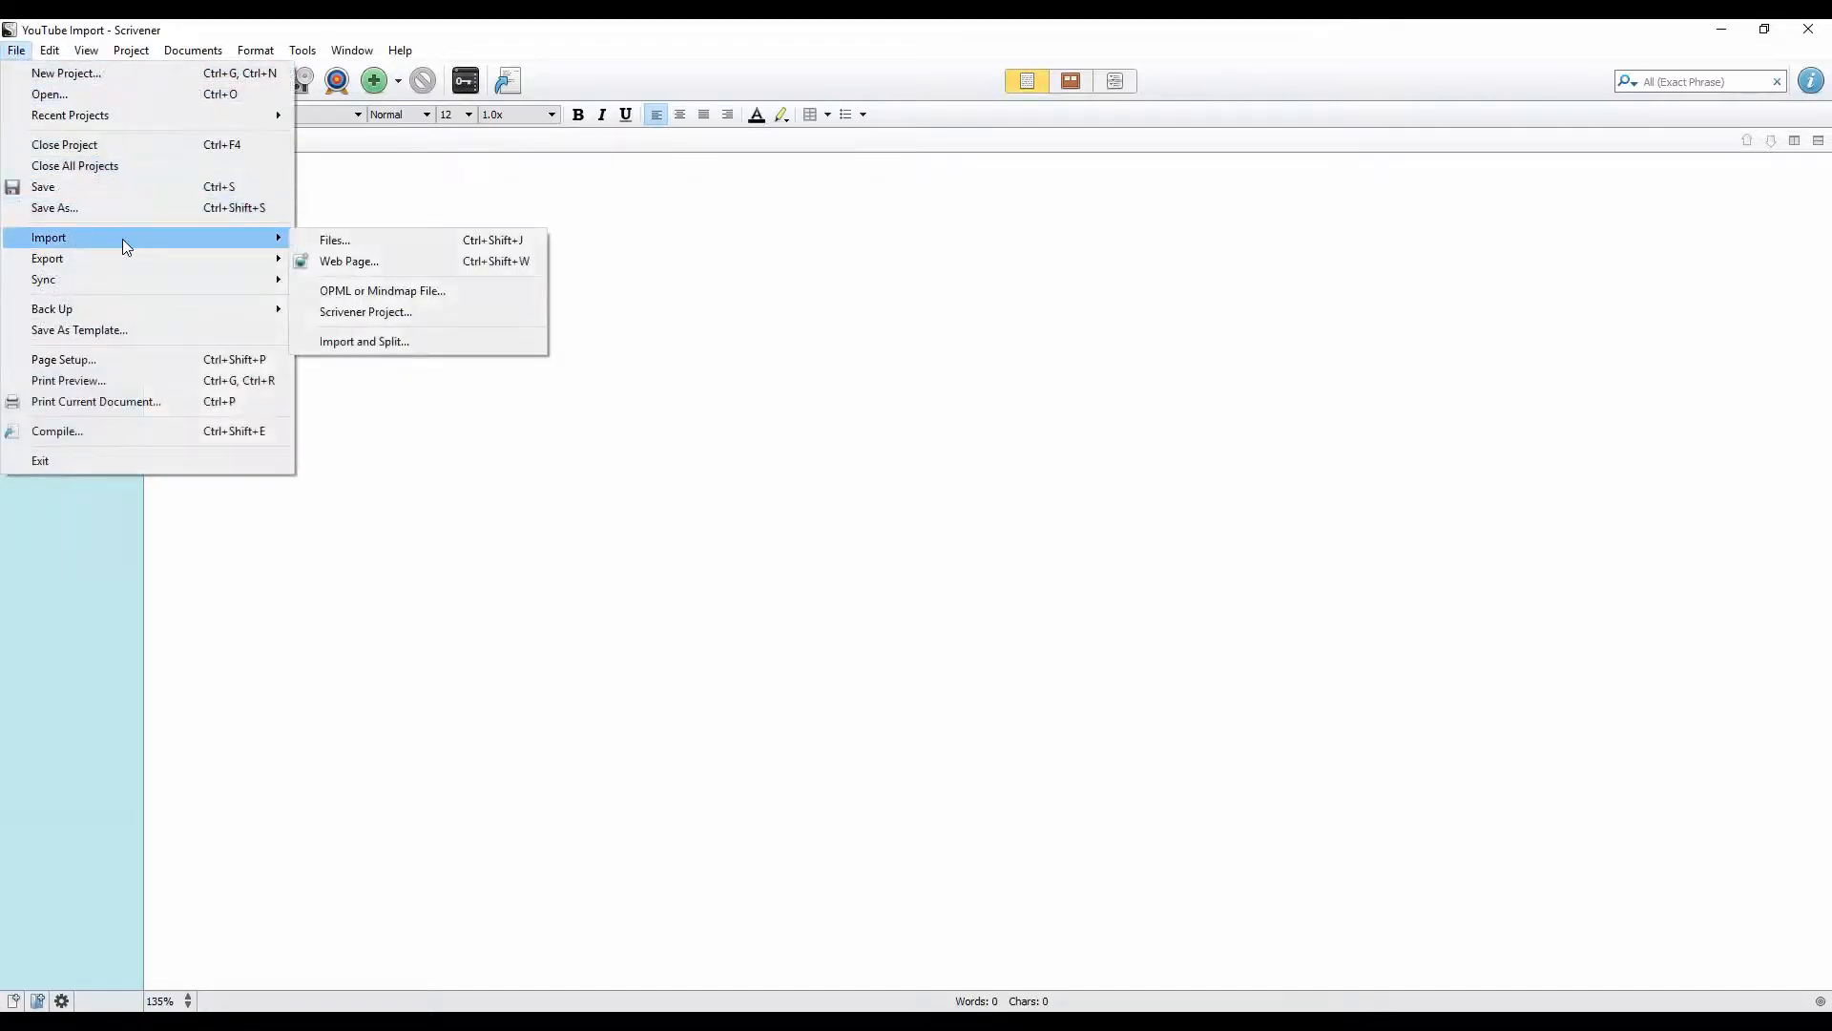
pyautogui.moveTo(336, 241)
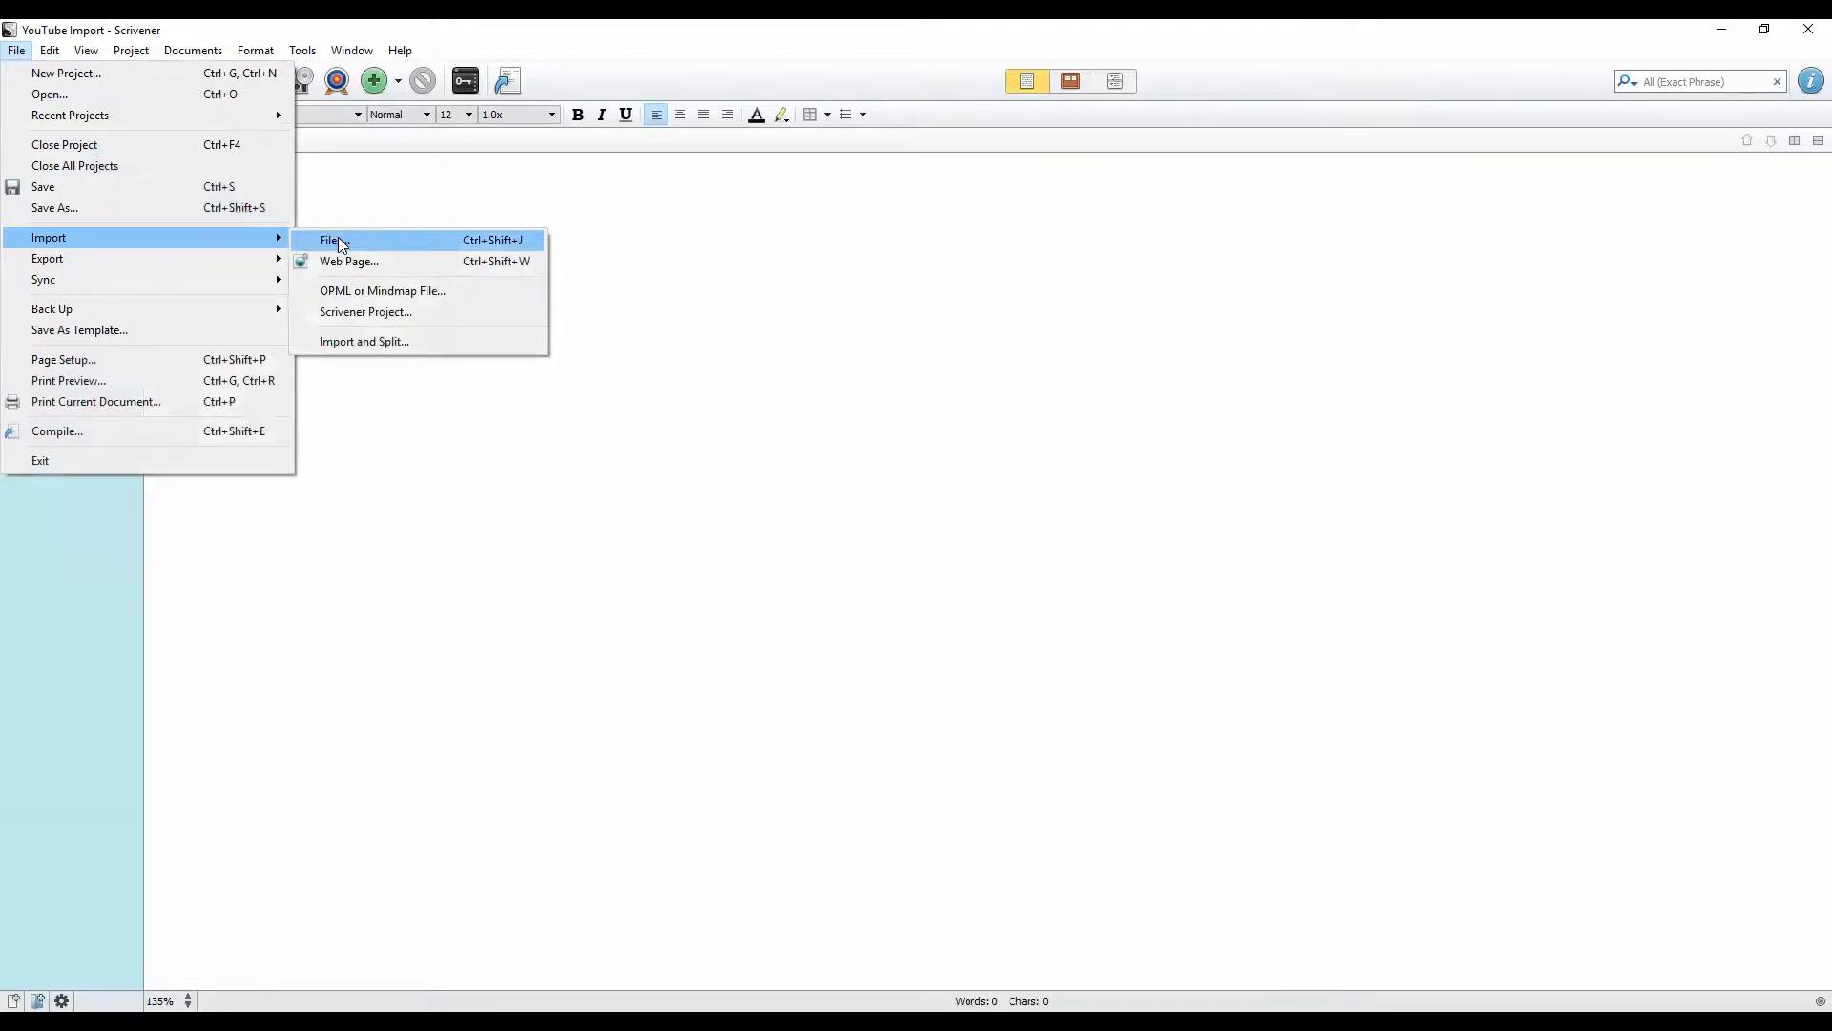
pyautogui.click(332, 241)
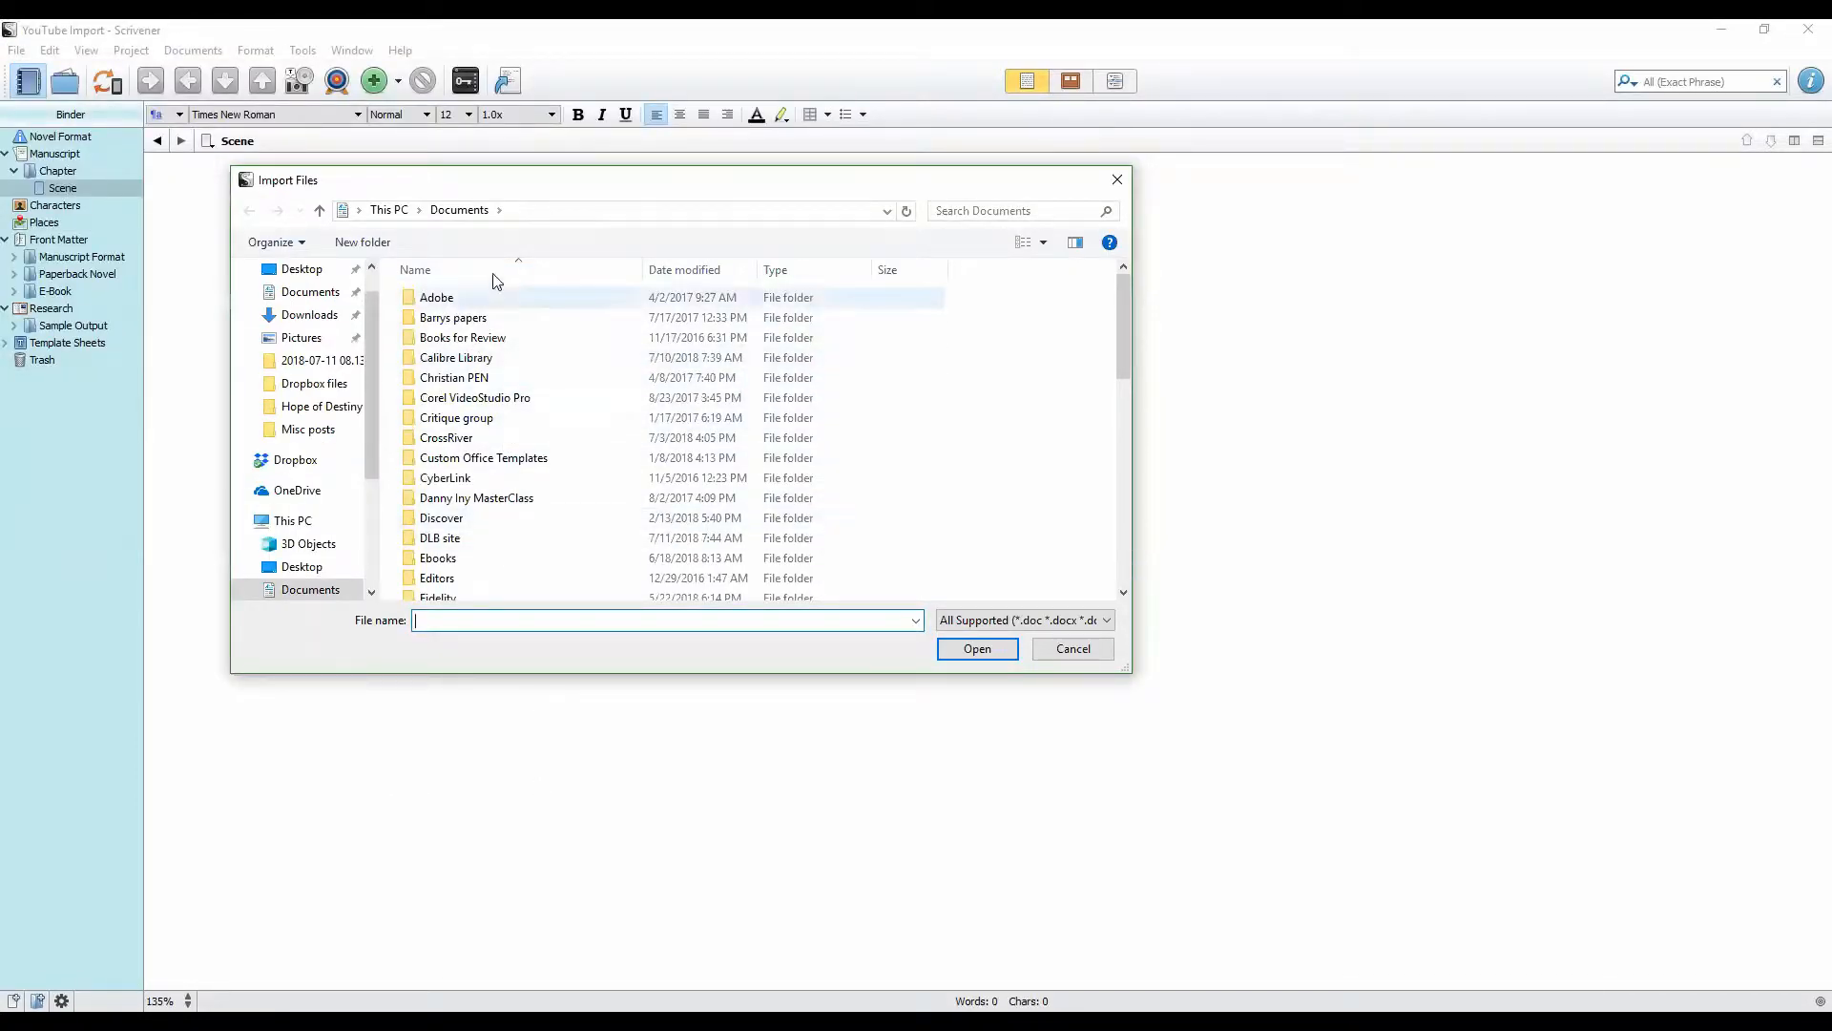
# Step: Browse Documents\Writing\Misc WIPs and import the Word article A Living Example
pyautogui.scroll(-3)
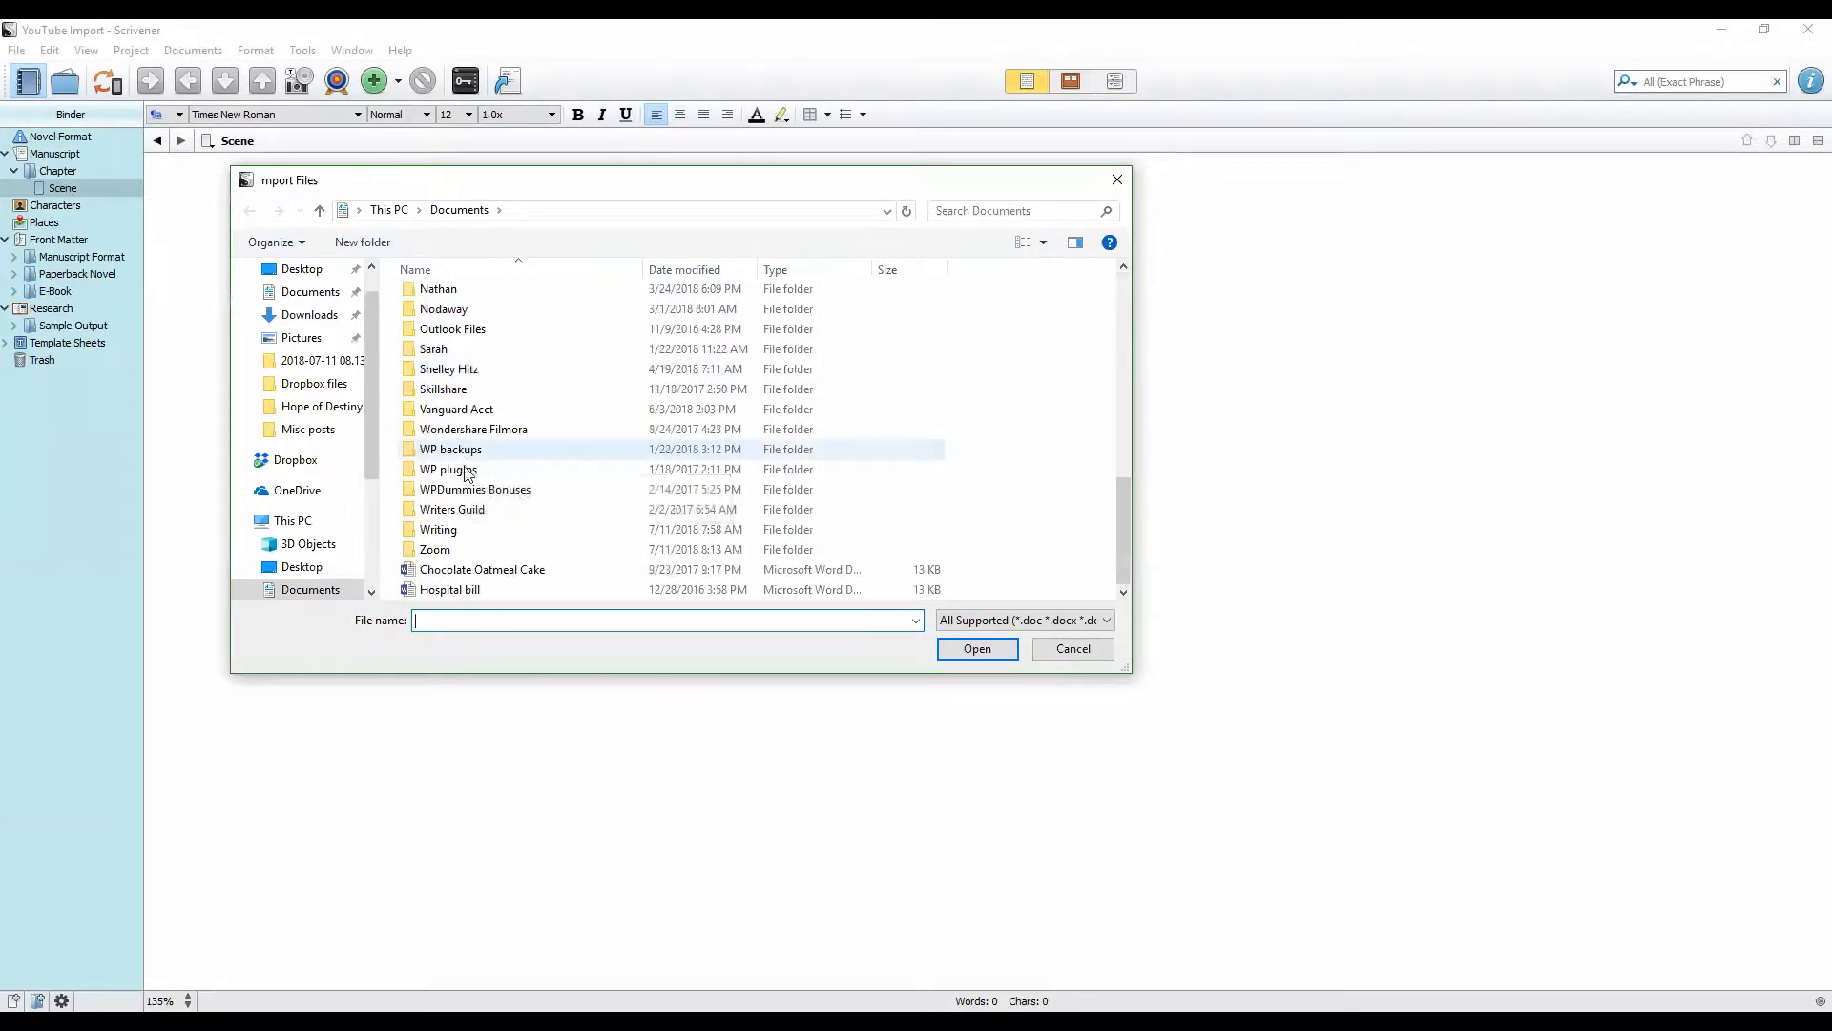
pyautogui.doubleClick(439, 528)
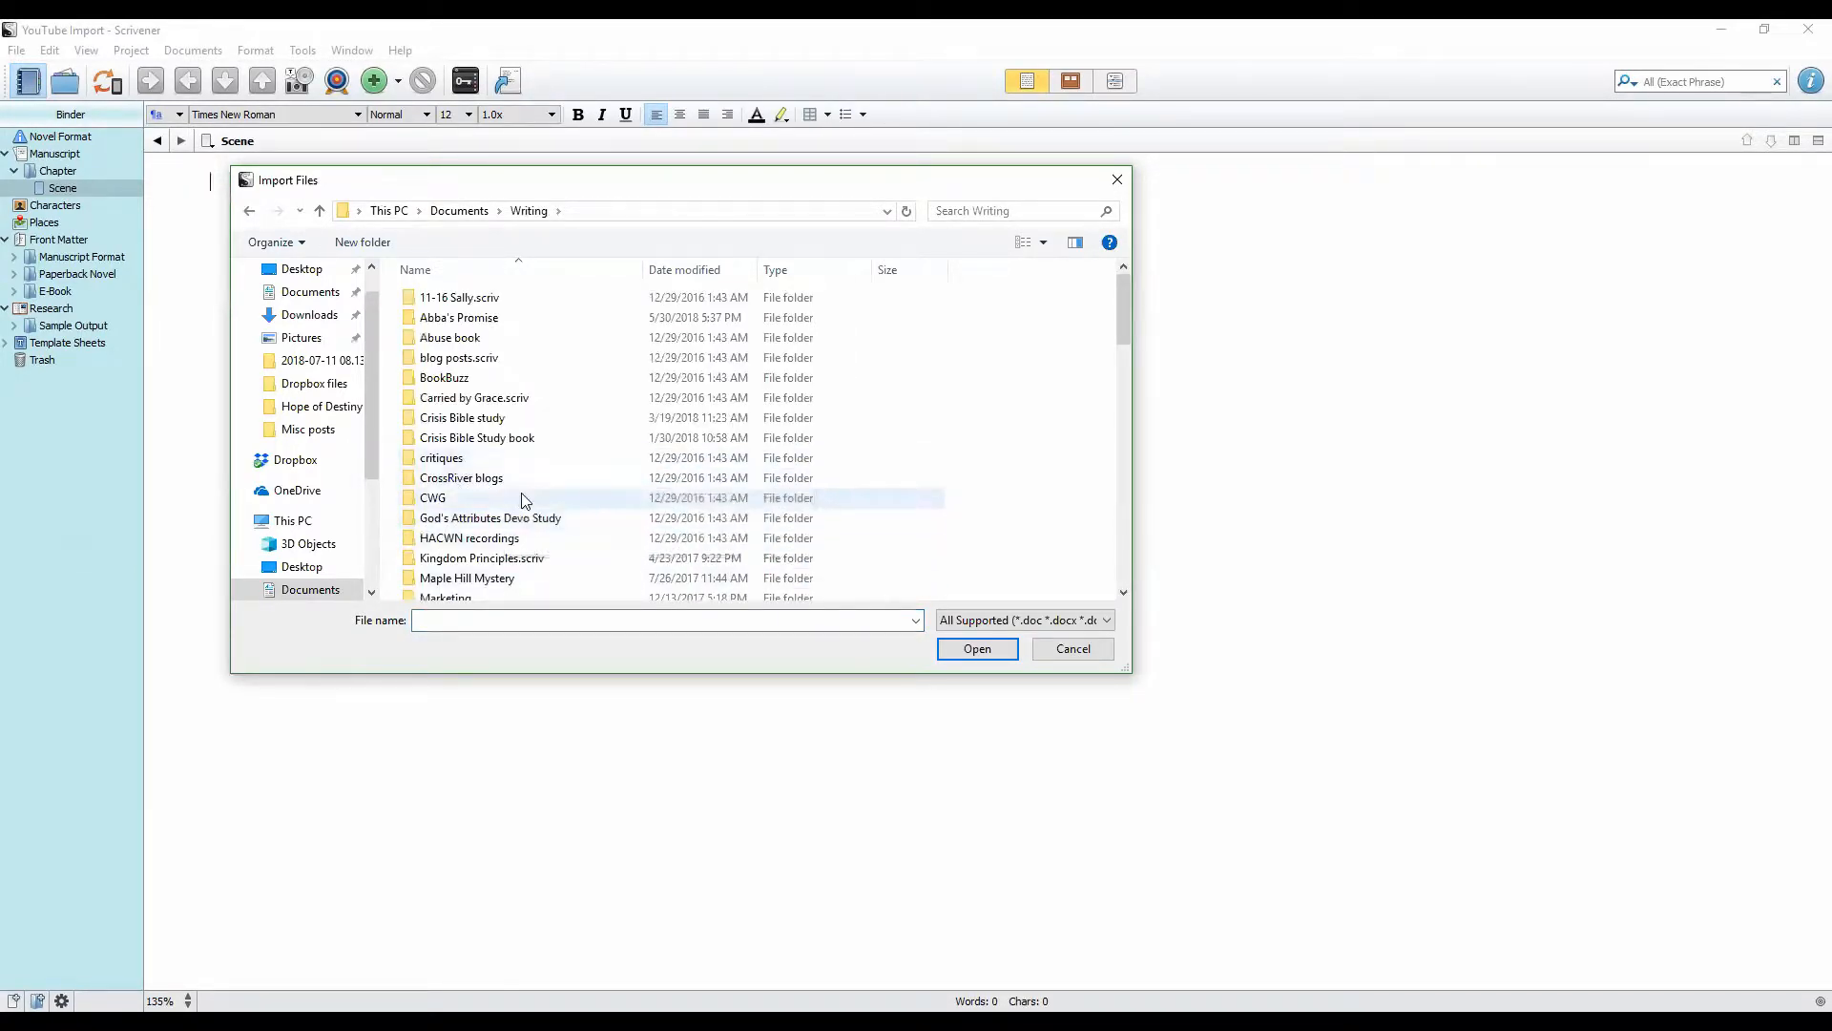
pyautogui.scroll(-3)
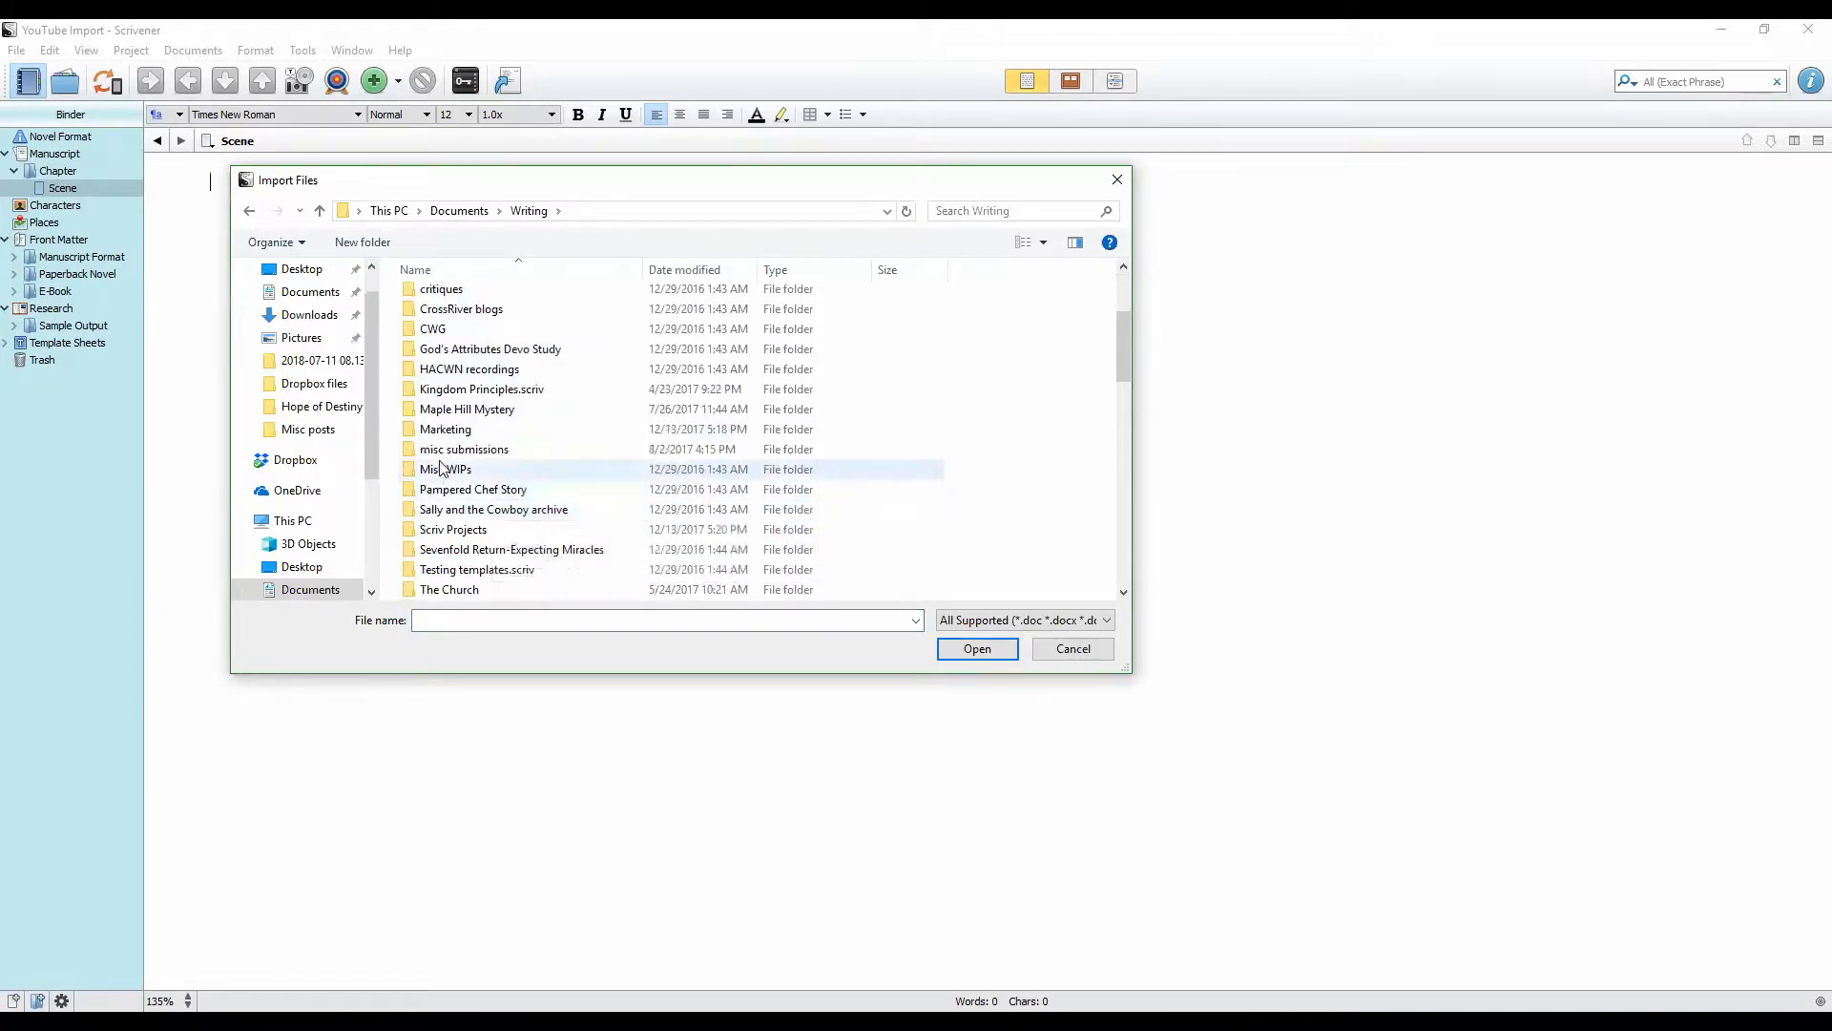
pyautogui.doubleClick(445, 470)
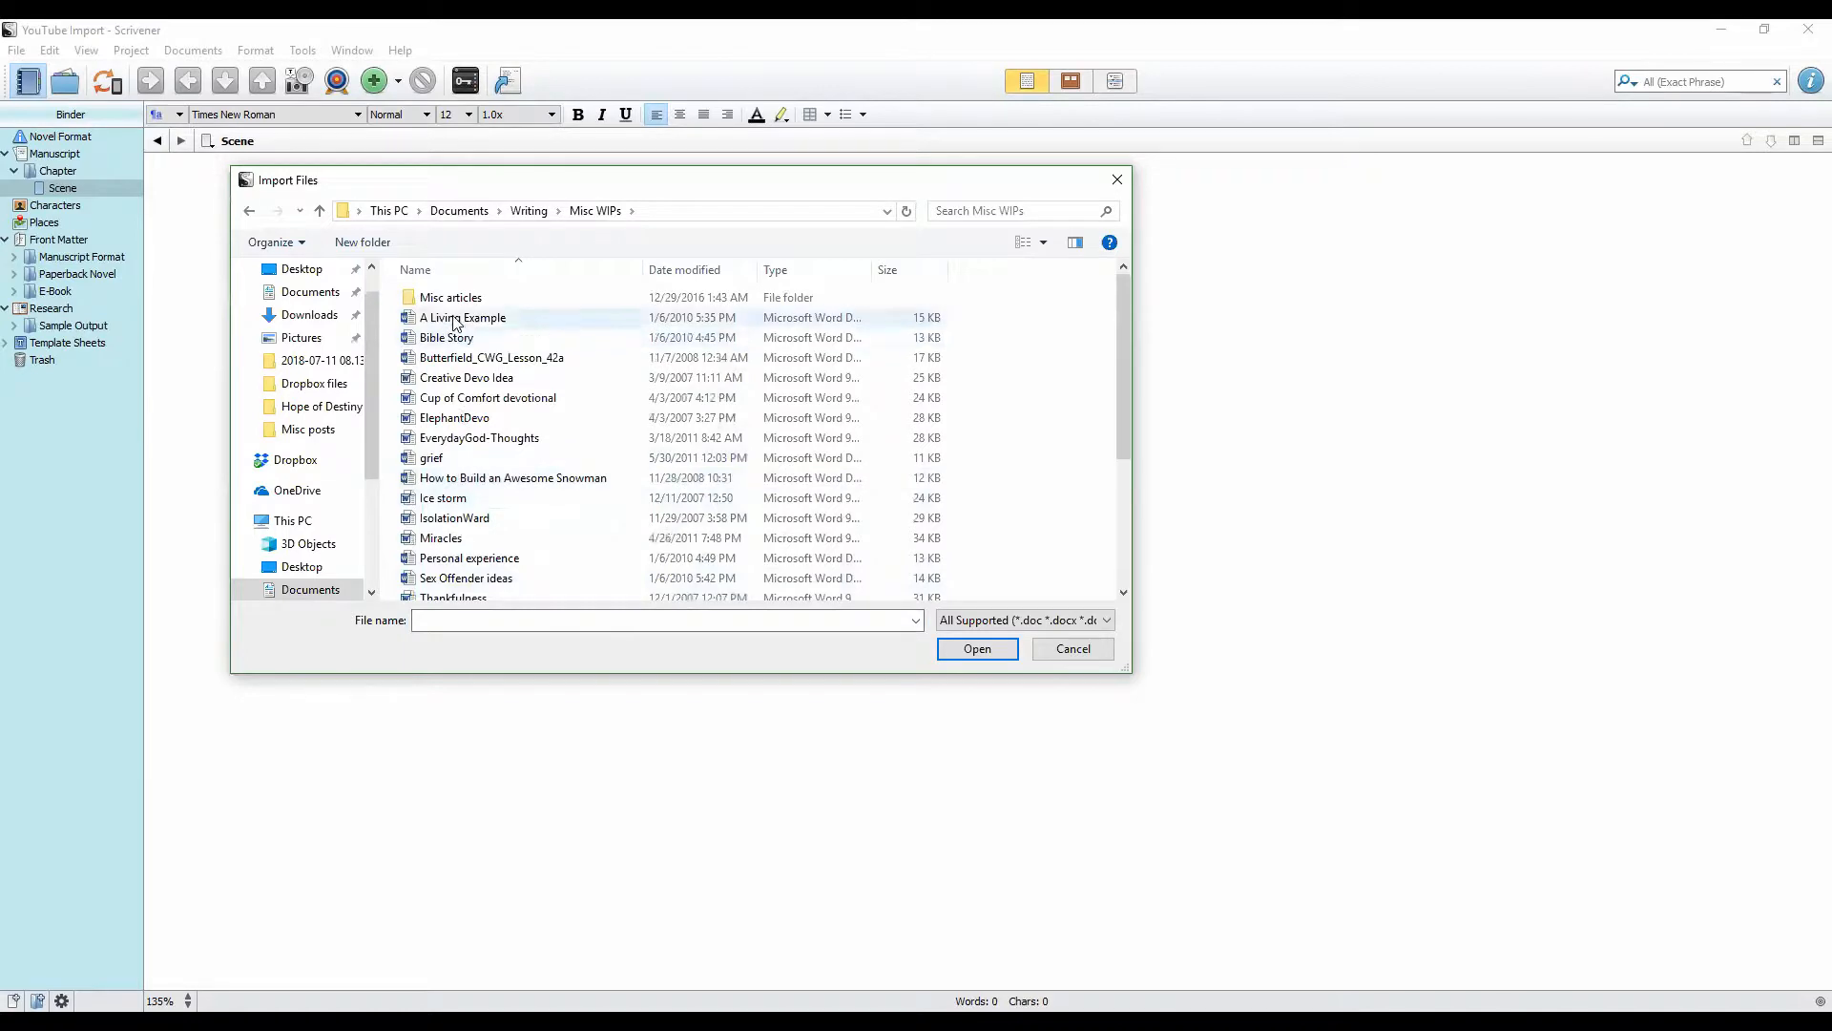
pyautogui.click(462, 316)
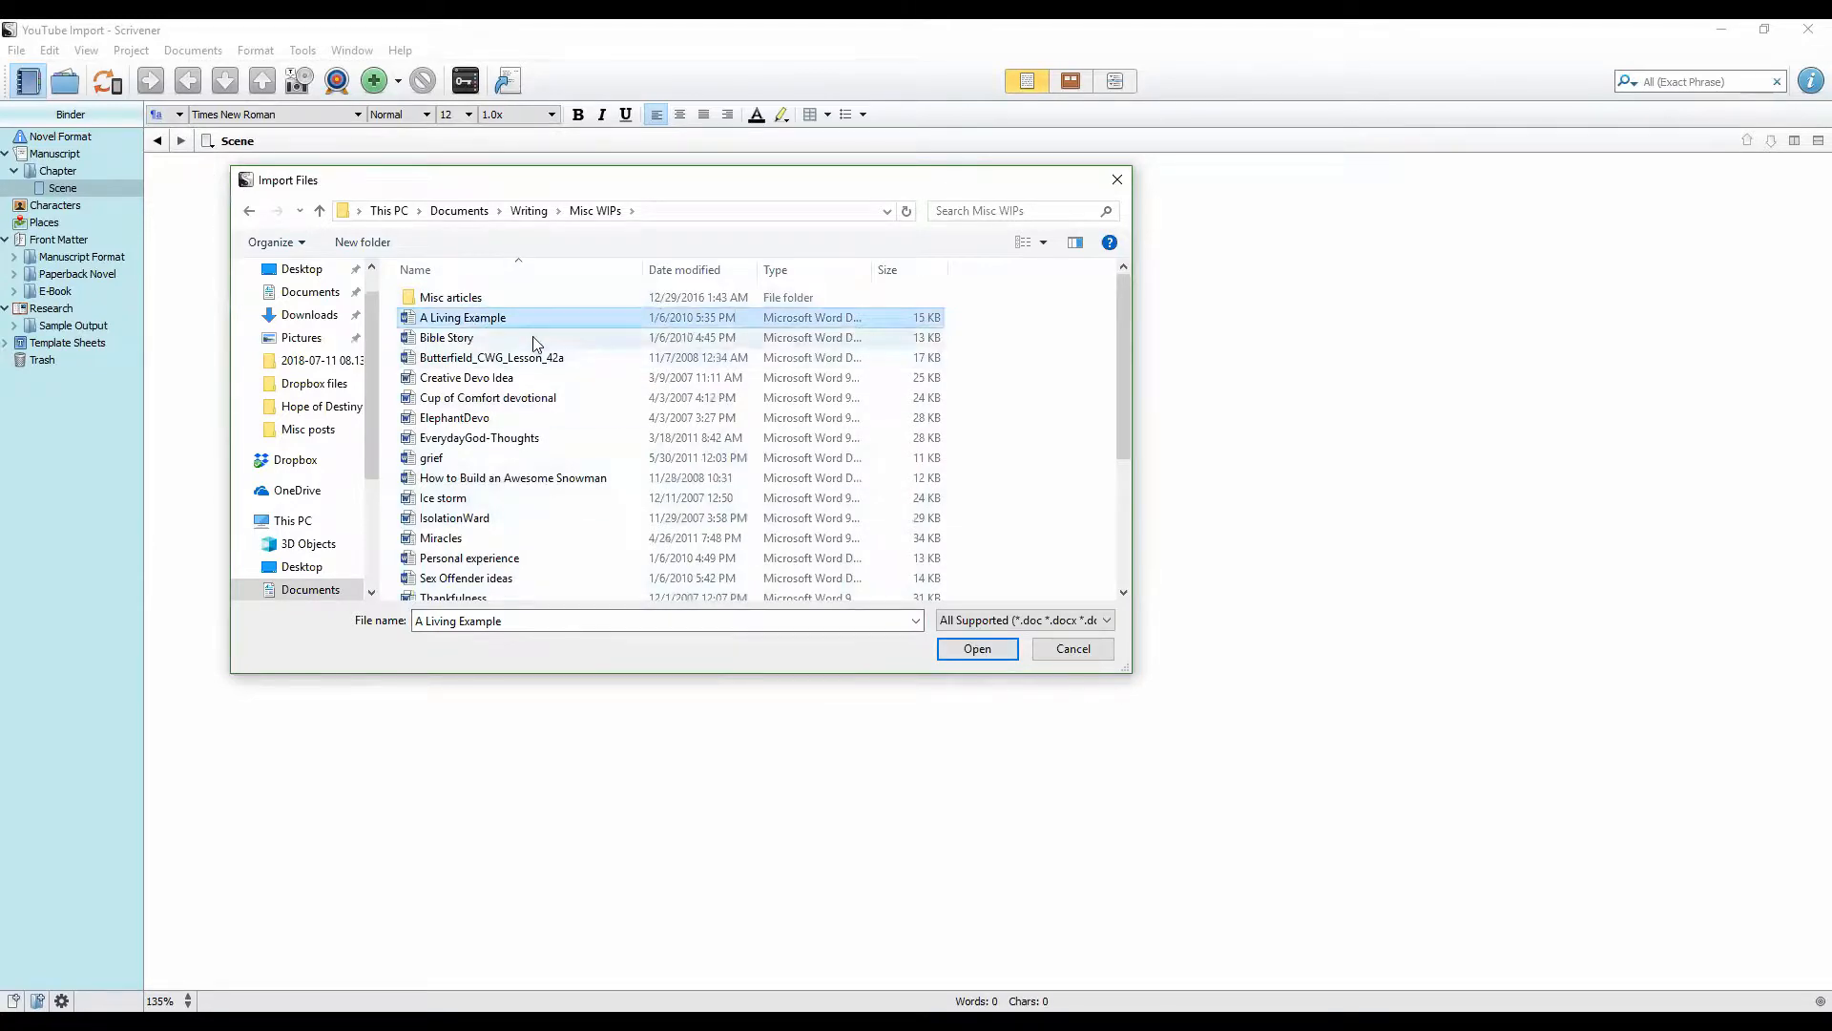
pyautogui.moveTo(977, 649)
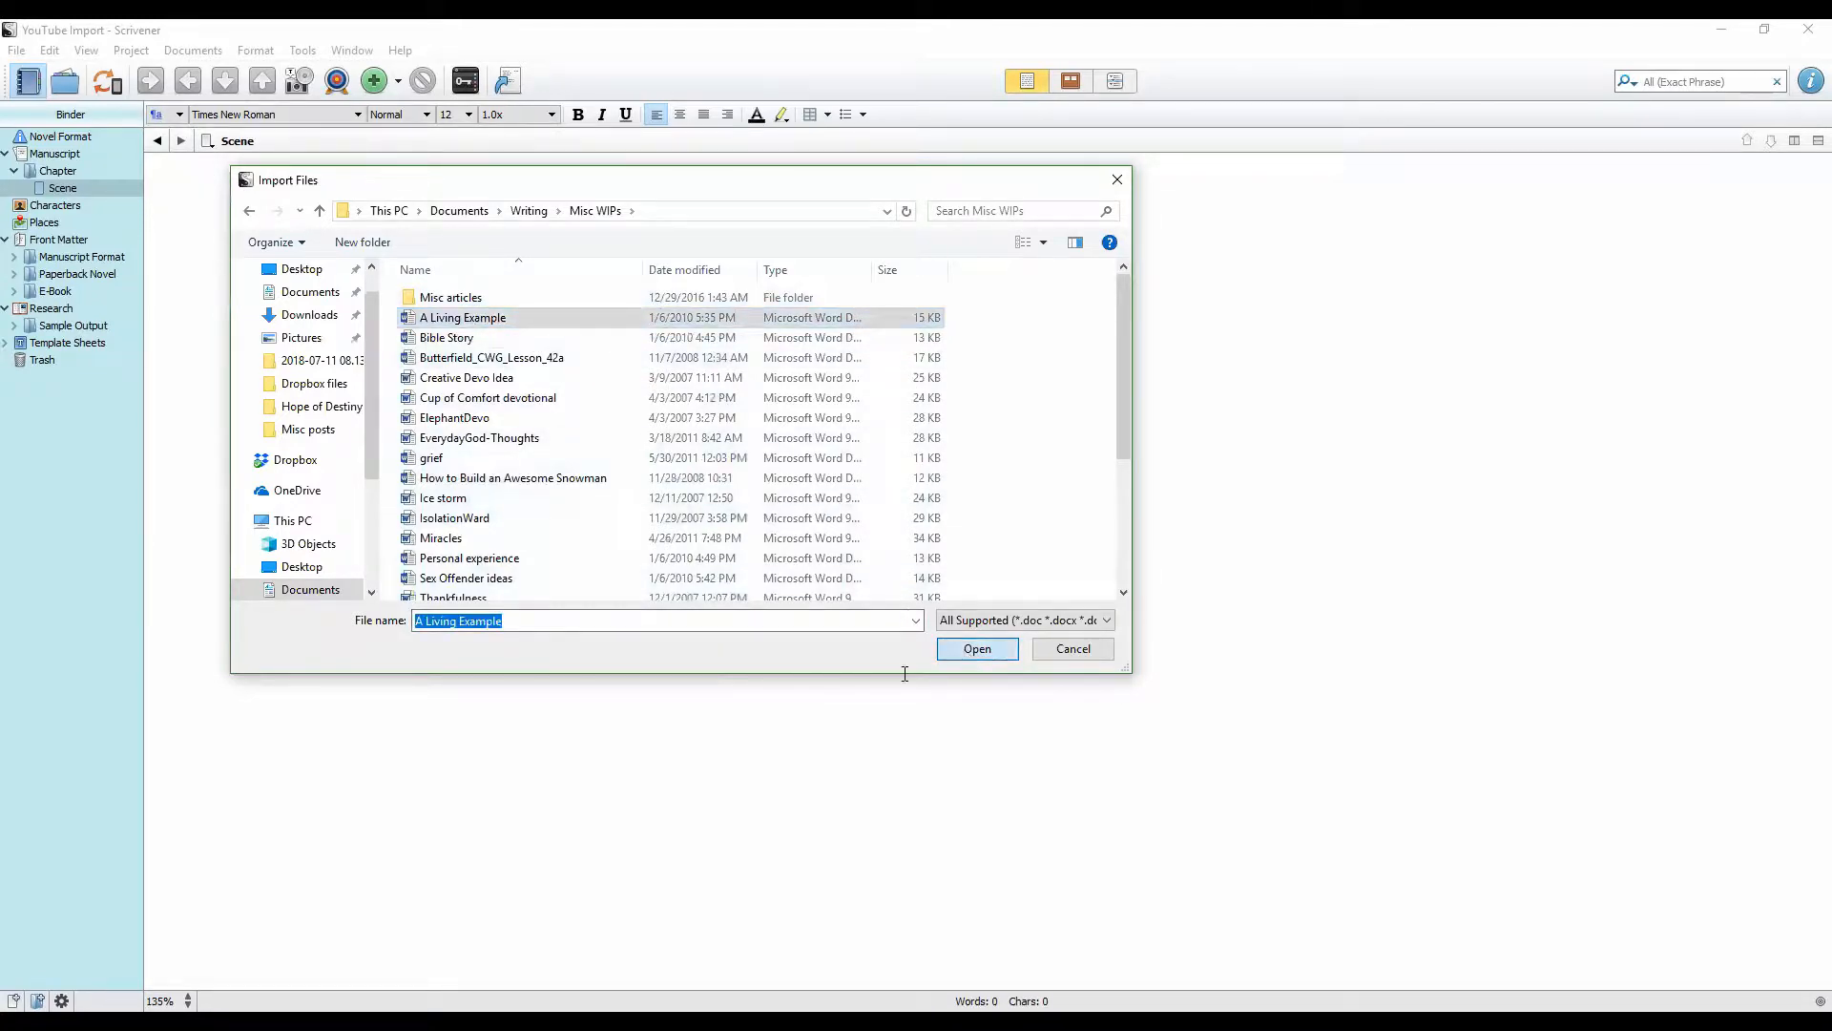
pyautogui.click(978, 649)
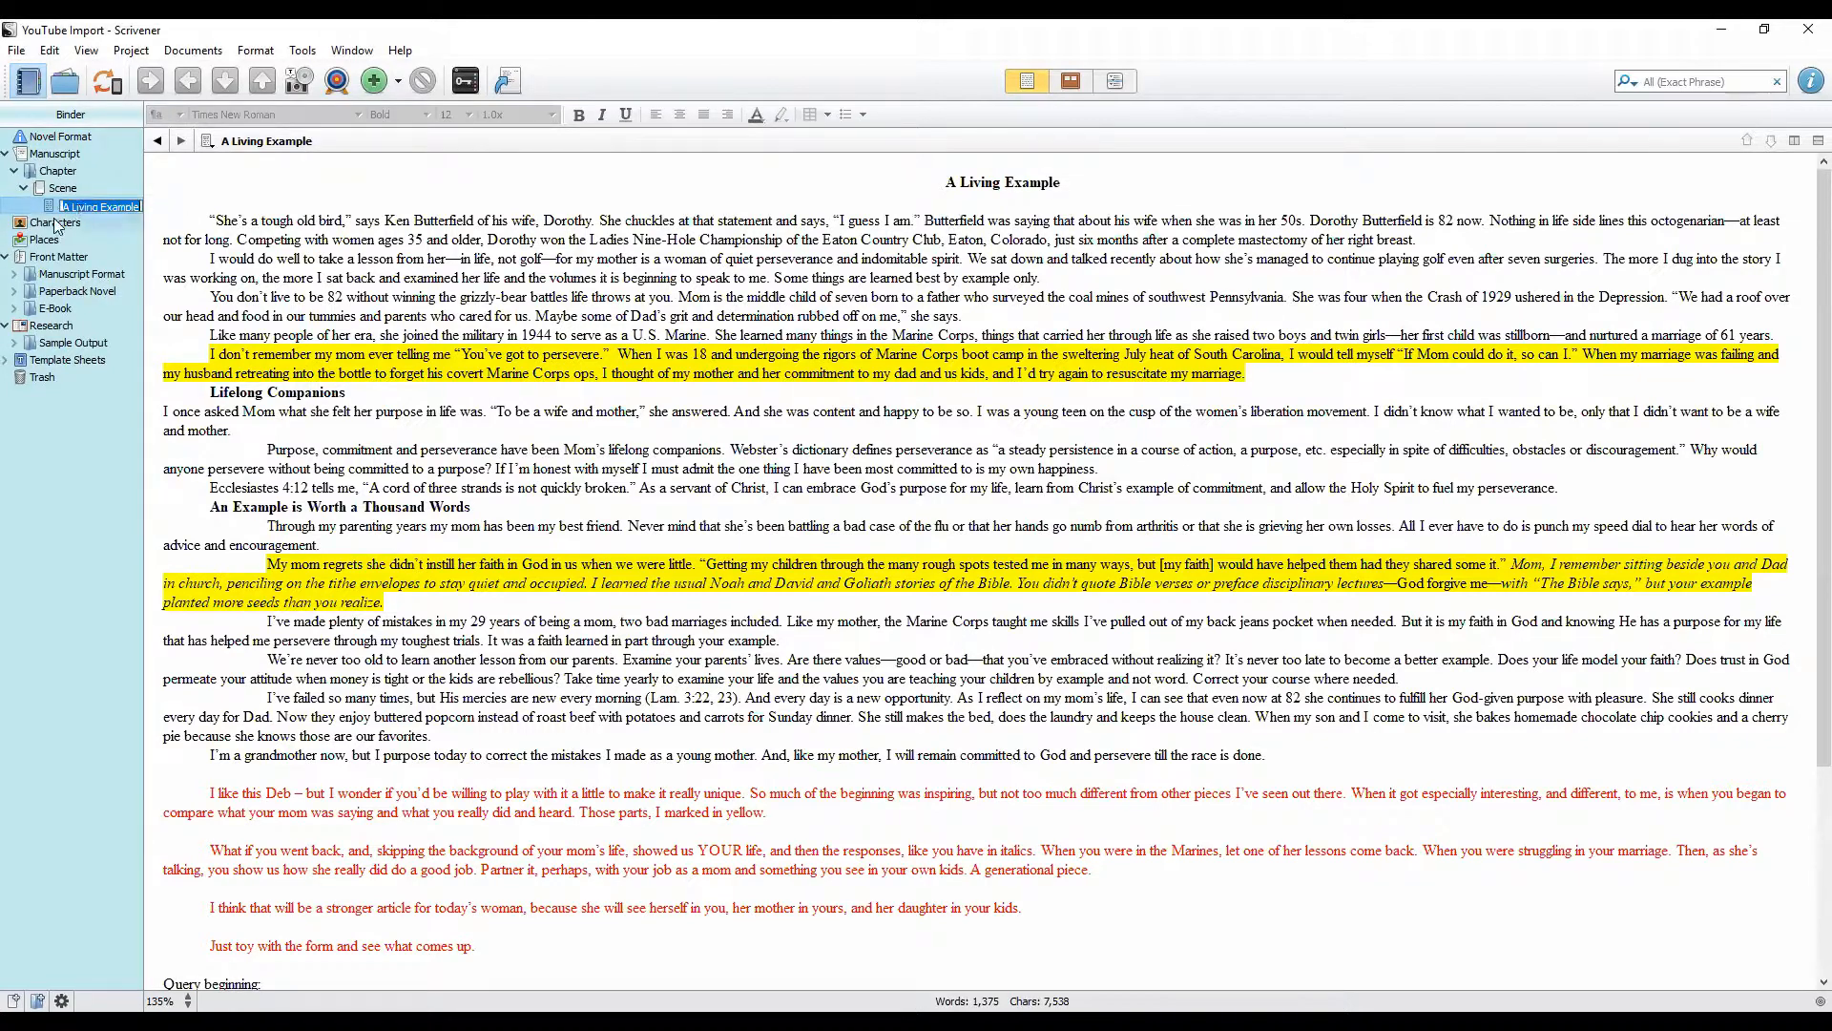
# Step: Rename the imported A Living Example binder document to 7-10-18
pyautogui.click(99, 206)
pyautogui.write('7-10-18')
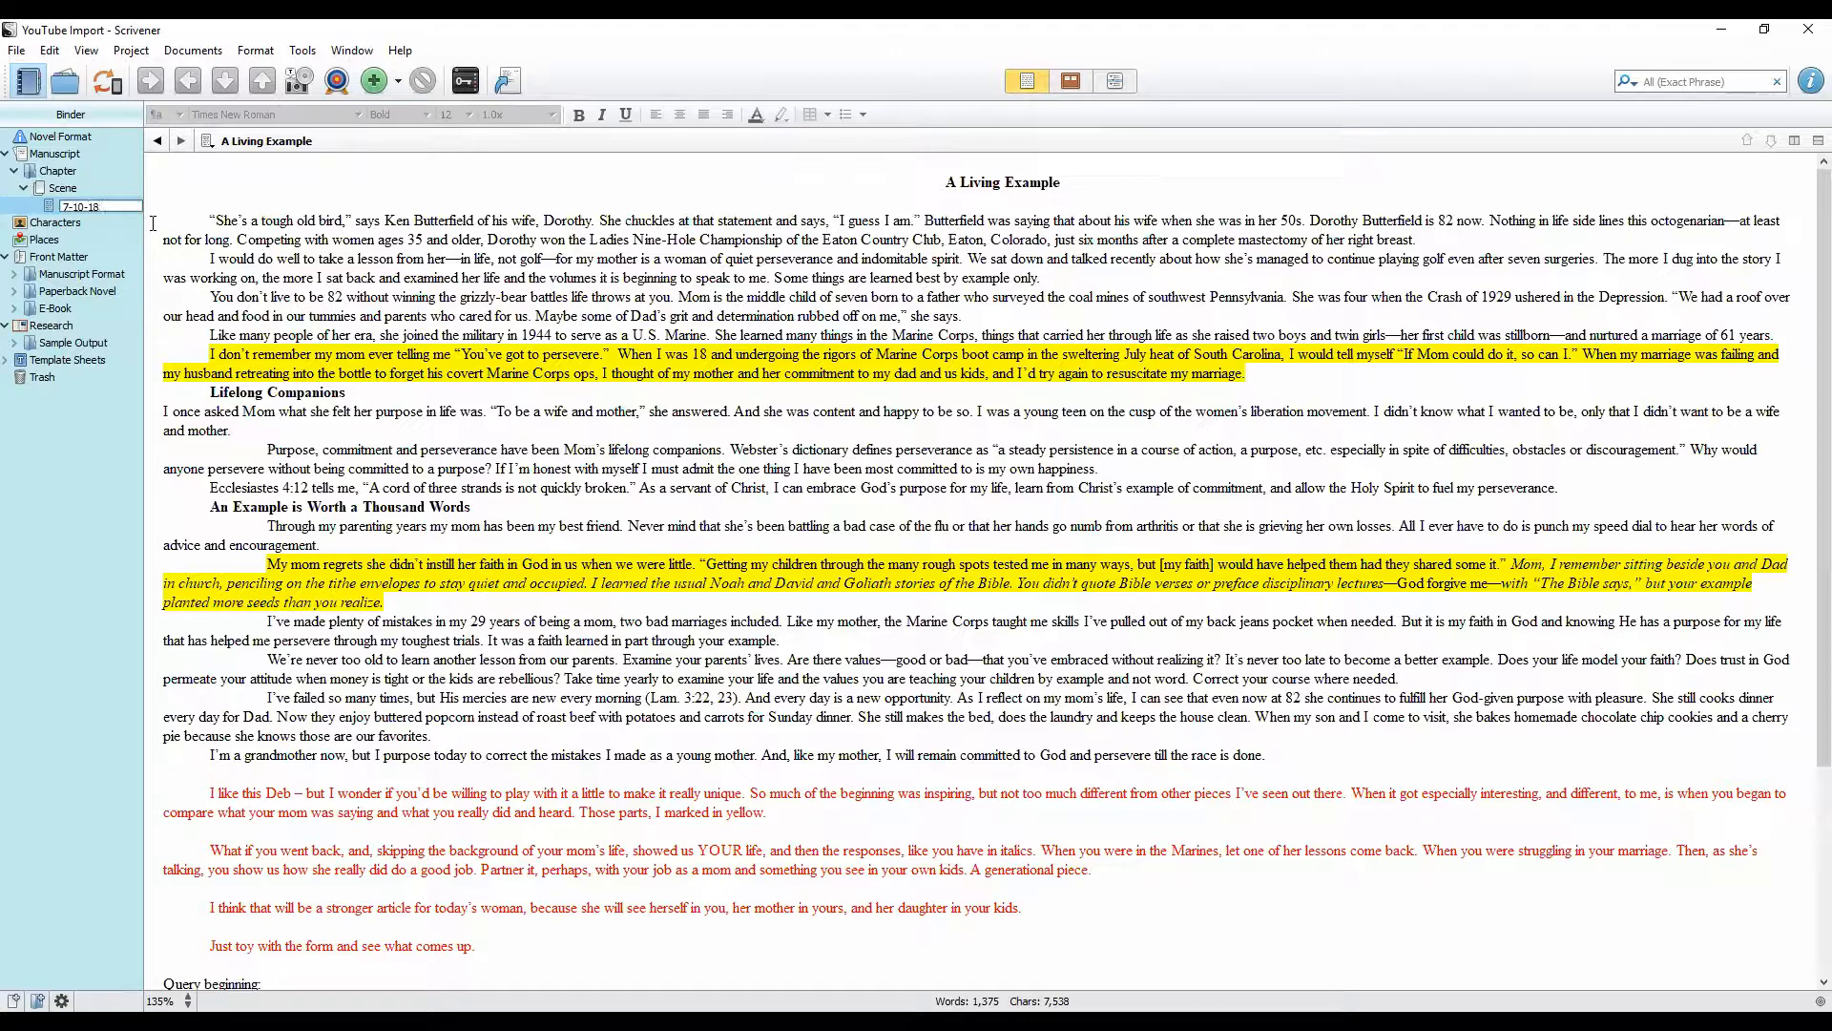
pyautogui.click(80, 205)
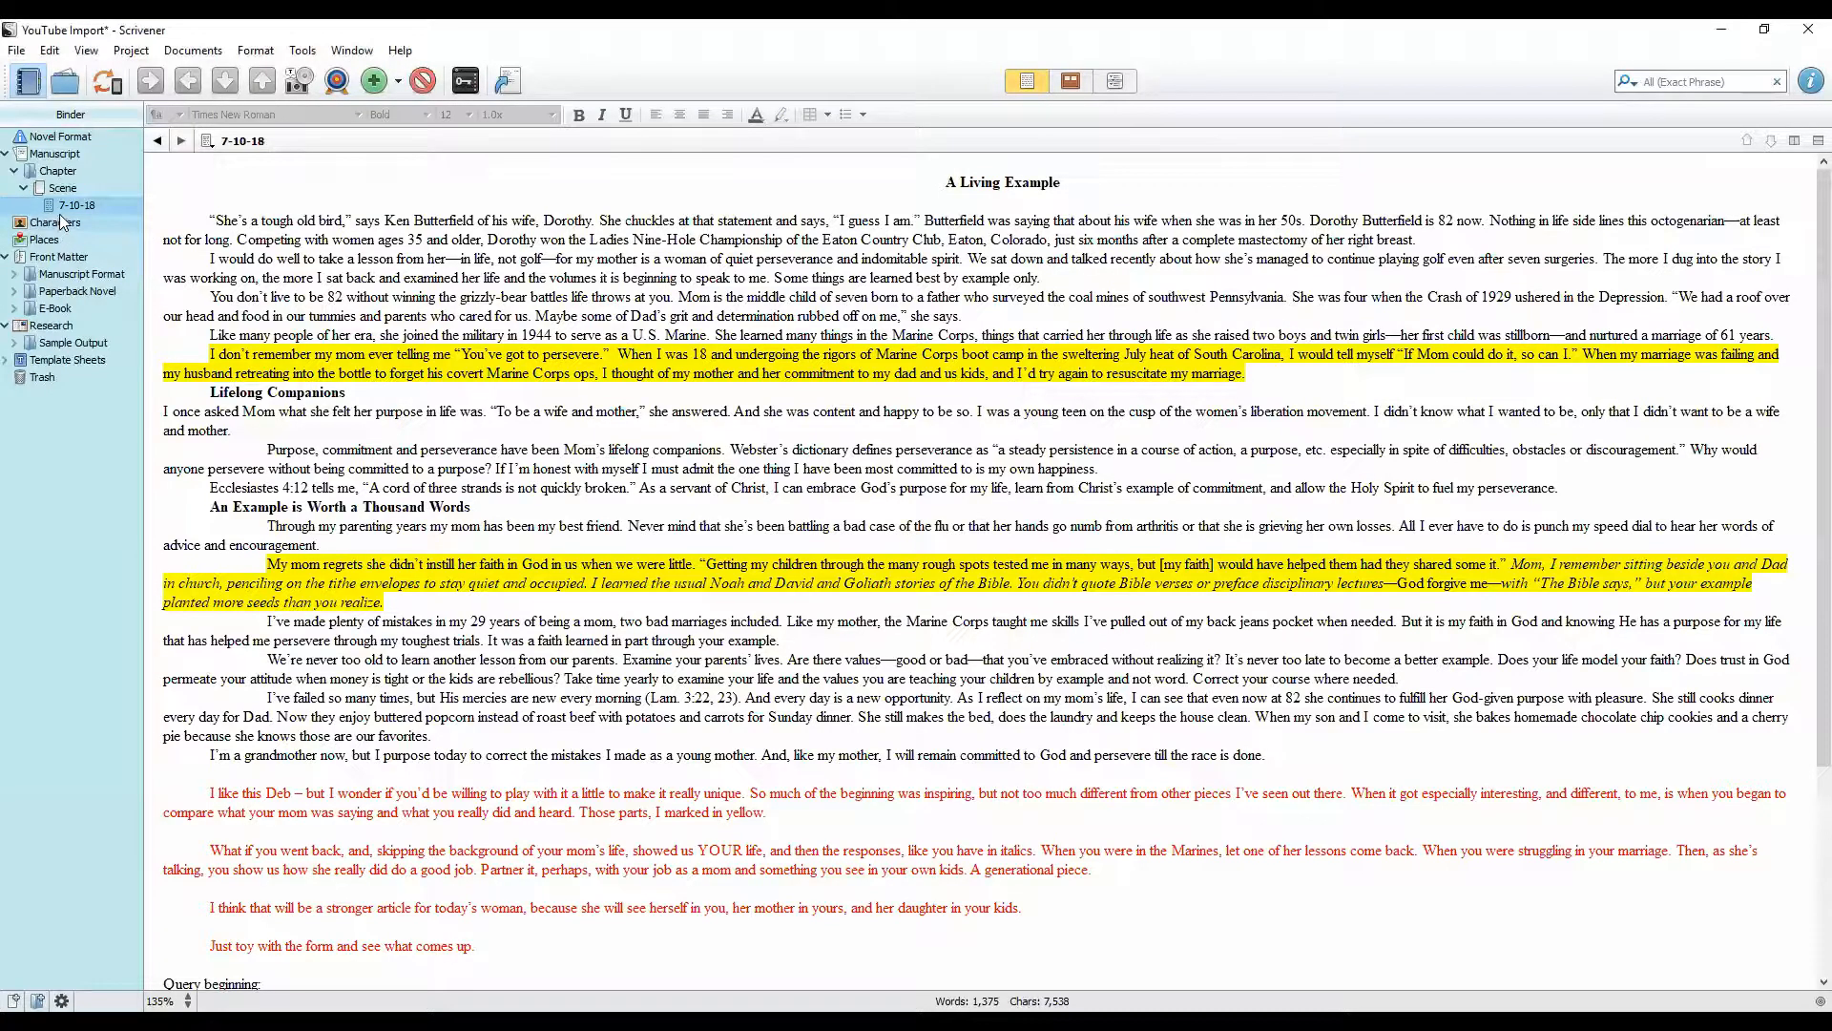
pyautogui.scroll(-3)
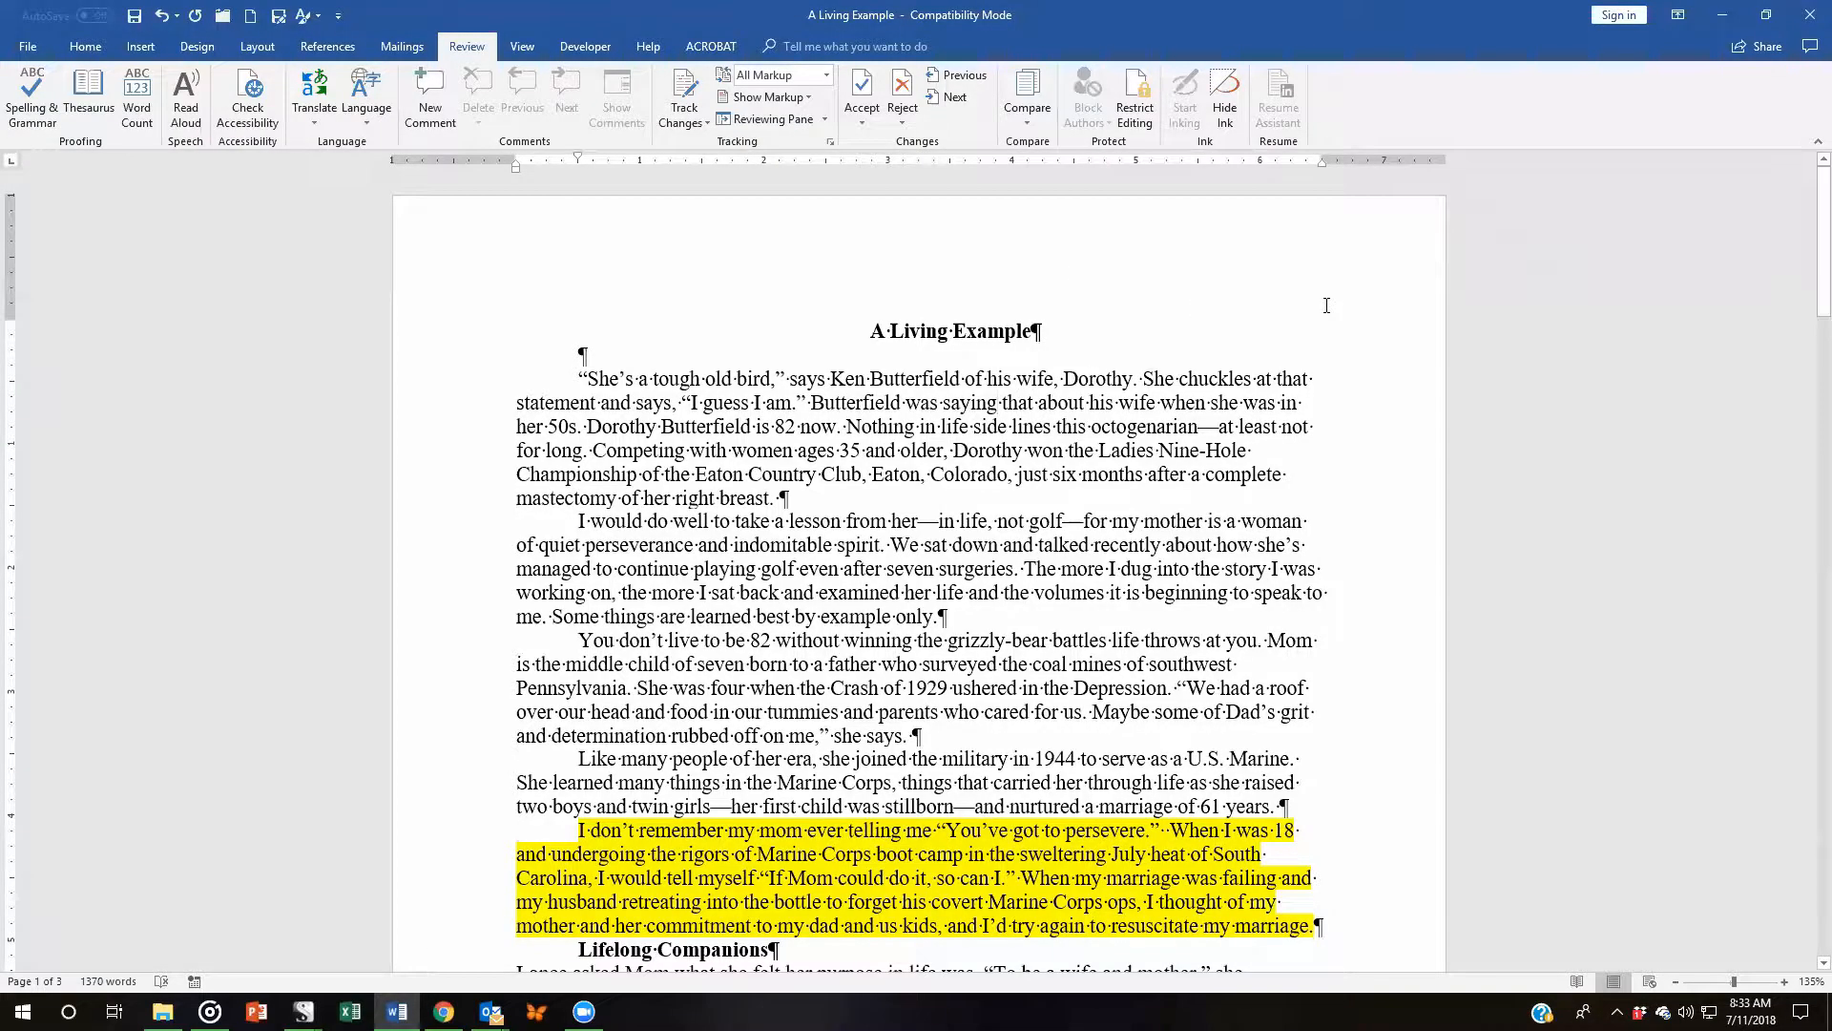
pyautogui.moveTo(1225, 365)
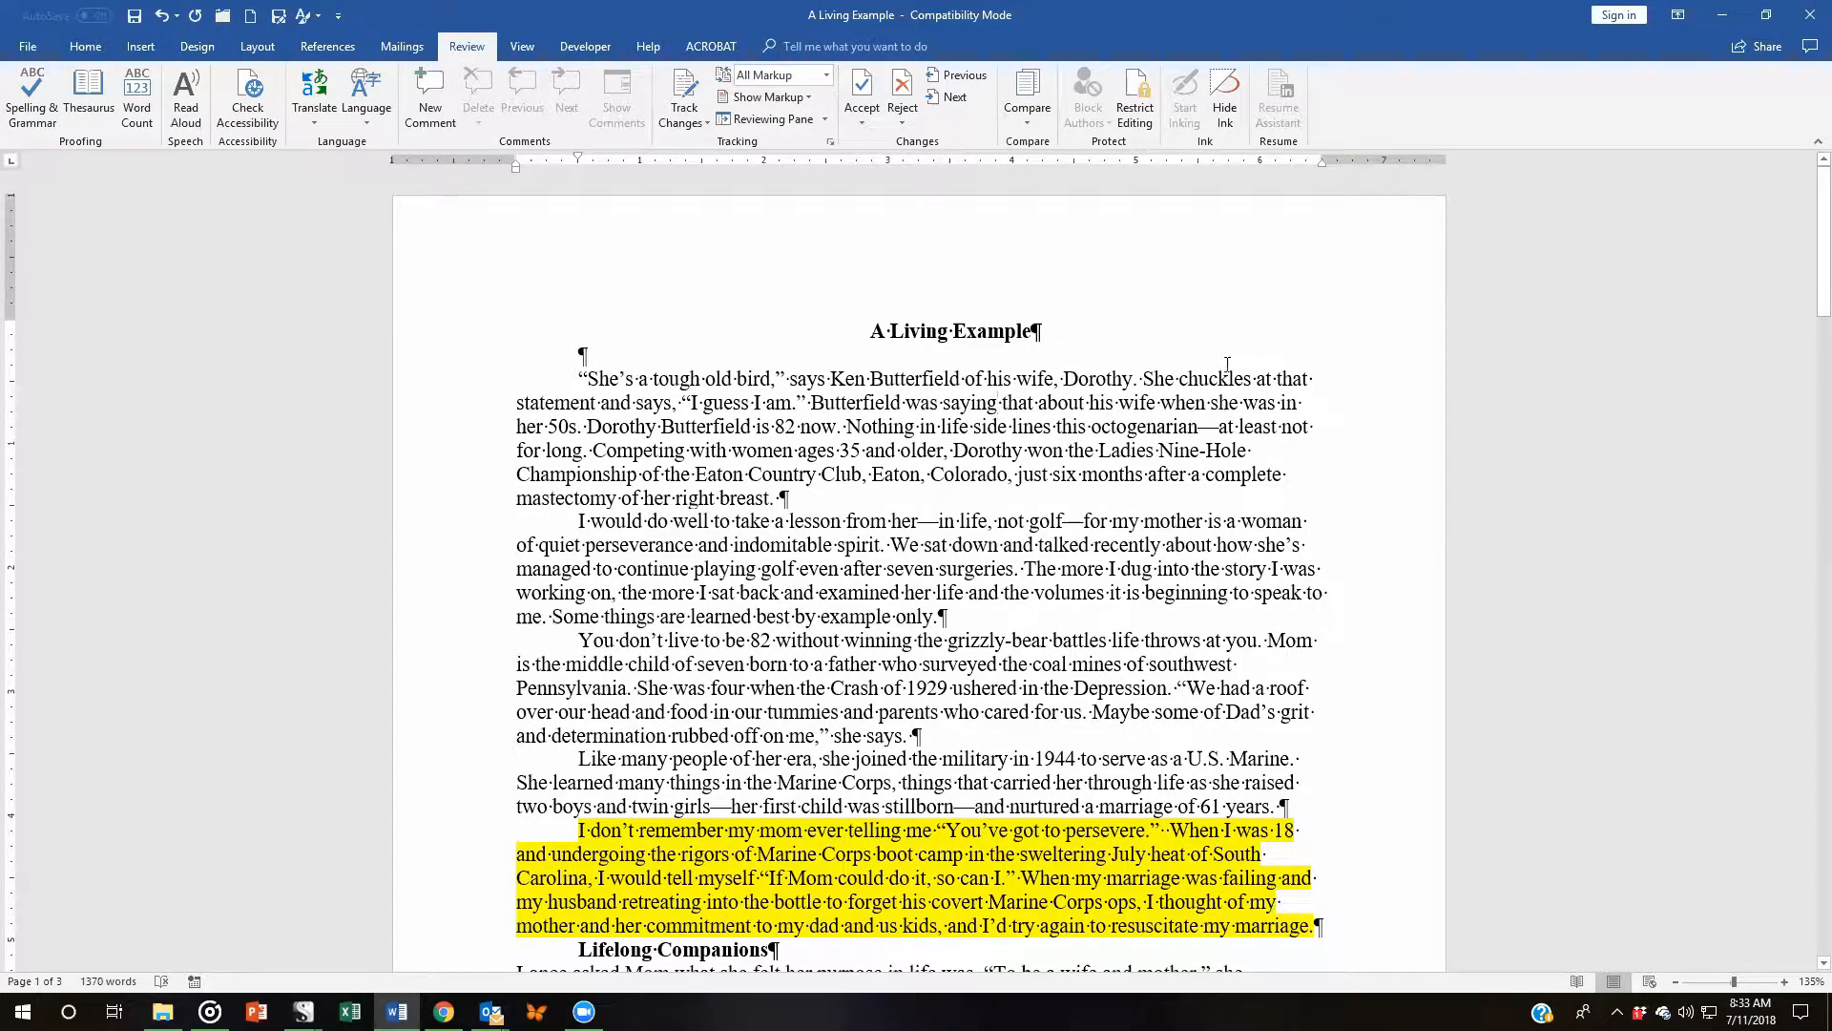
# Step: Add ### markers before the remaining section headings, including 'An Example is Worth a Thousand Words' and 'Query beginning'
pyautogui.scroll(-3)
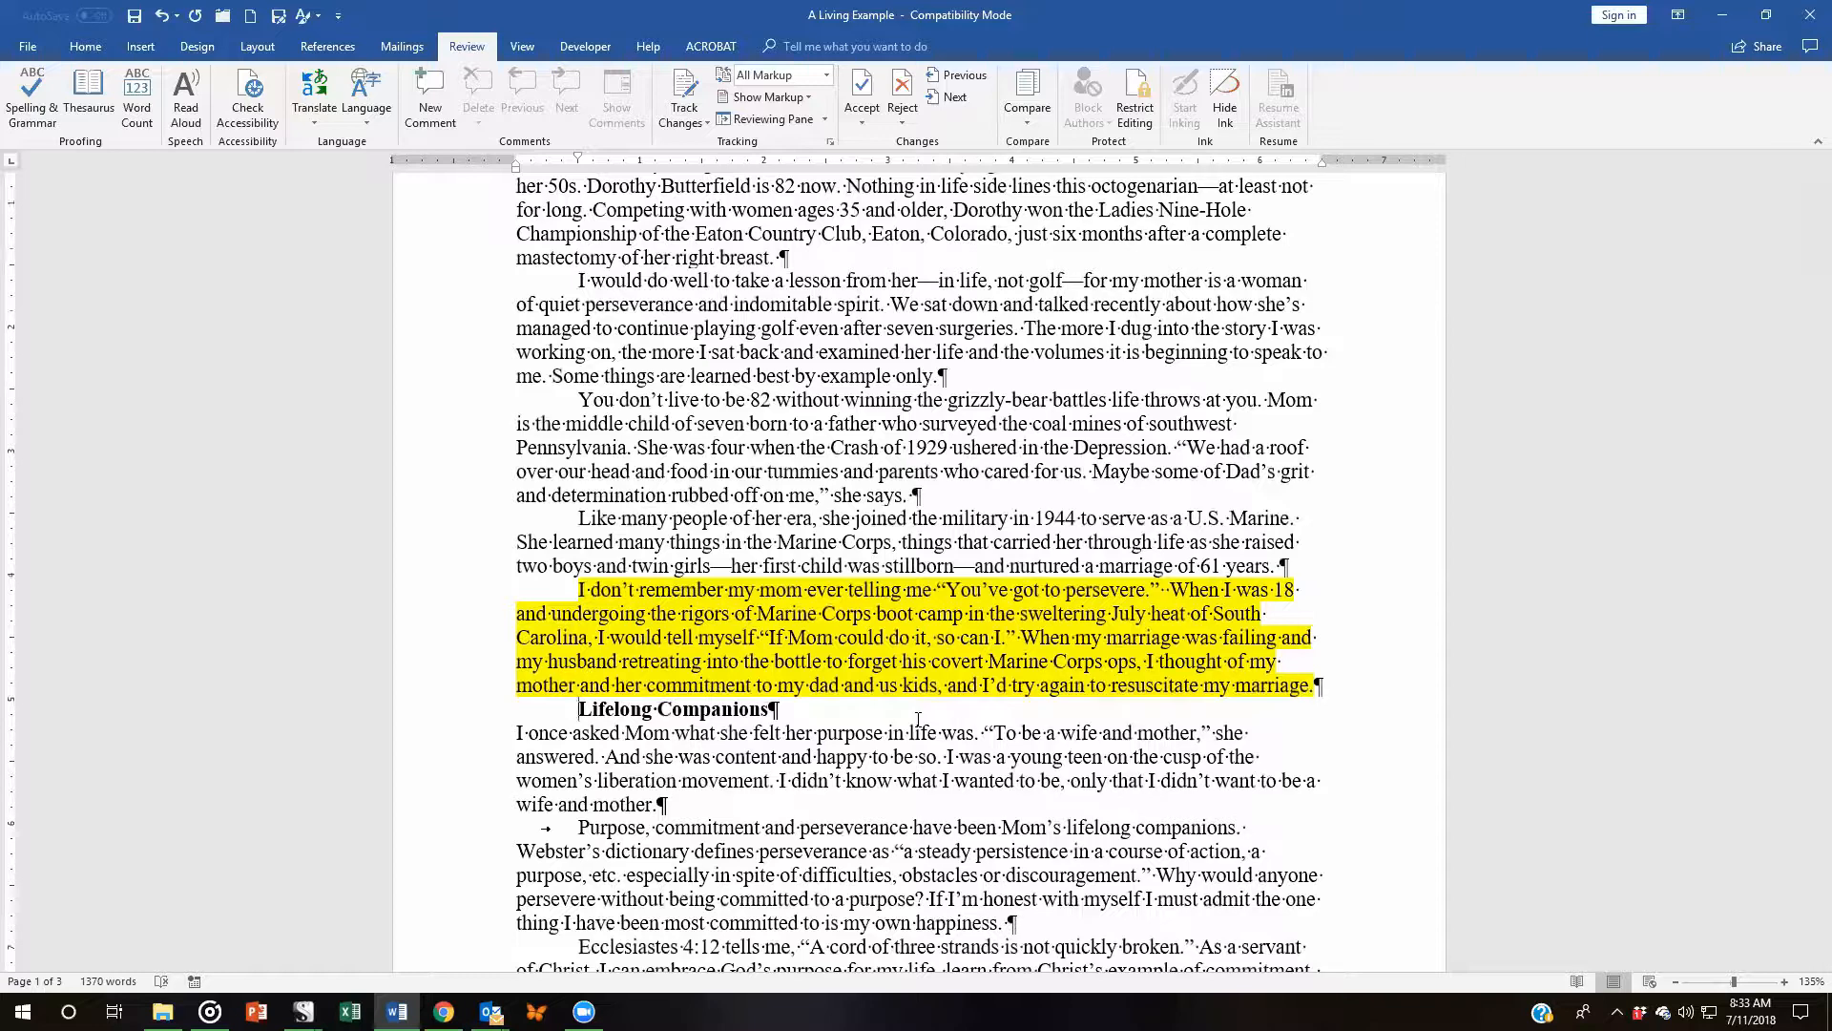
pyautogui.write('###')
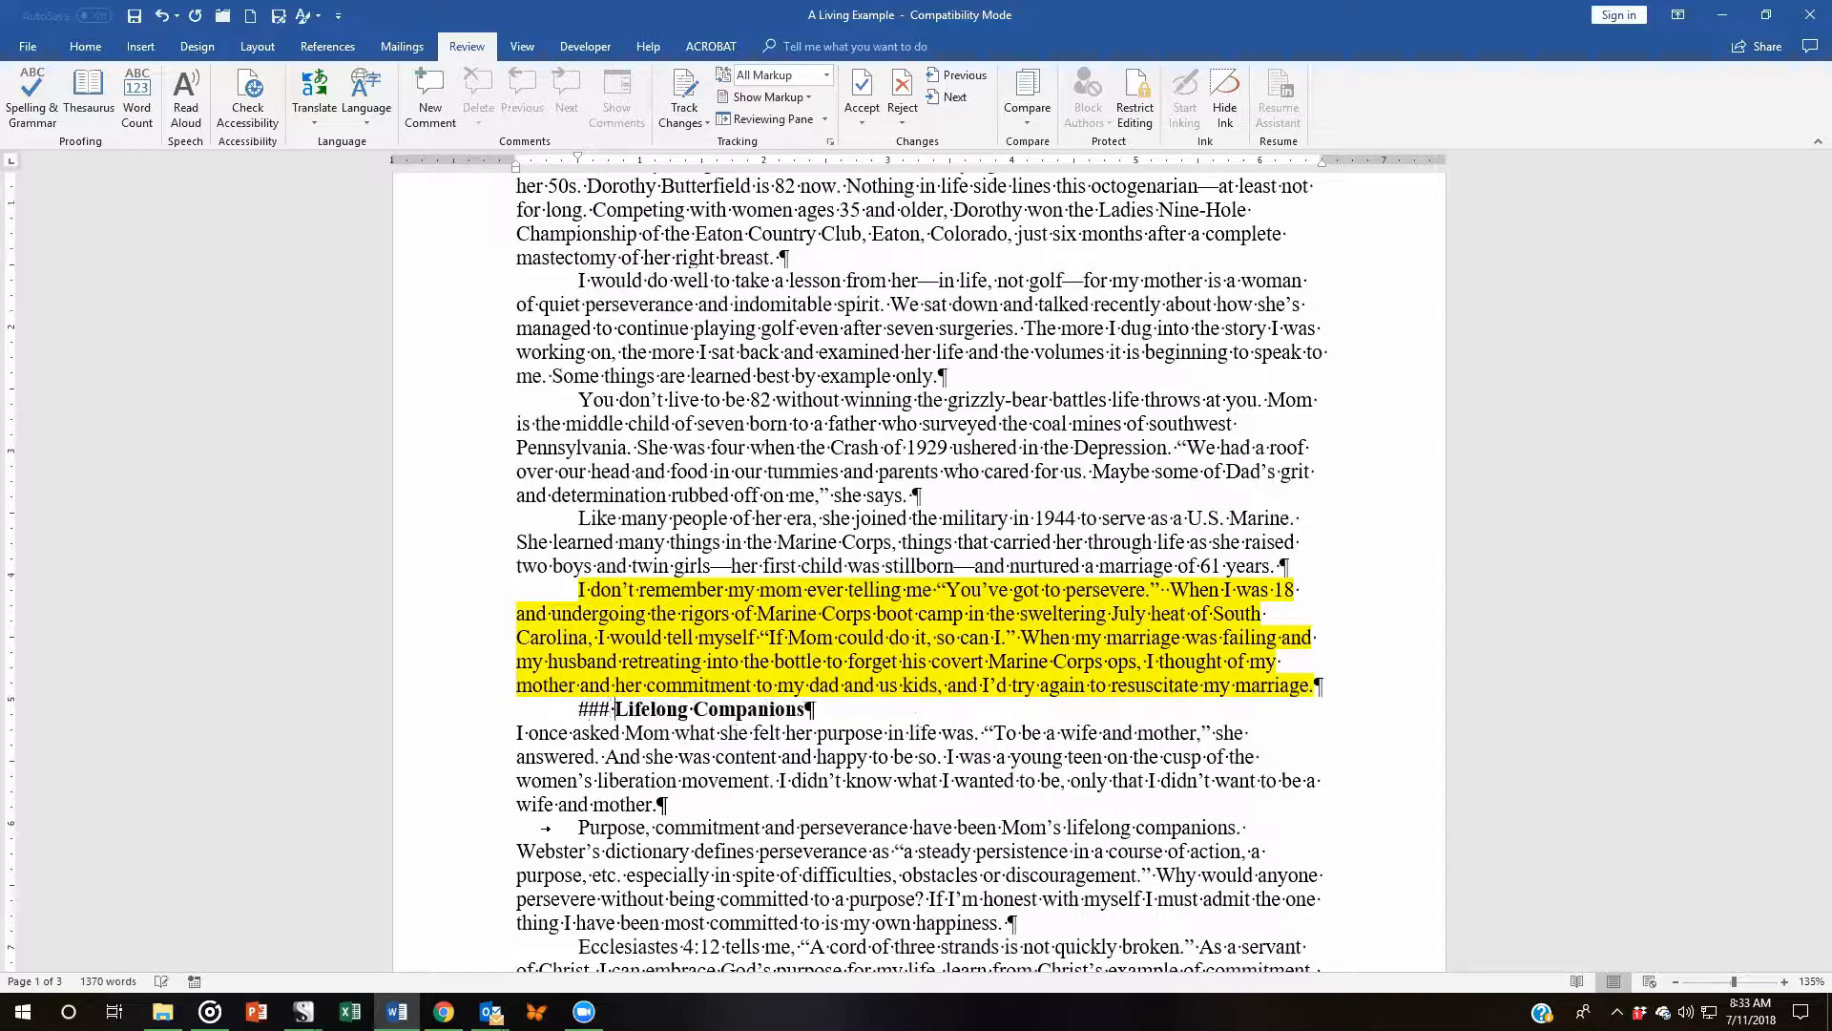
pyautogui.scroll(-3)
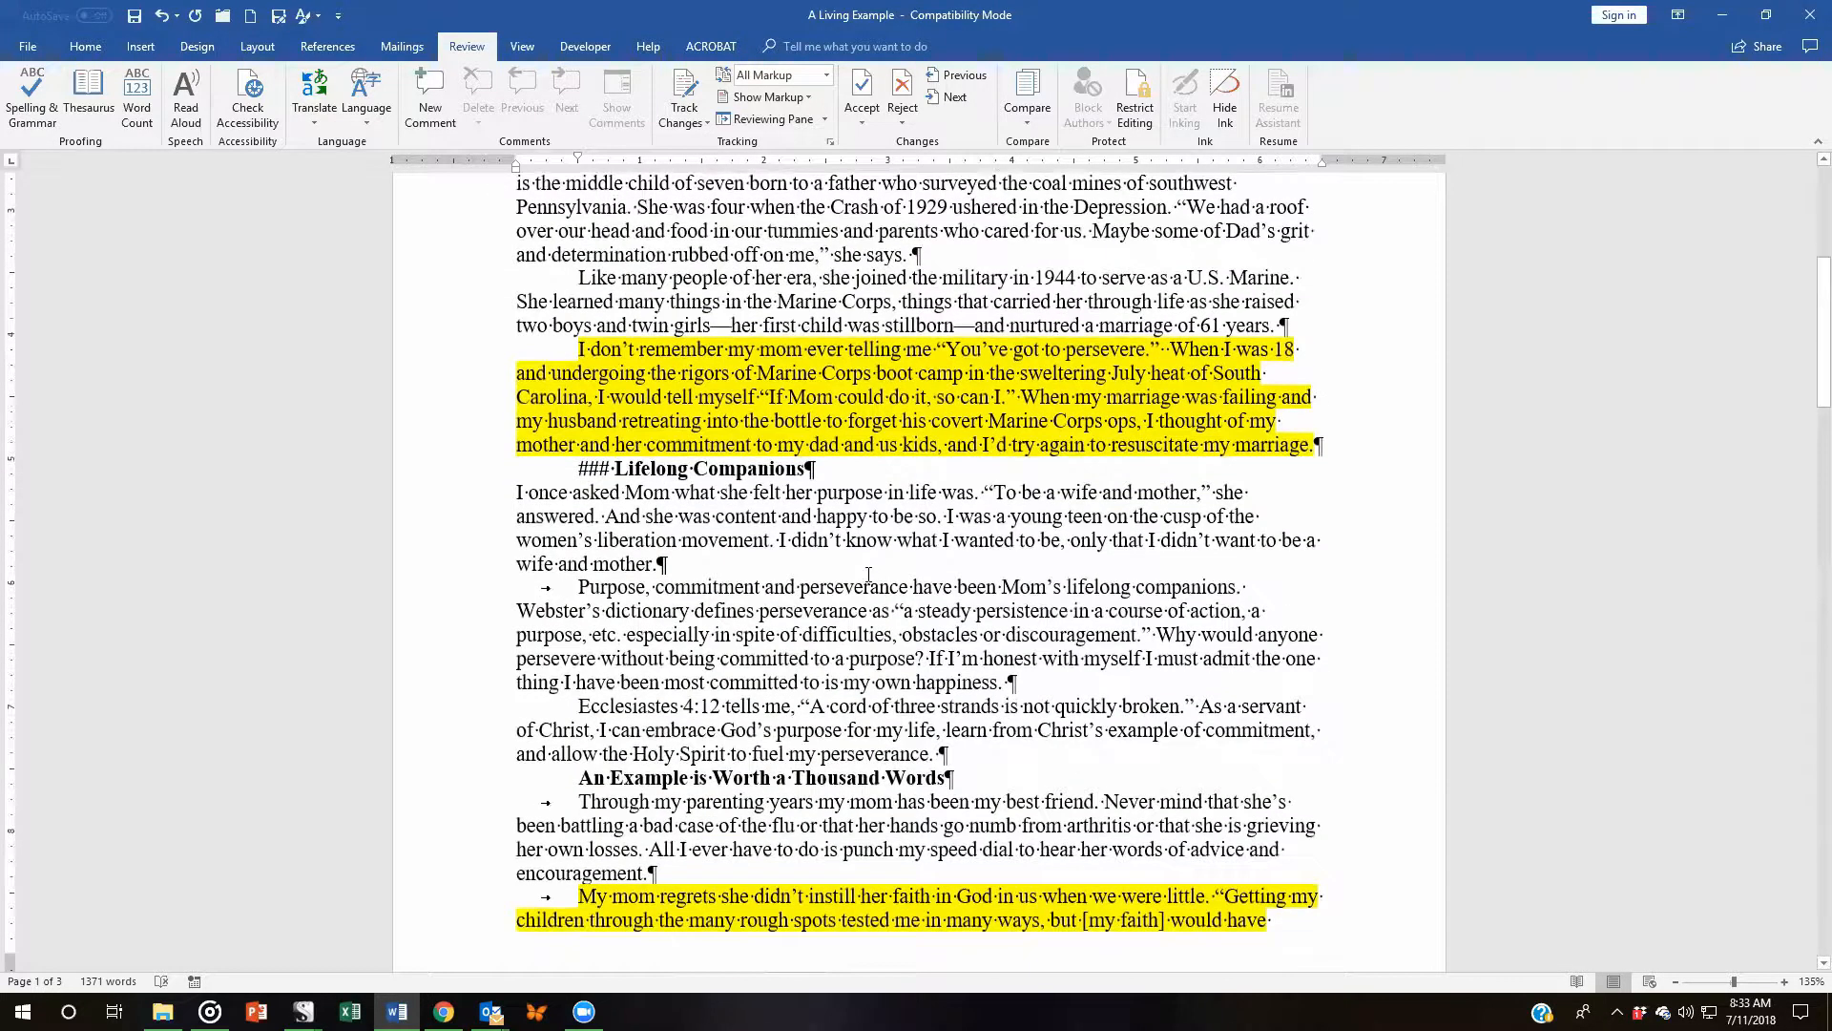
pyautogui.scroll(-3)
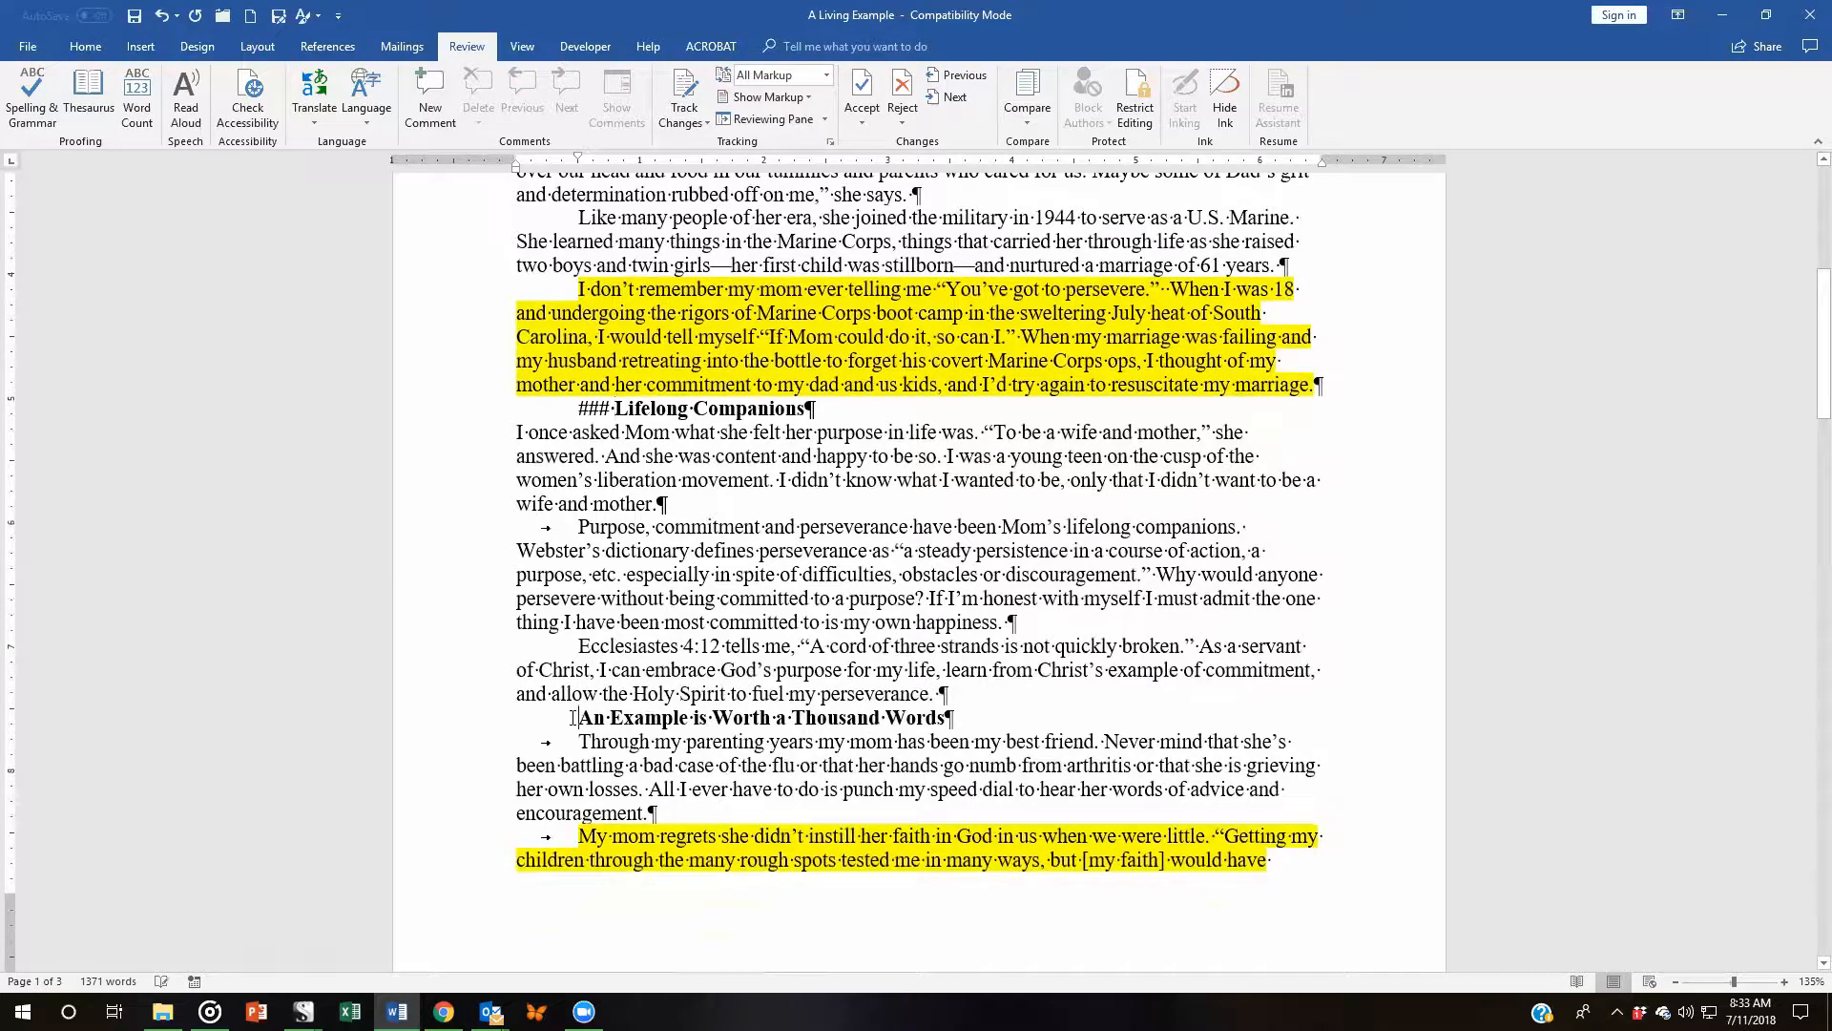
pyautogui.write('###')
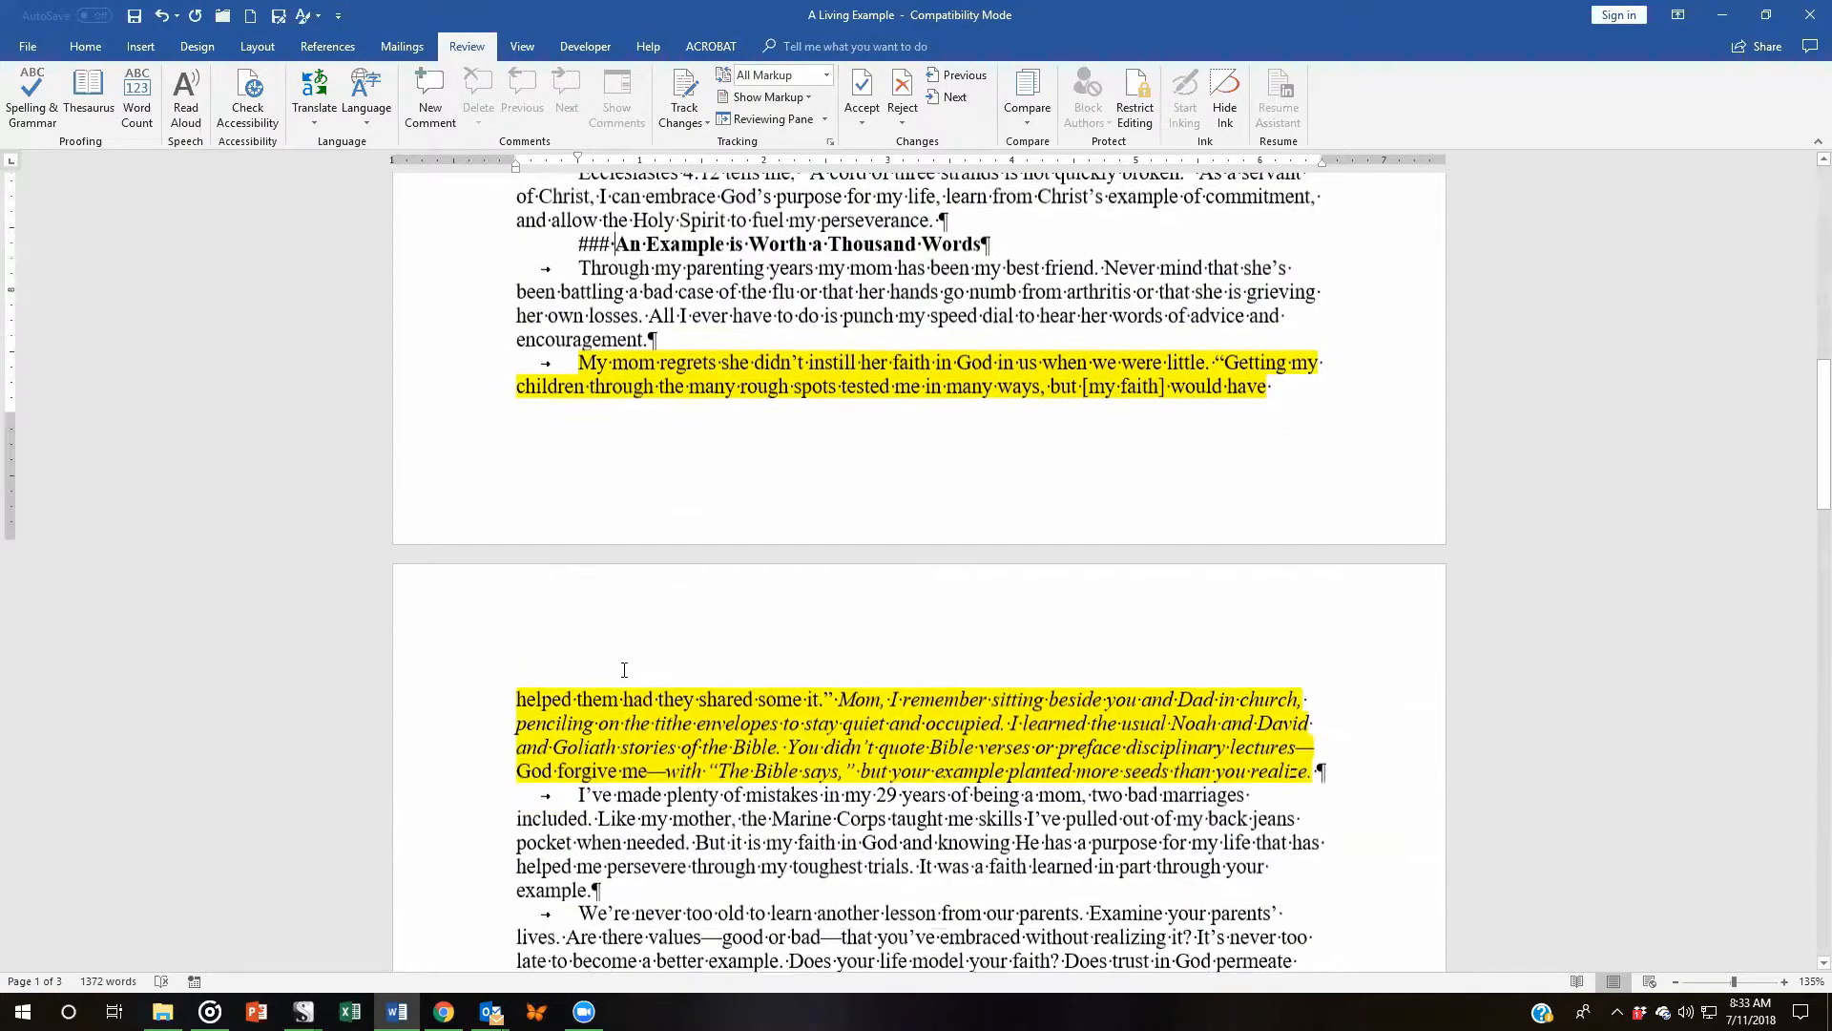
pyautogui.scroll(-3)
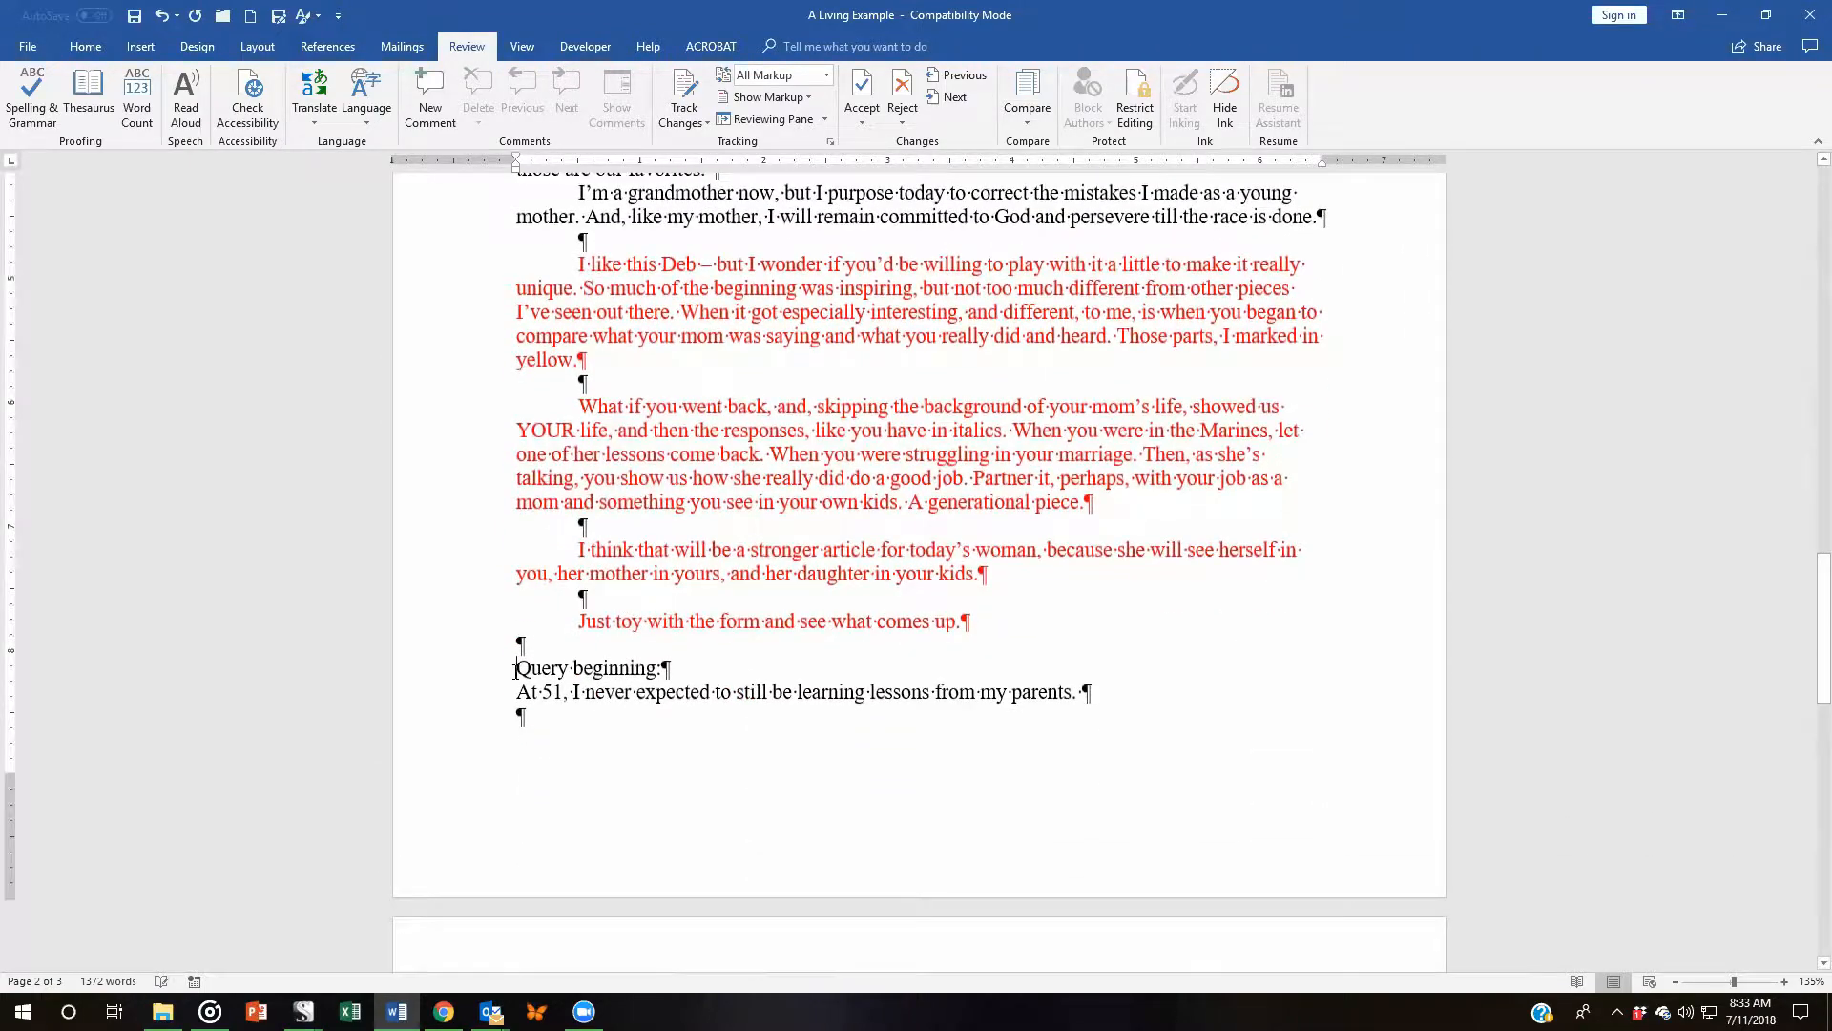
pyautogui.write('###')
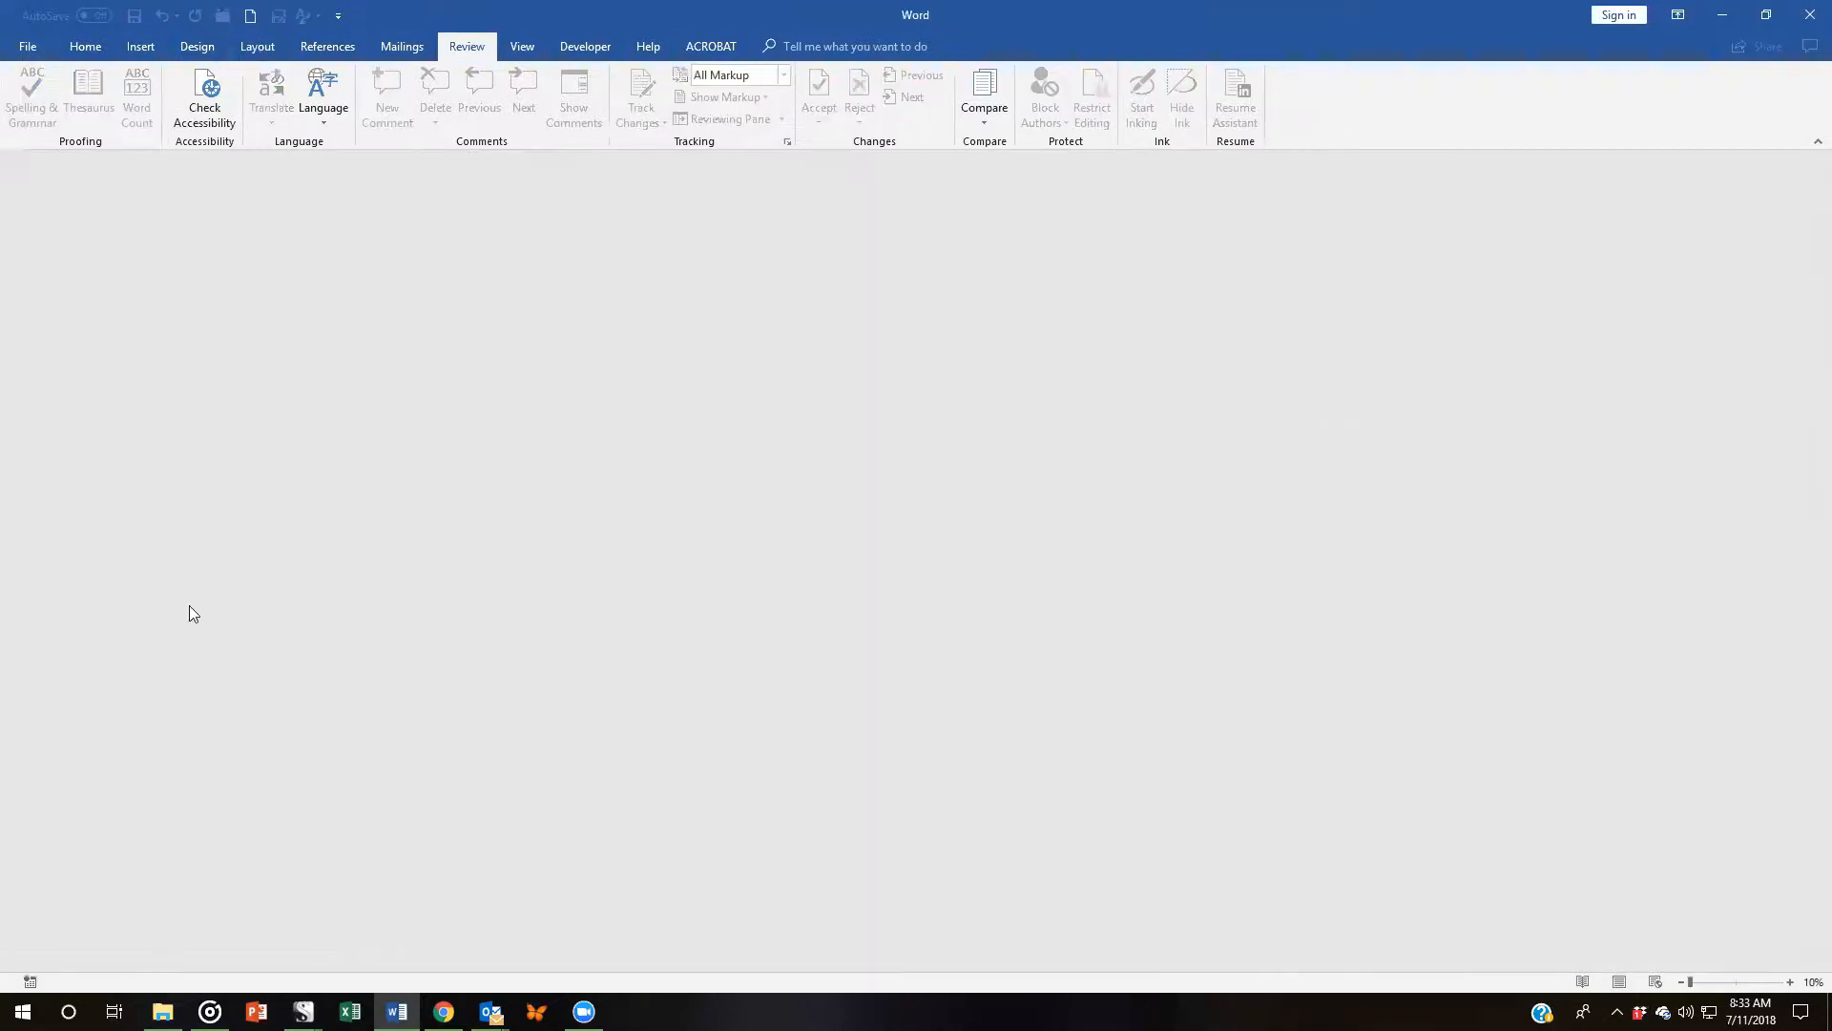
pyautogui.moveTo(304, 1012)
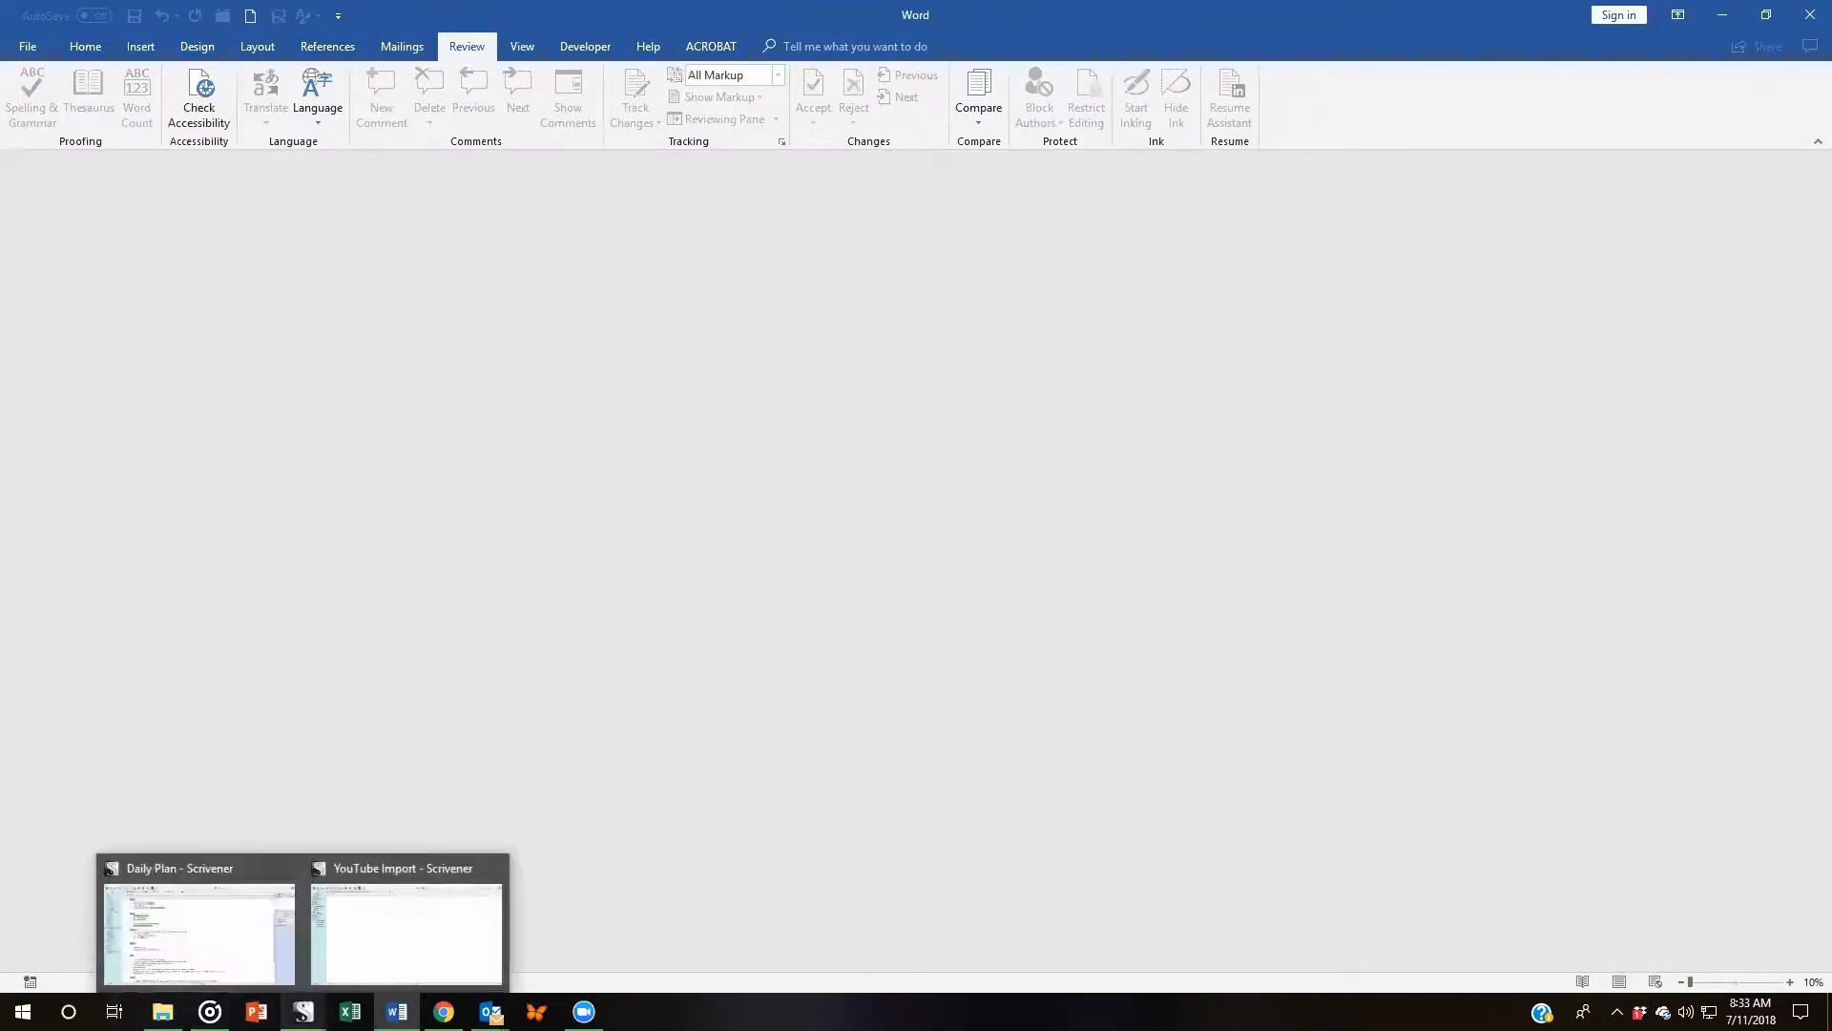
# Step: Return to the YouTube Import Scrivener project
pyautogui.click(405, 935)
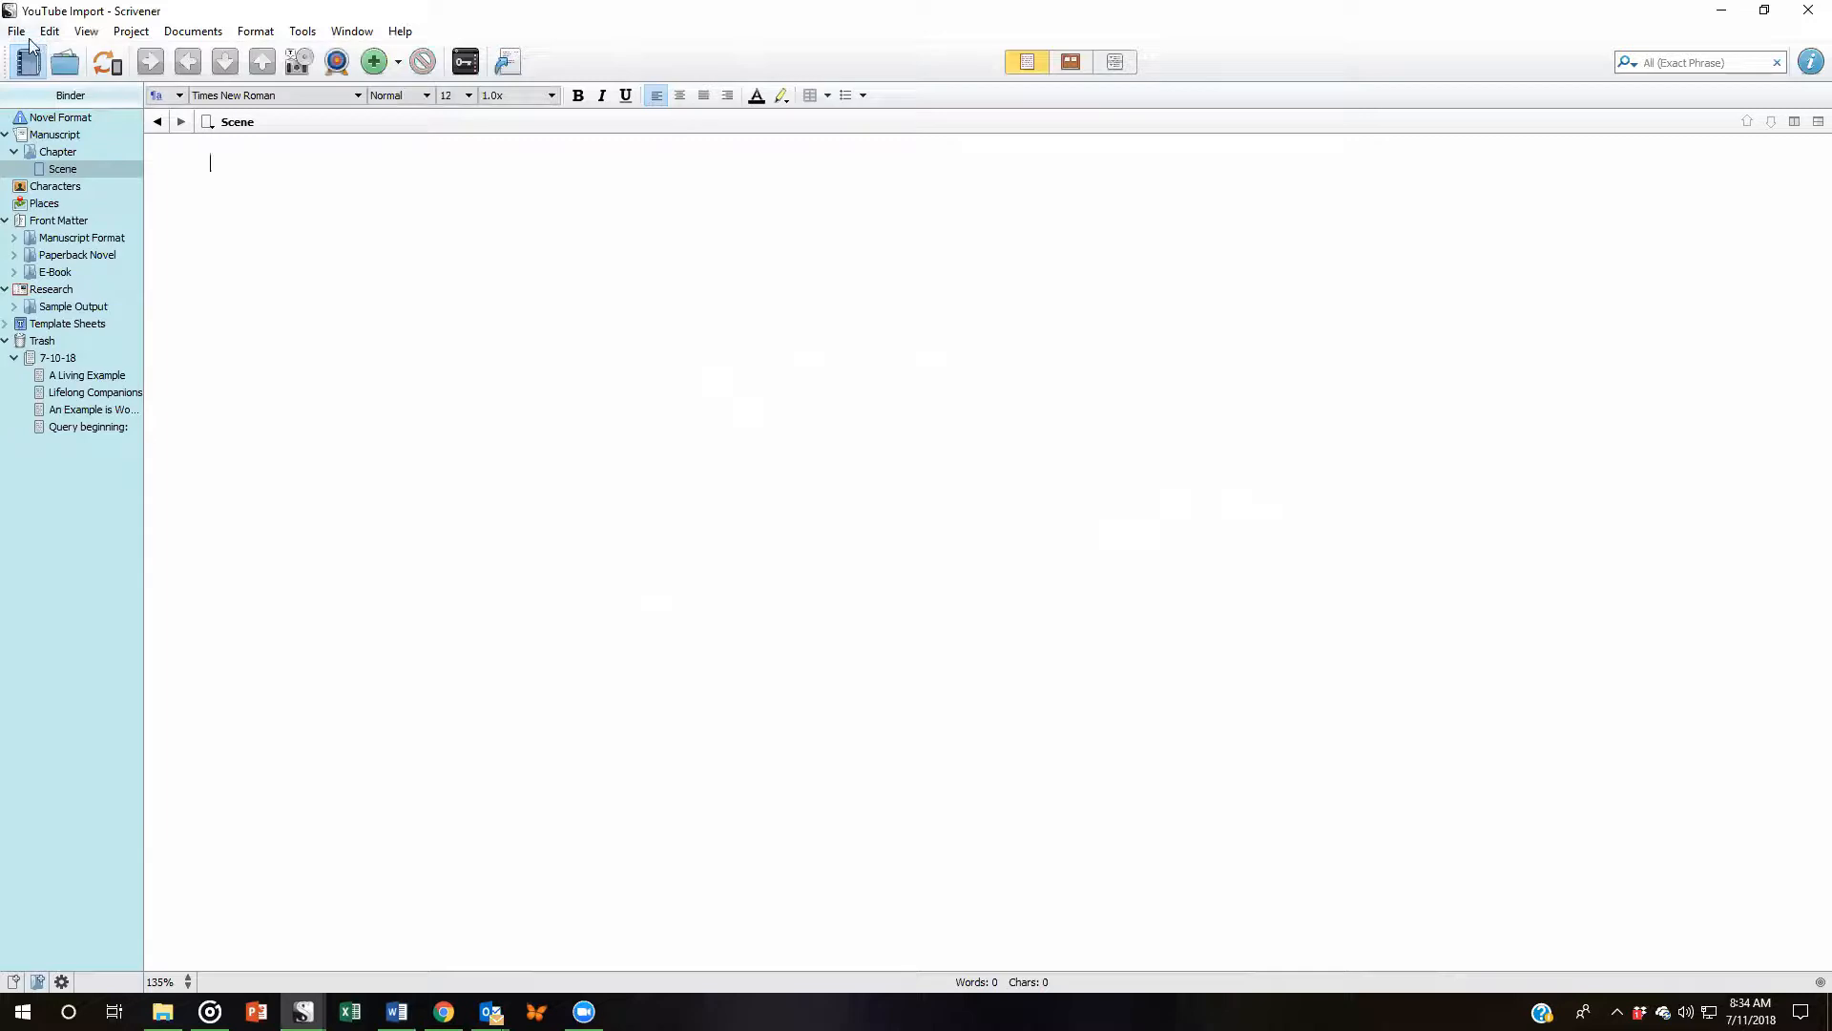
# Step: Import and Split A Living Example.docx at ### separators into four documents under Scene
pyautogui.click(17, 32)
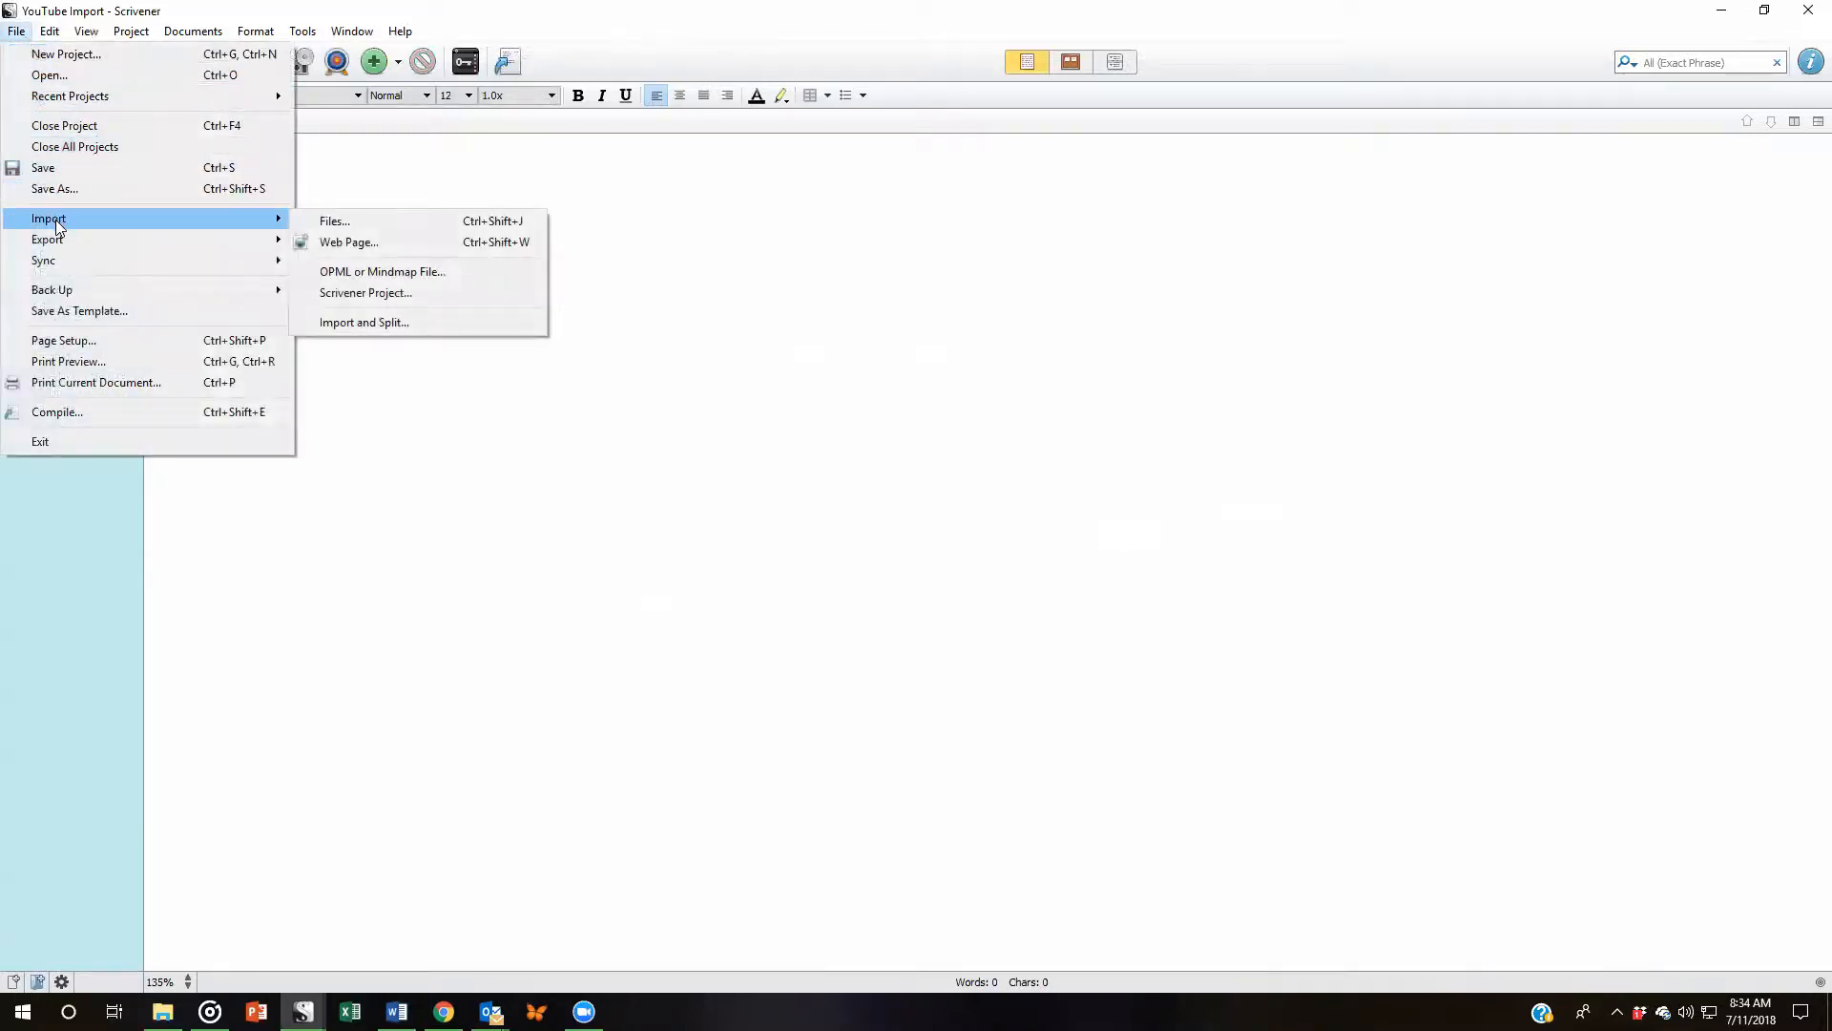
pyautogui.moveTo(335, 221)
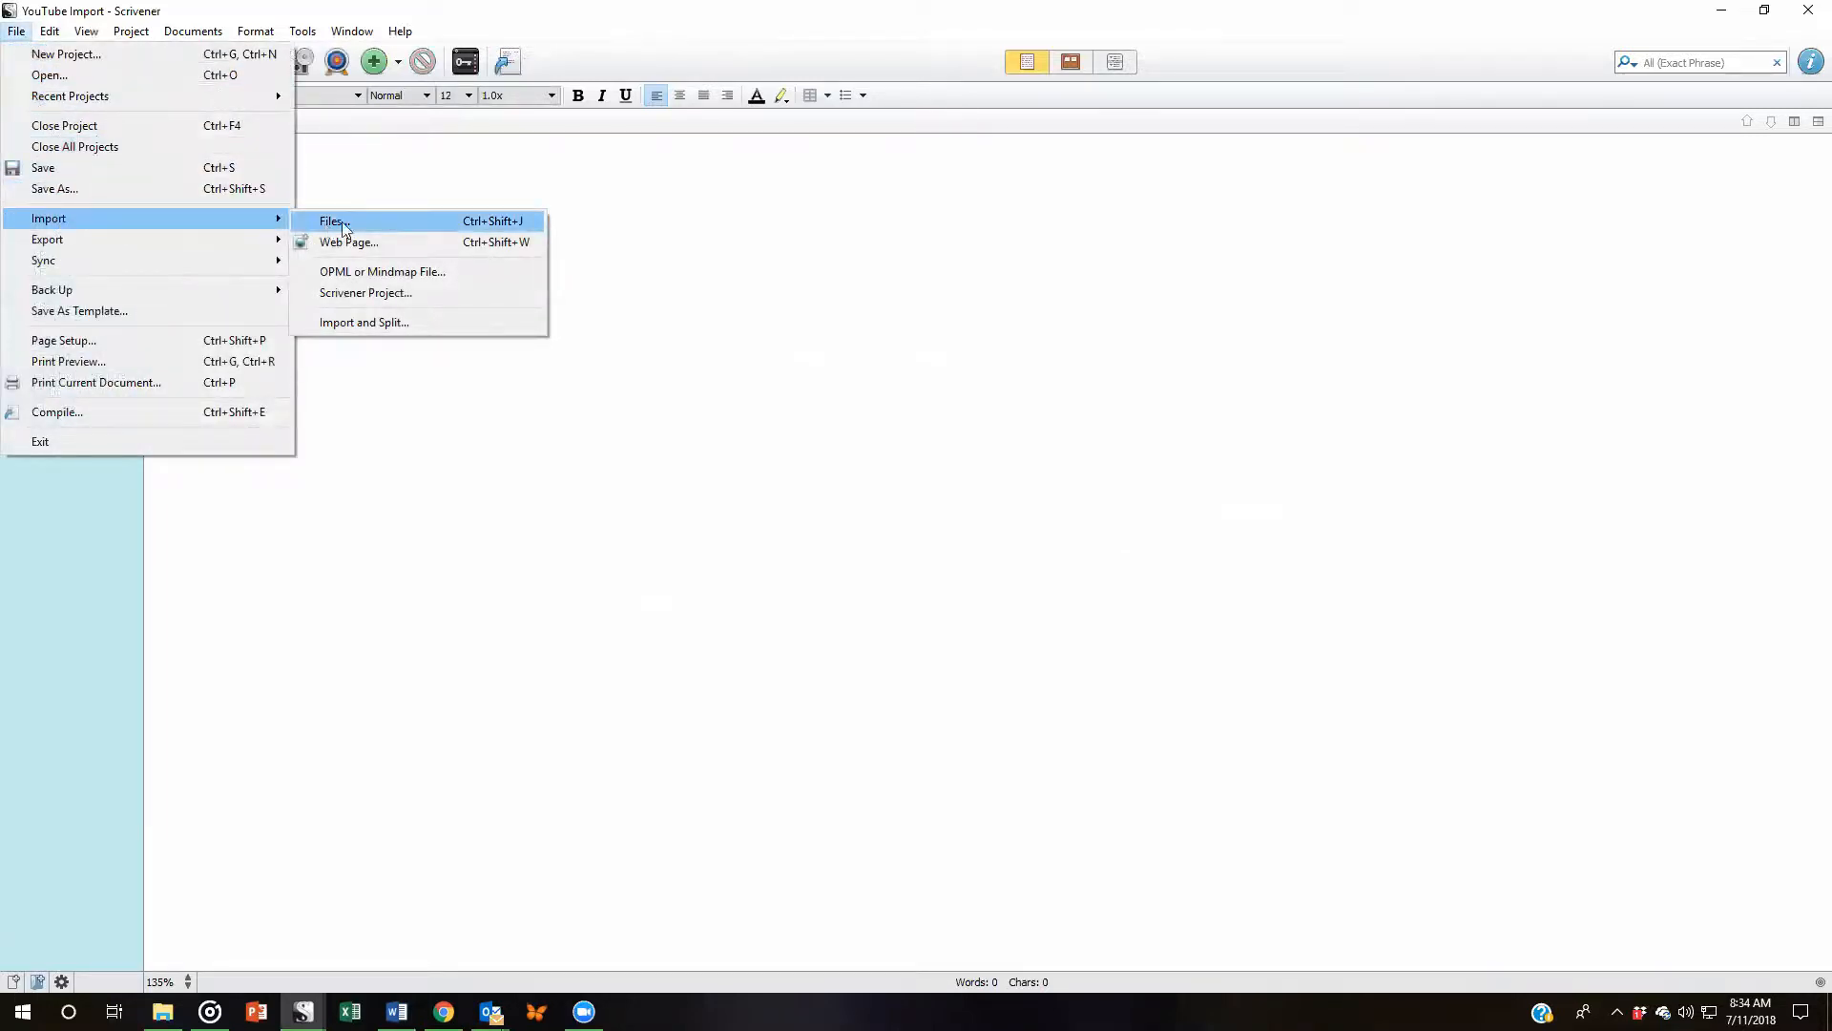
pyautogui.moveTo(376, 227)
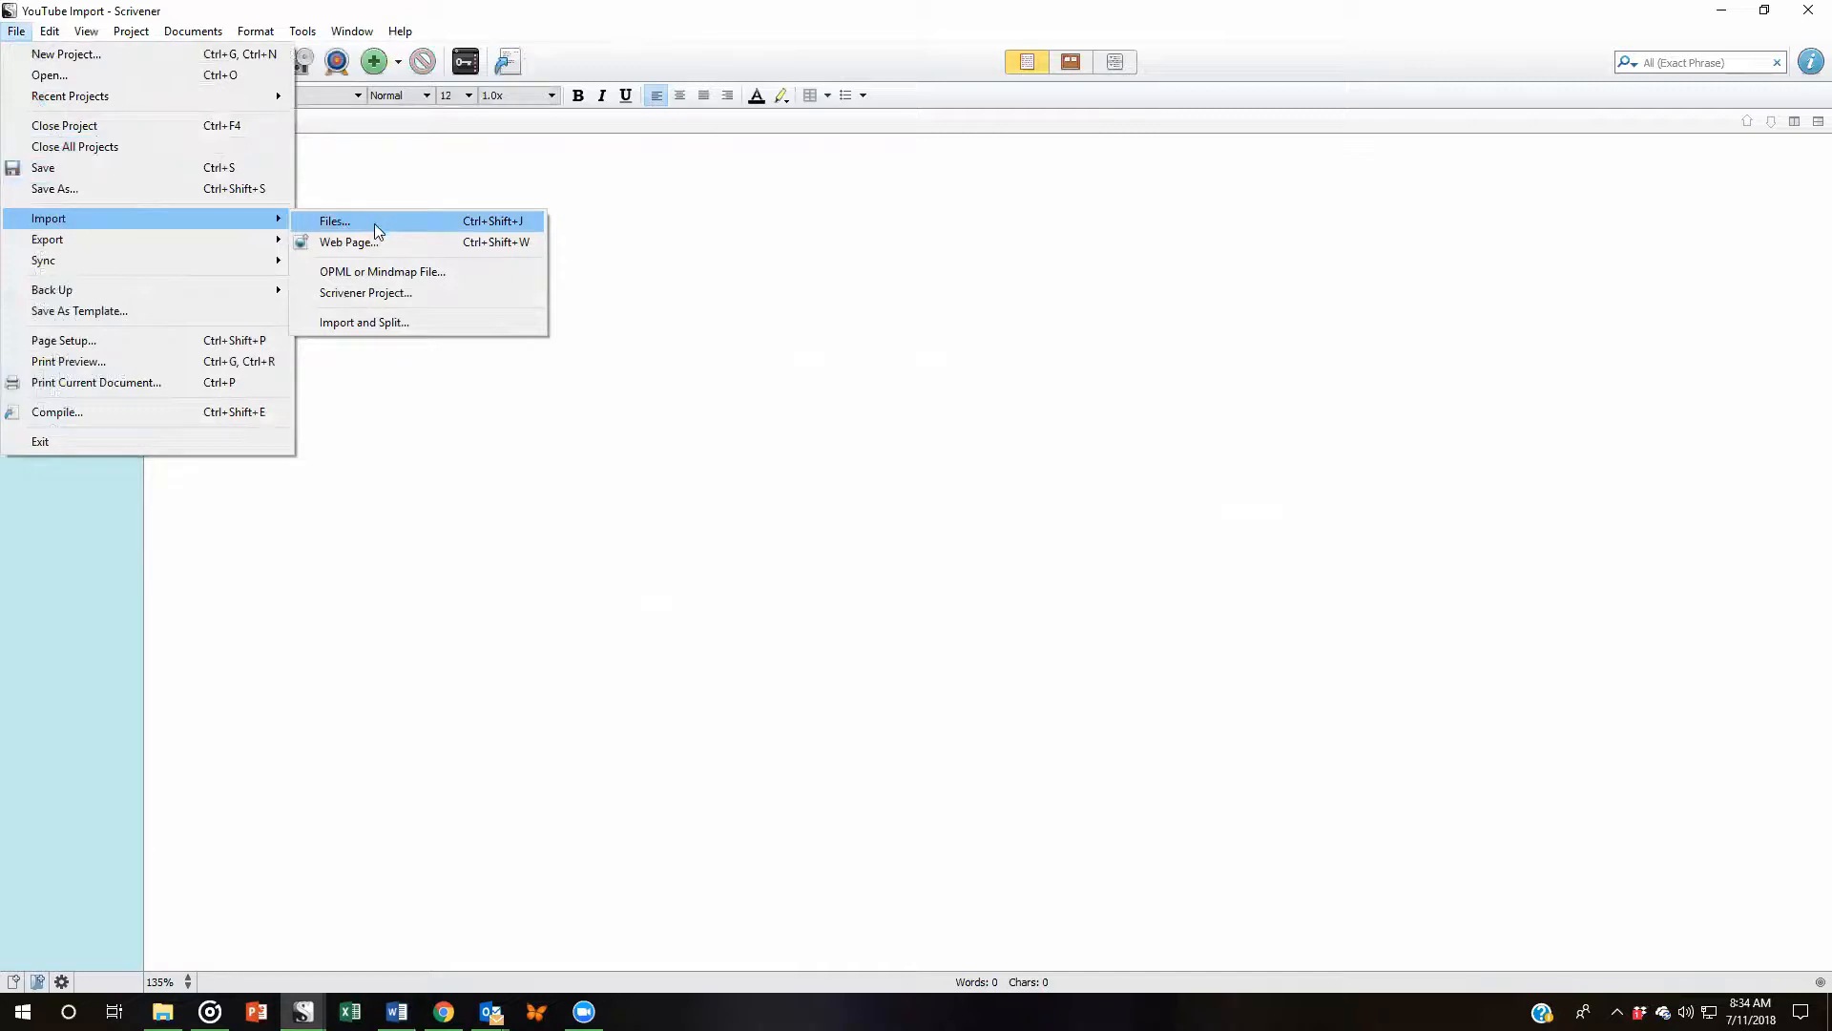
pyautogui.moveTo(357, 330)
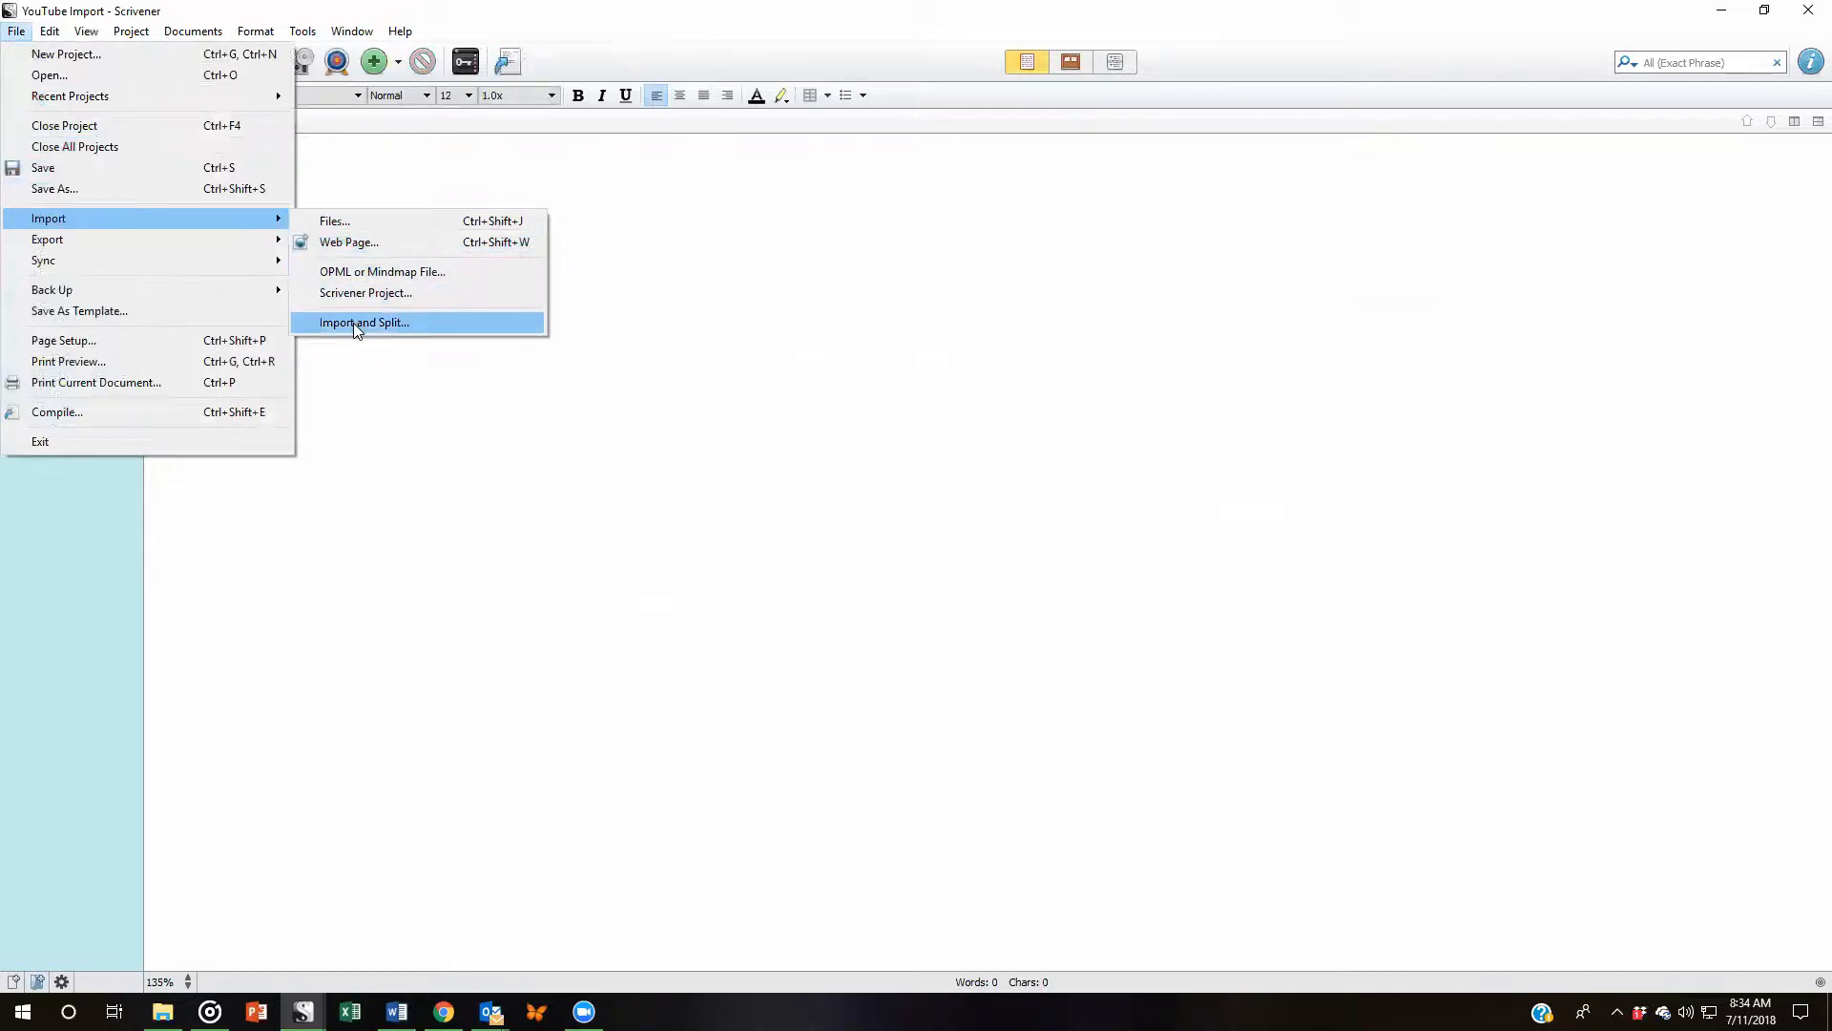
pyautogui.click(363, 323)
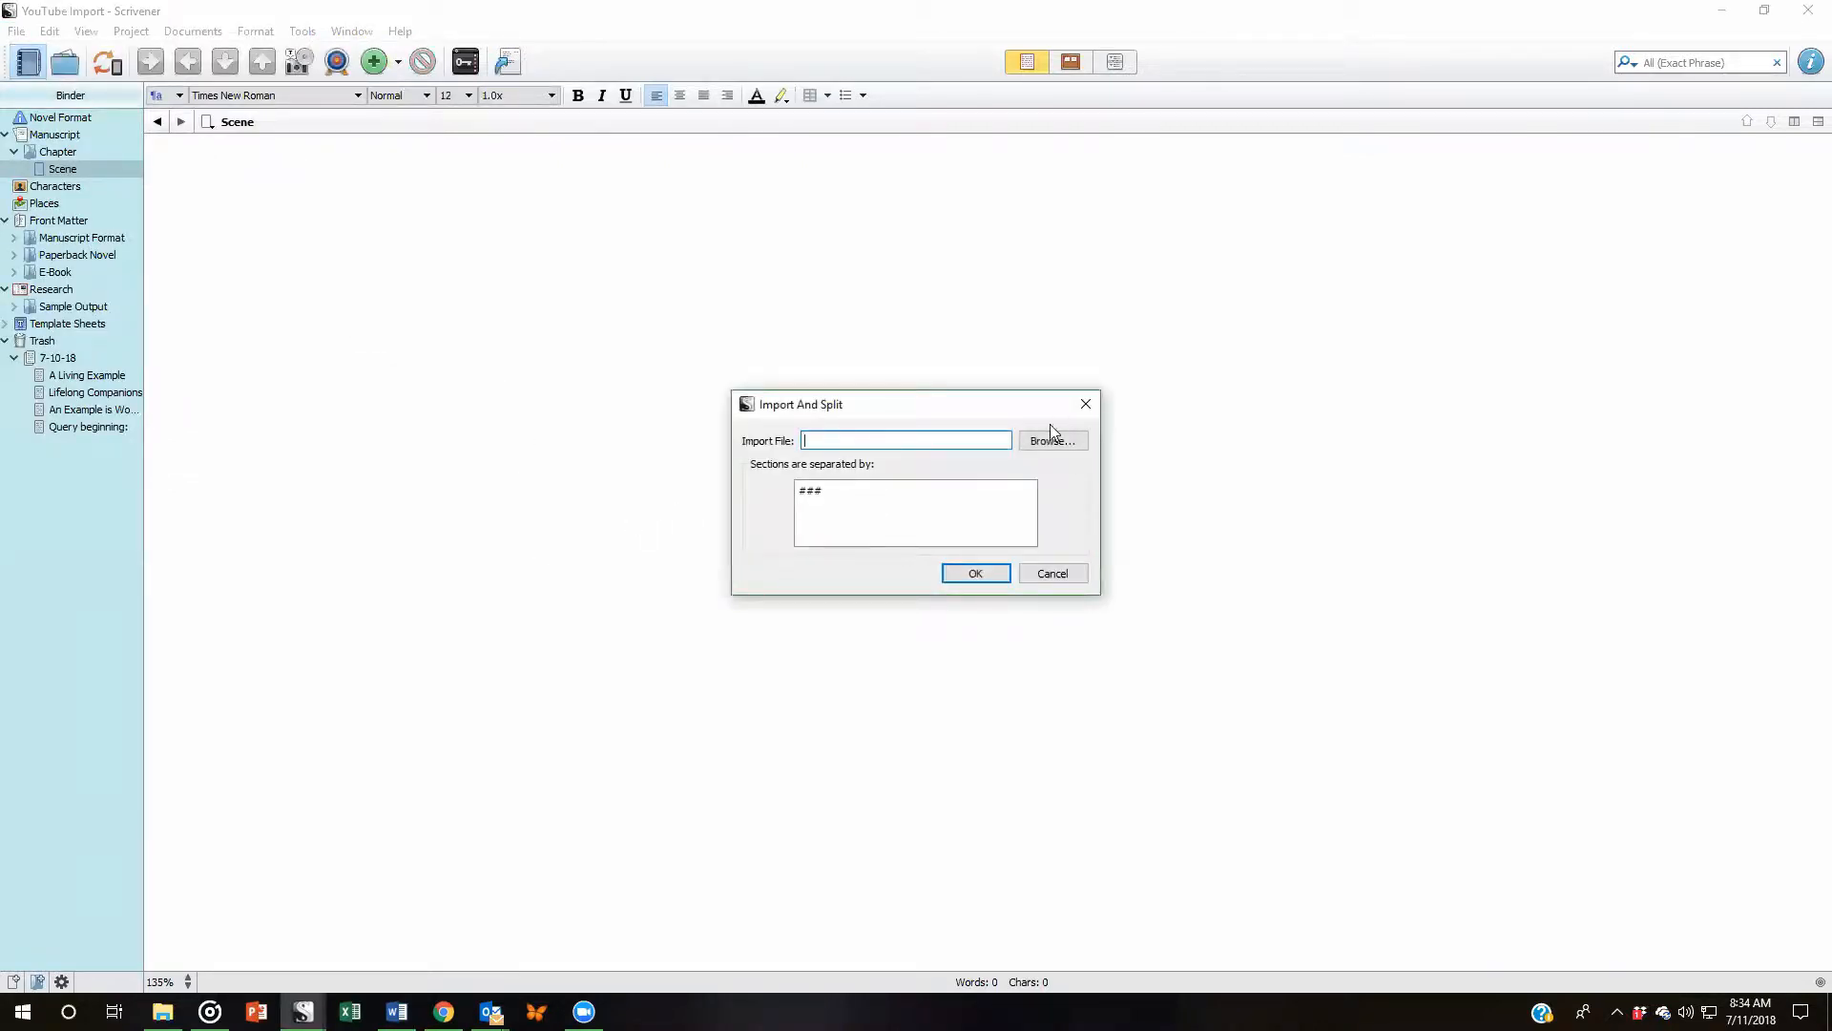
pyautogui.click(1050, 441)
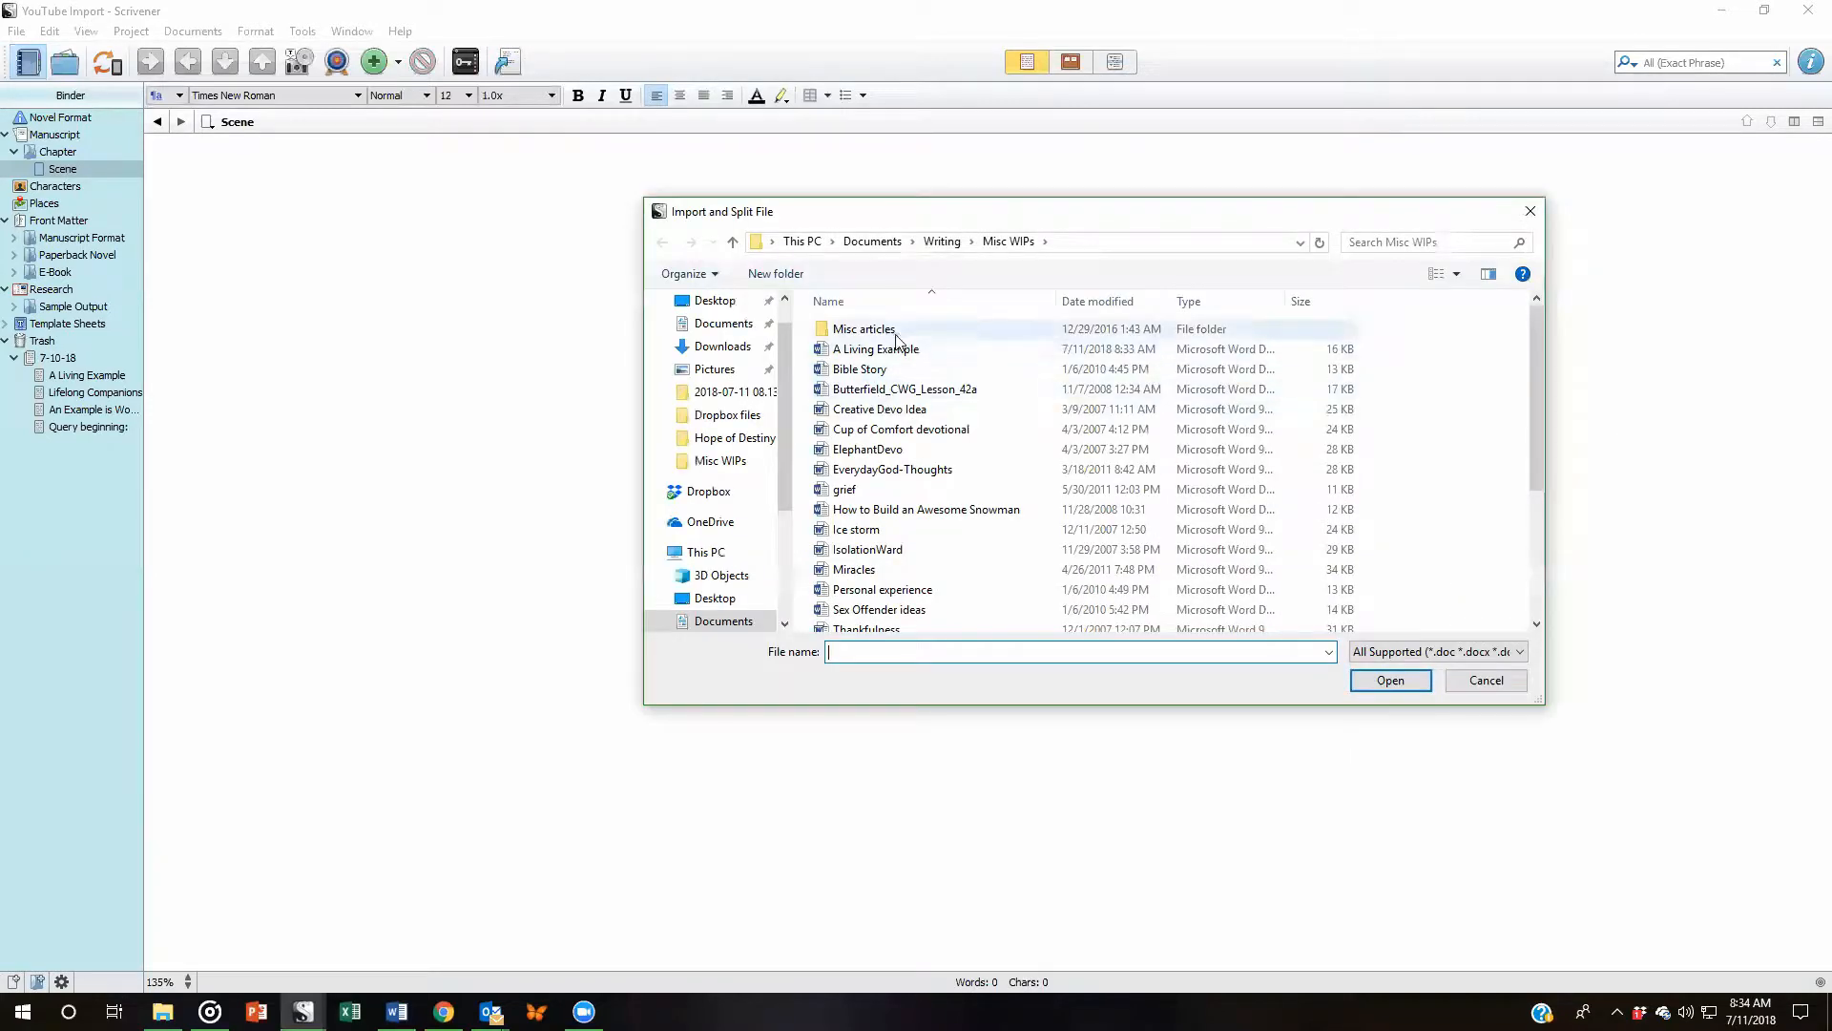
pyautogui.click(874, 348)
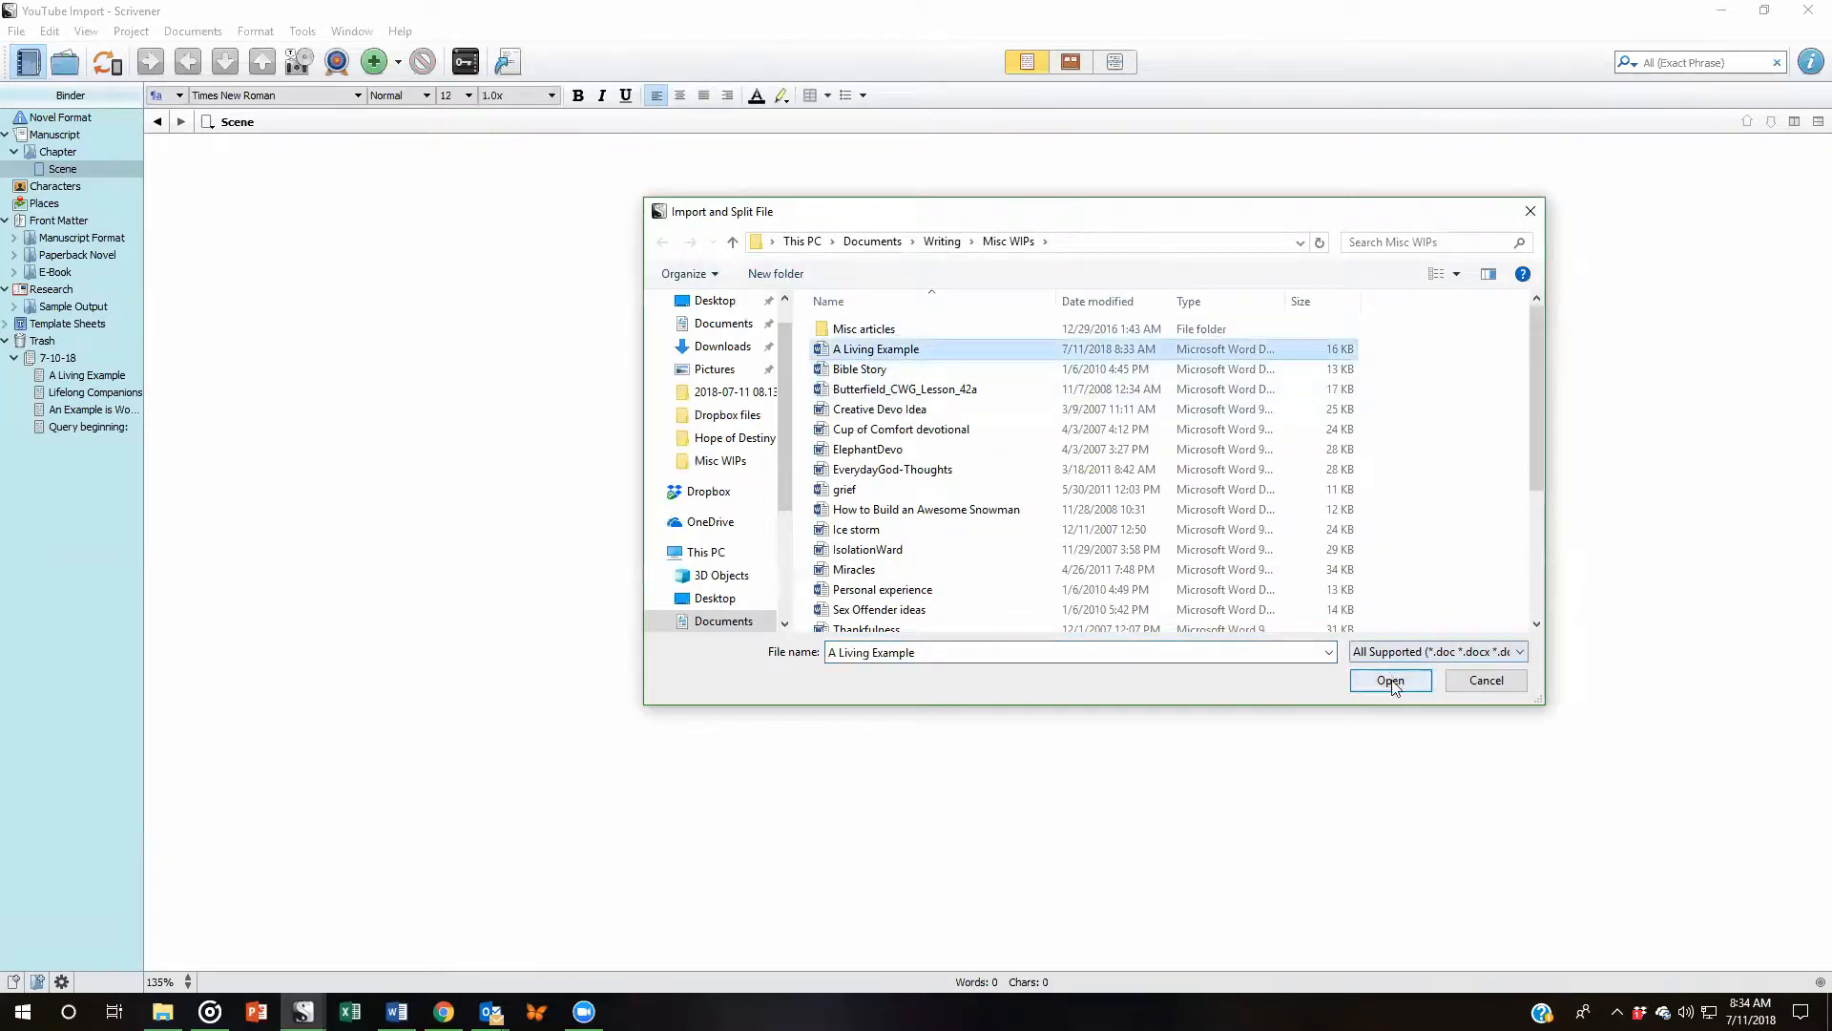
pyautogui.click(1390, 680)
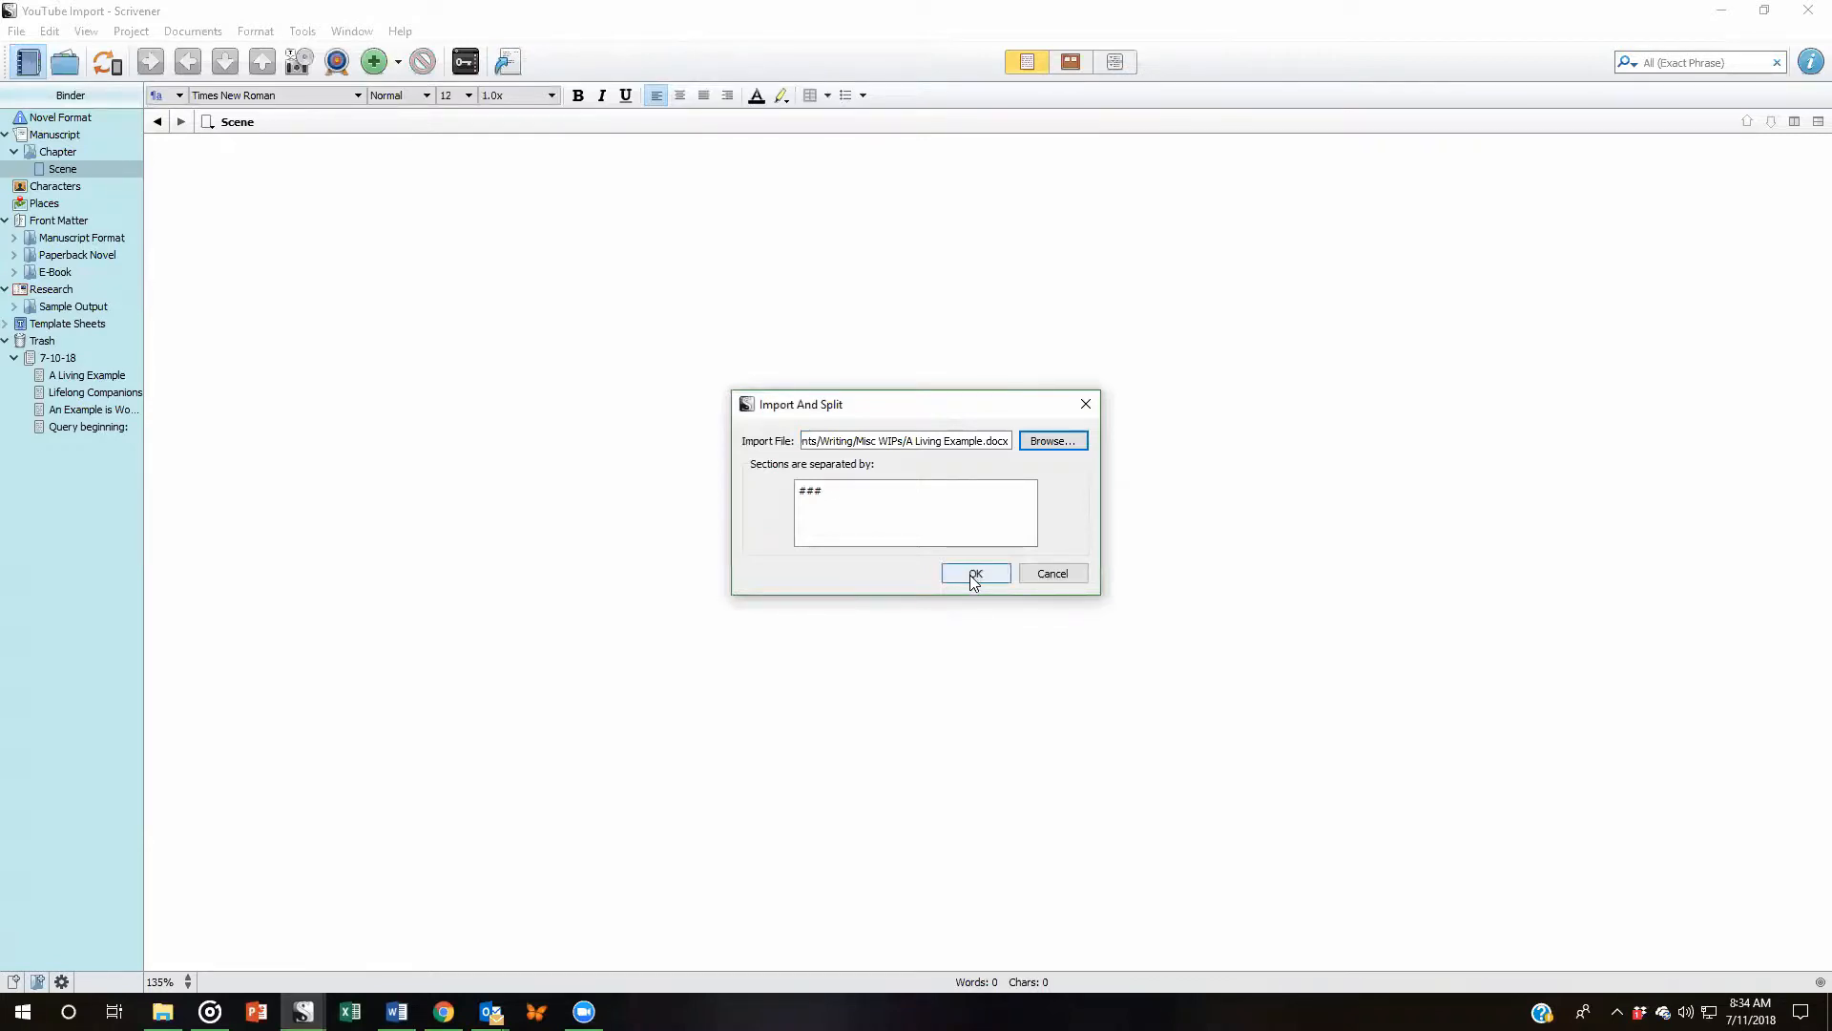
pyautogui.click(975, 572)
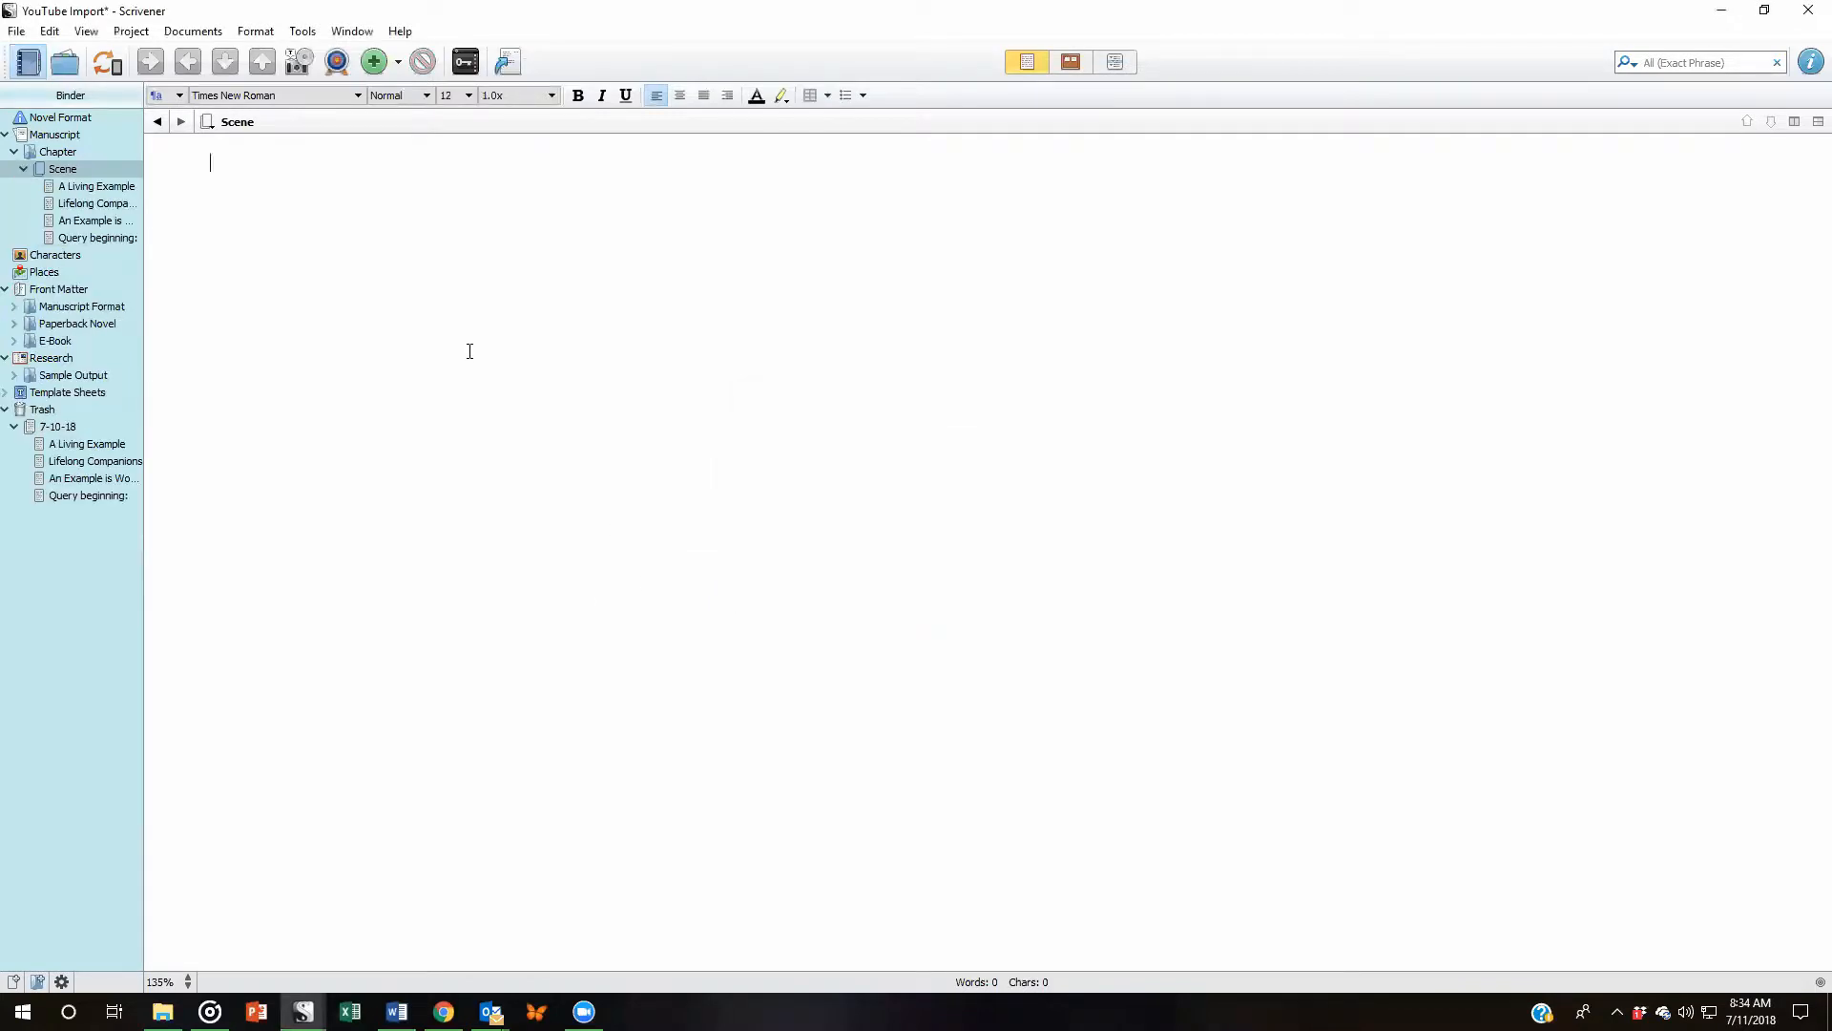
# Step: Review the split documents A Living Example, Lifelong Companions and Query beginning in turn
pyautogui.click(61, 168)
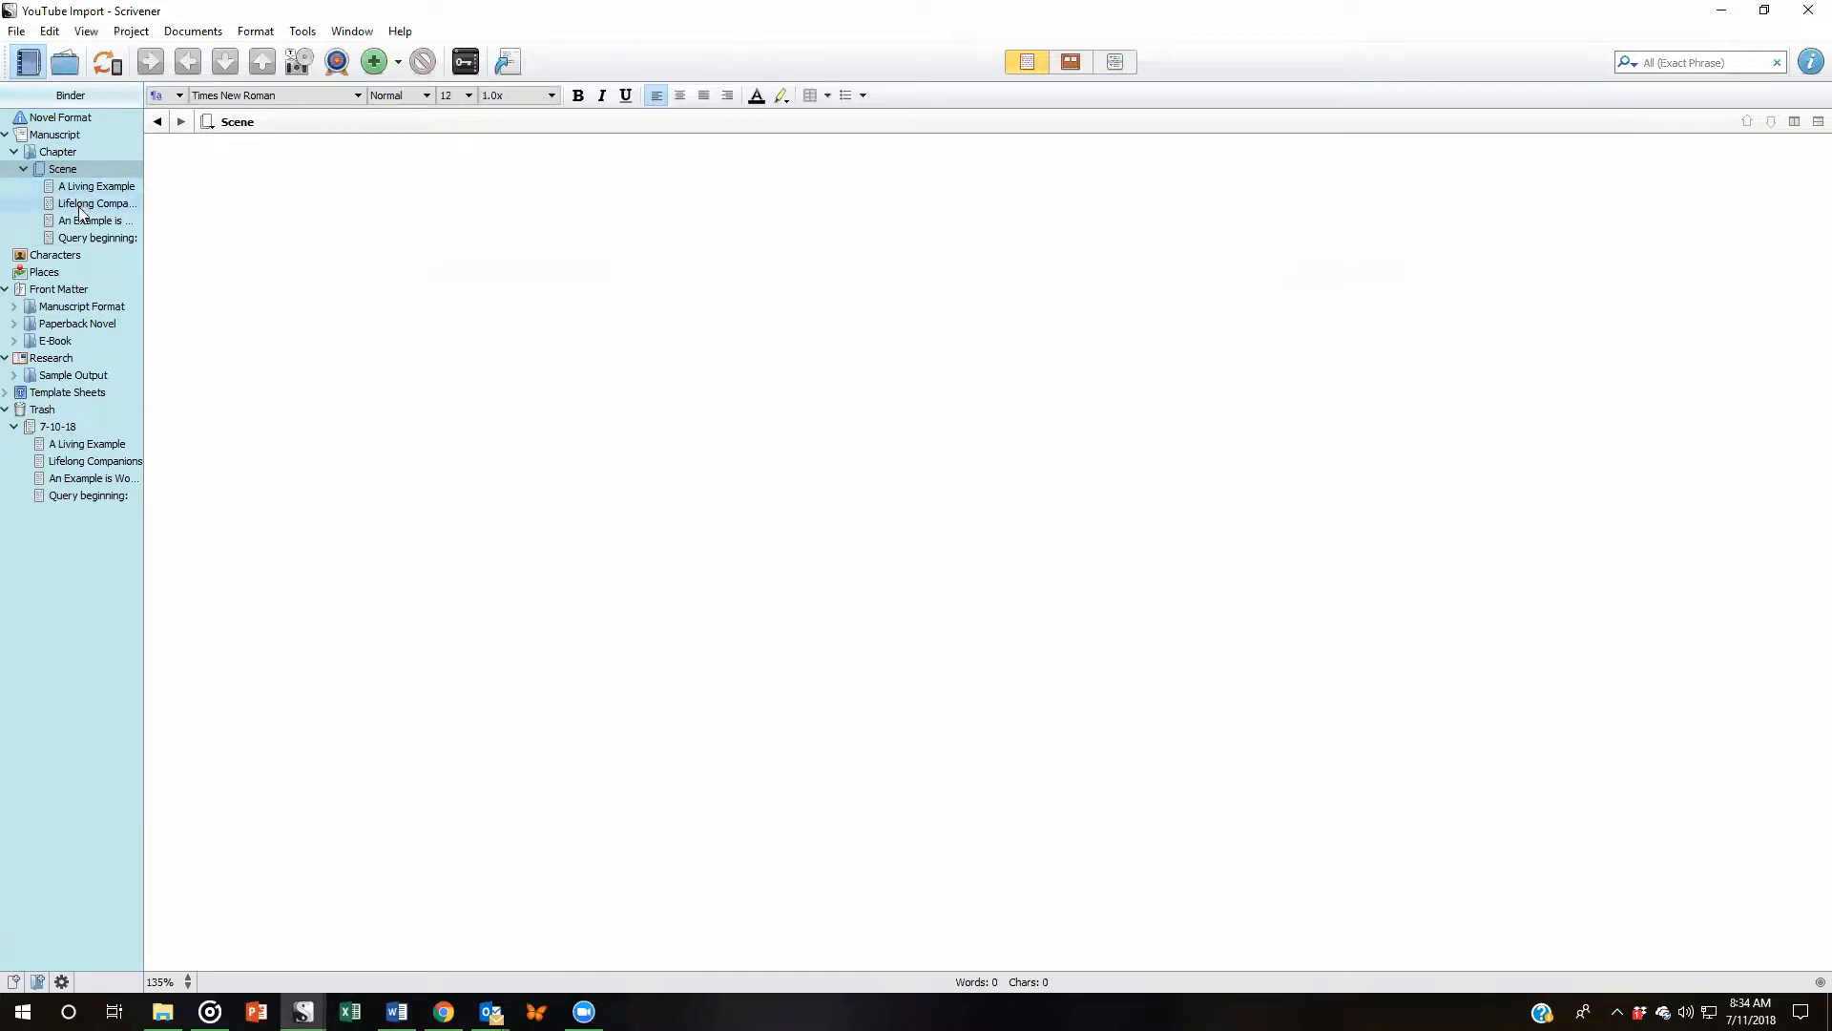
pyautogui.click(95, 185)
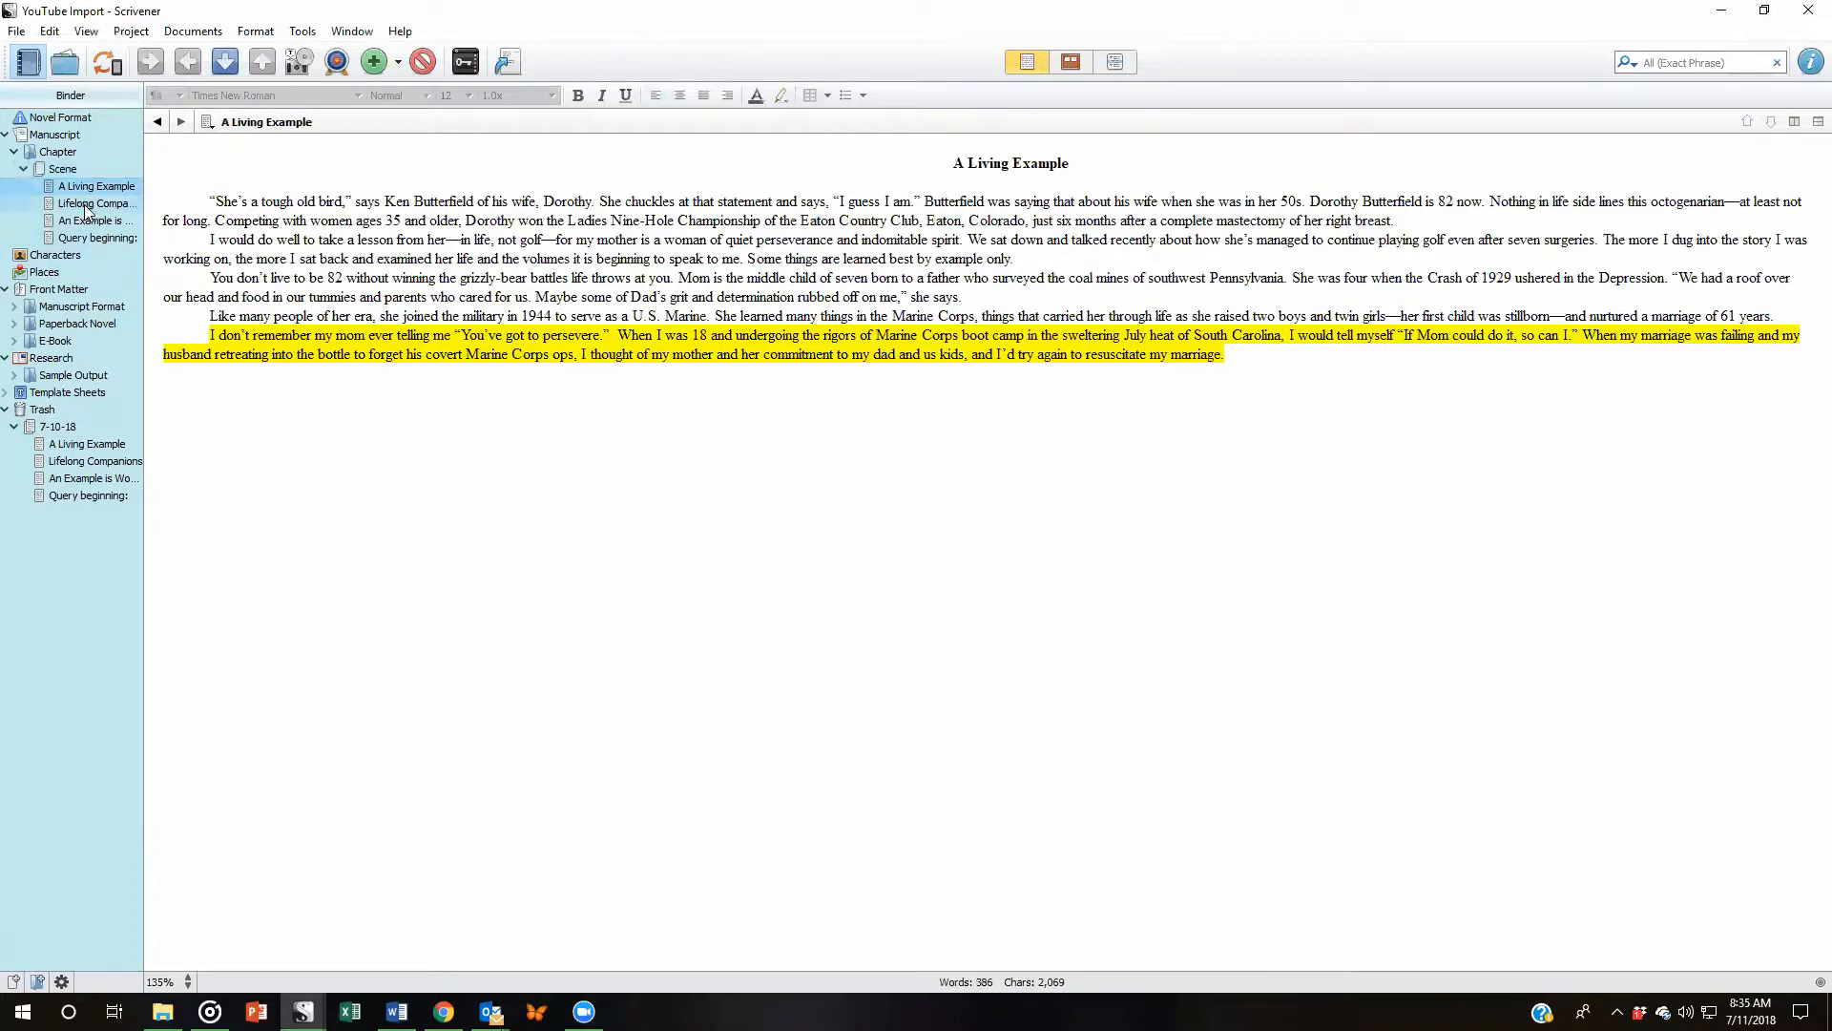
pyautogui.click(95, 202)
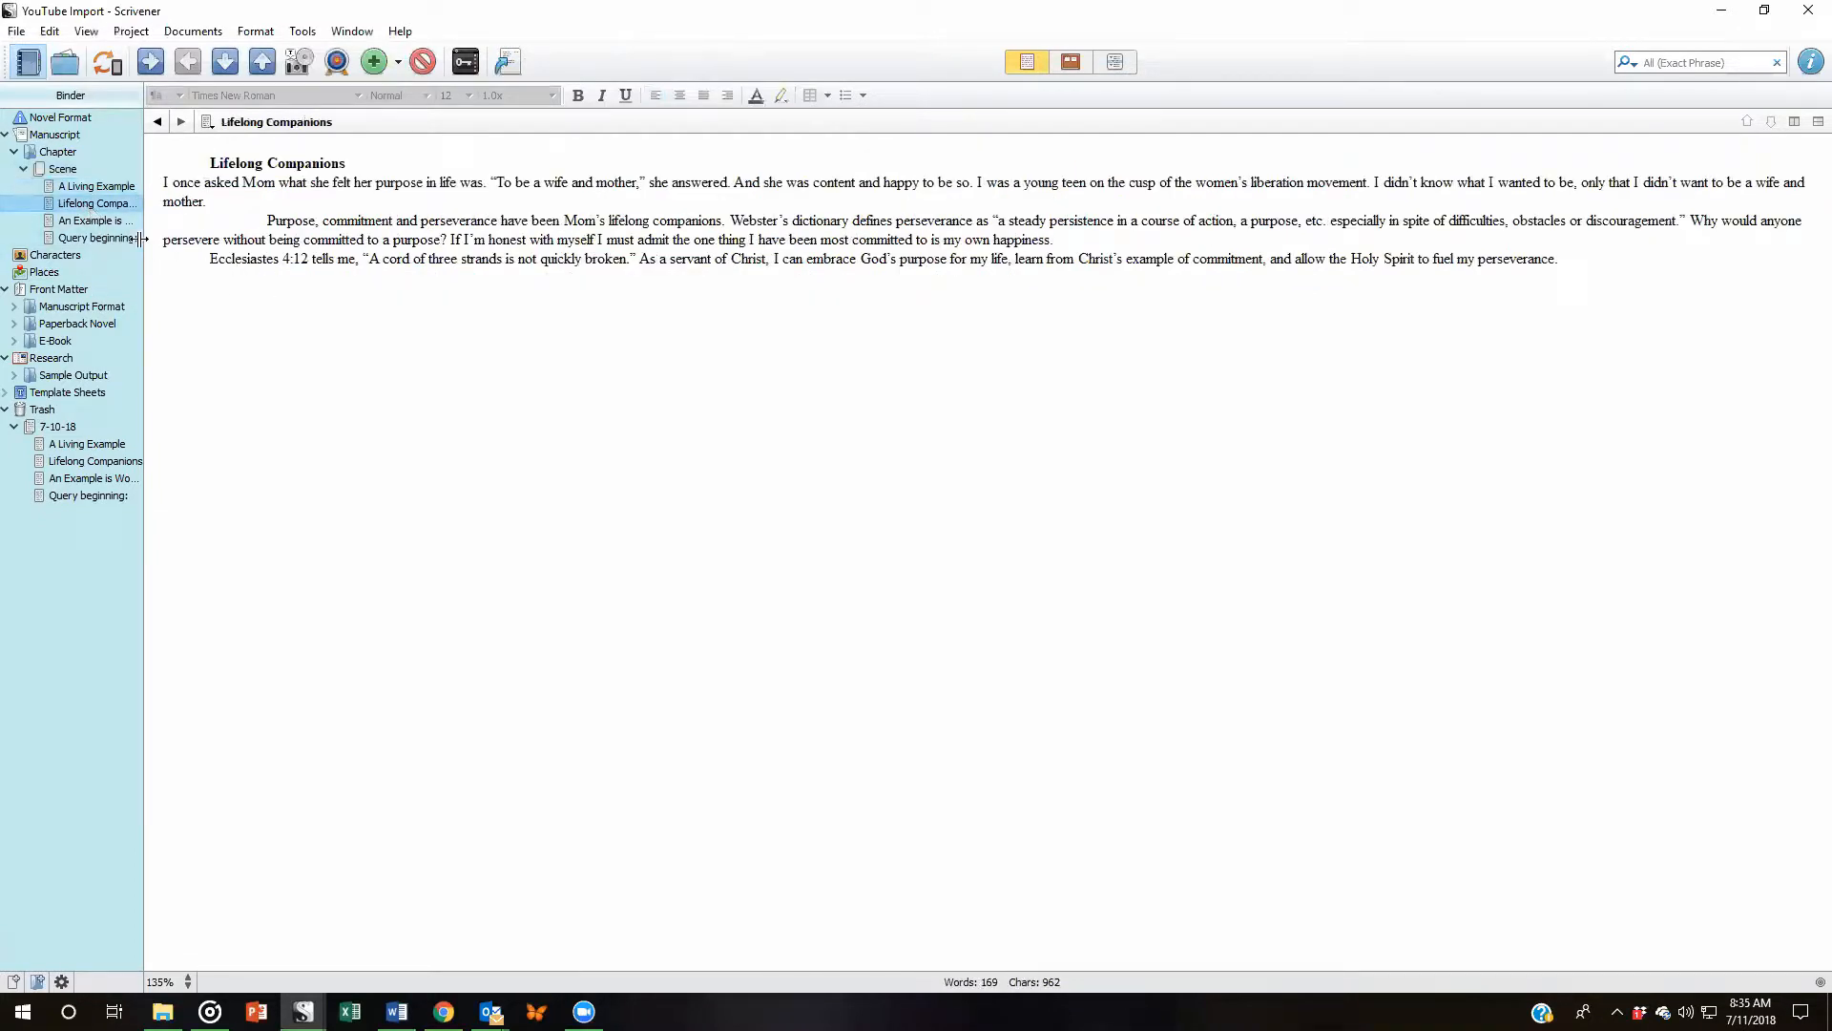
pyautogui.click(93, 219)
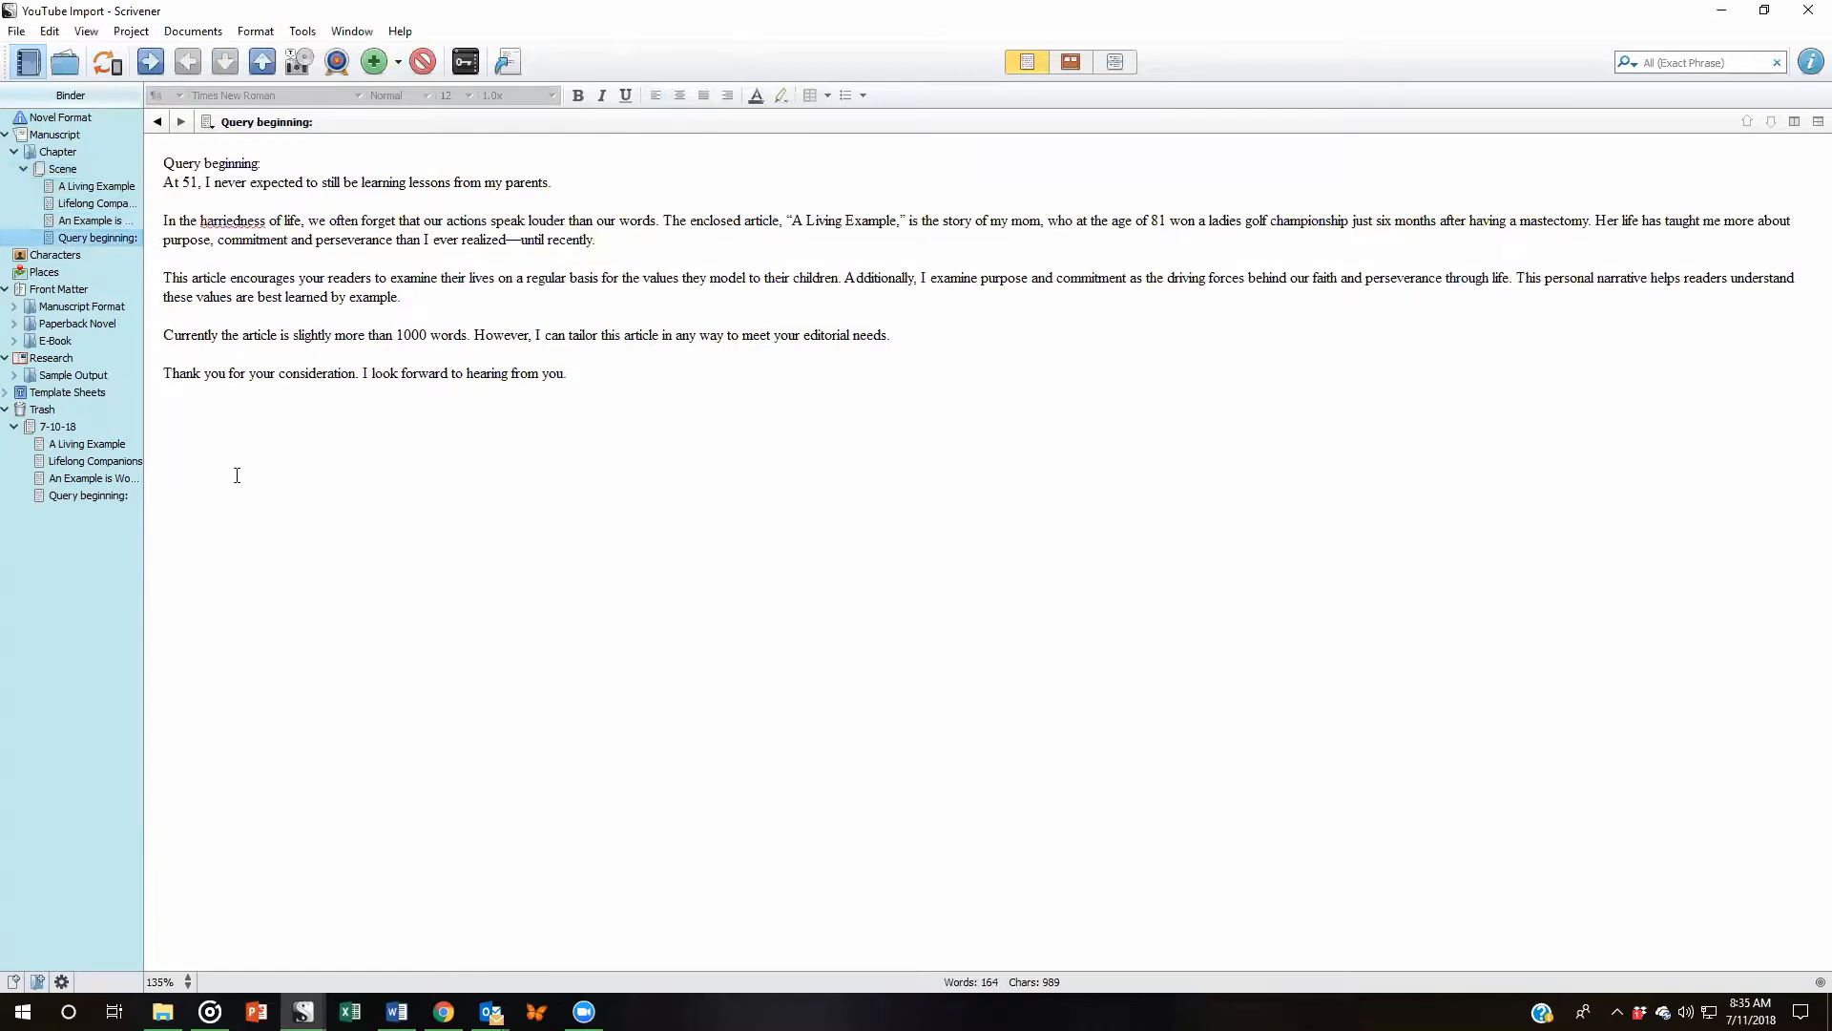
pyautogui.moveTo(426, 552)
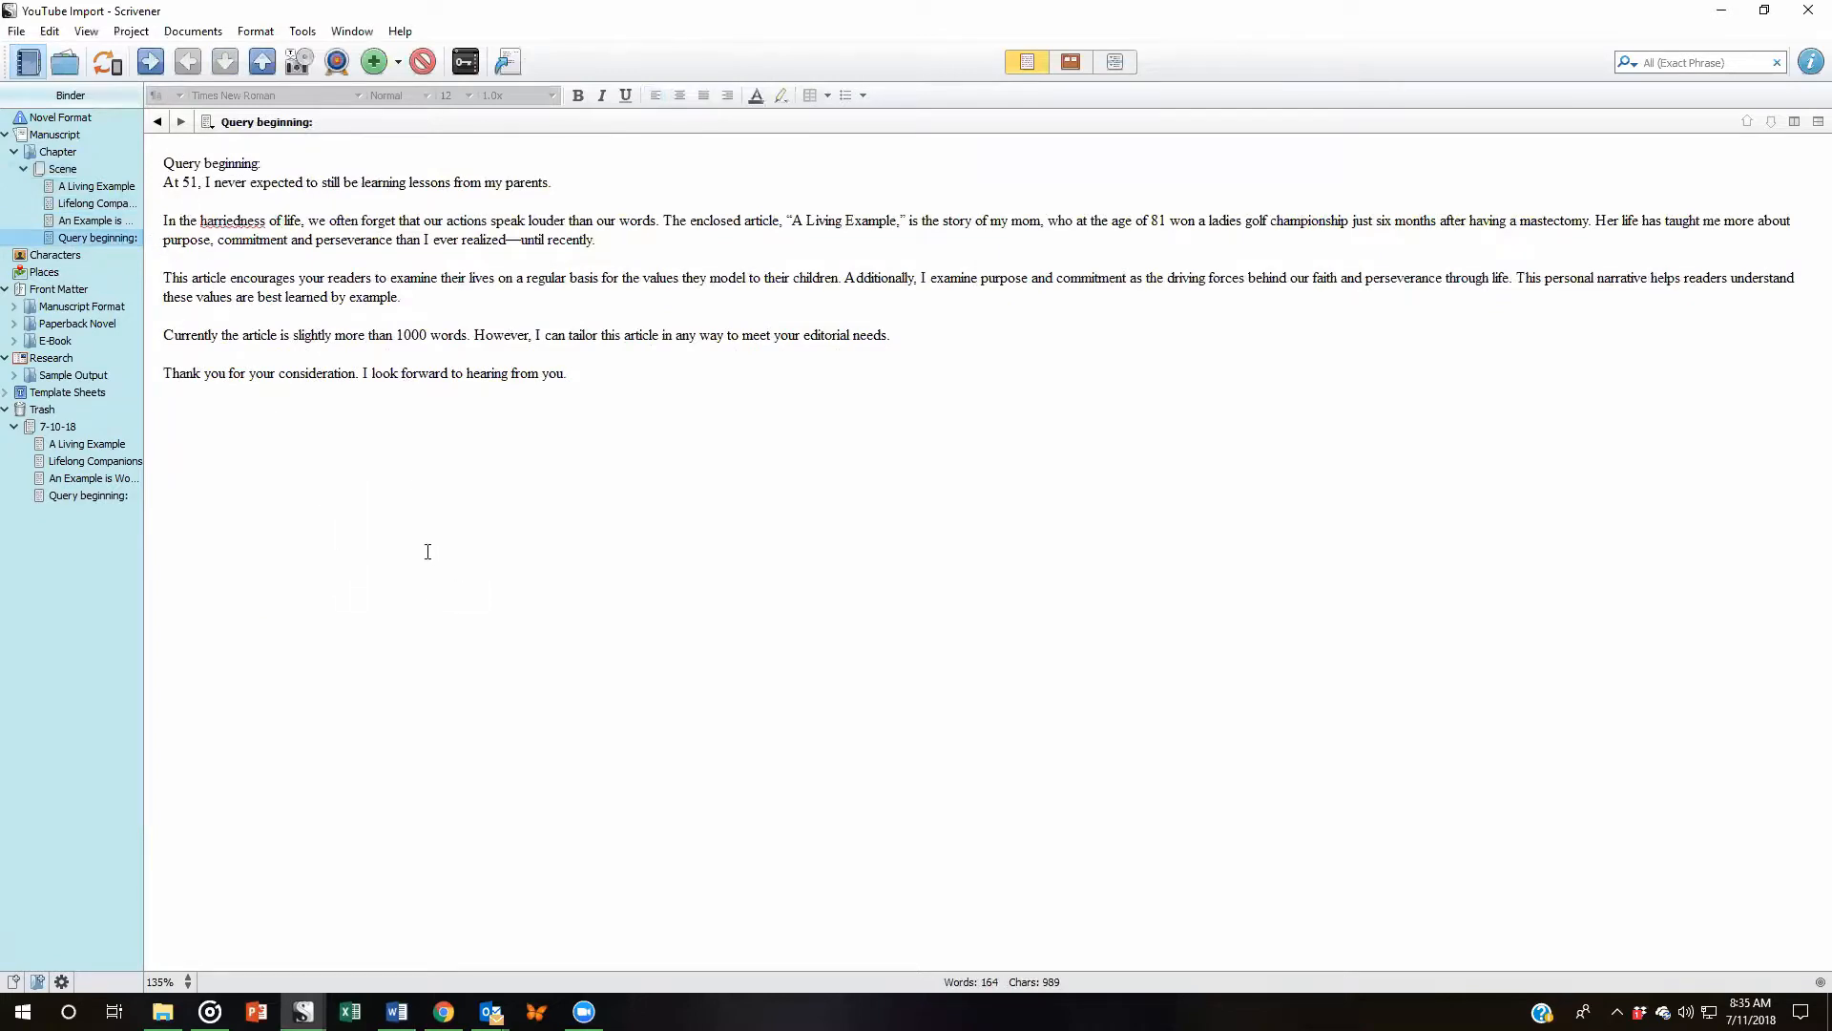